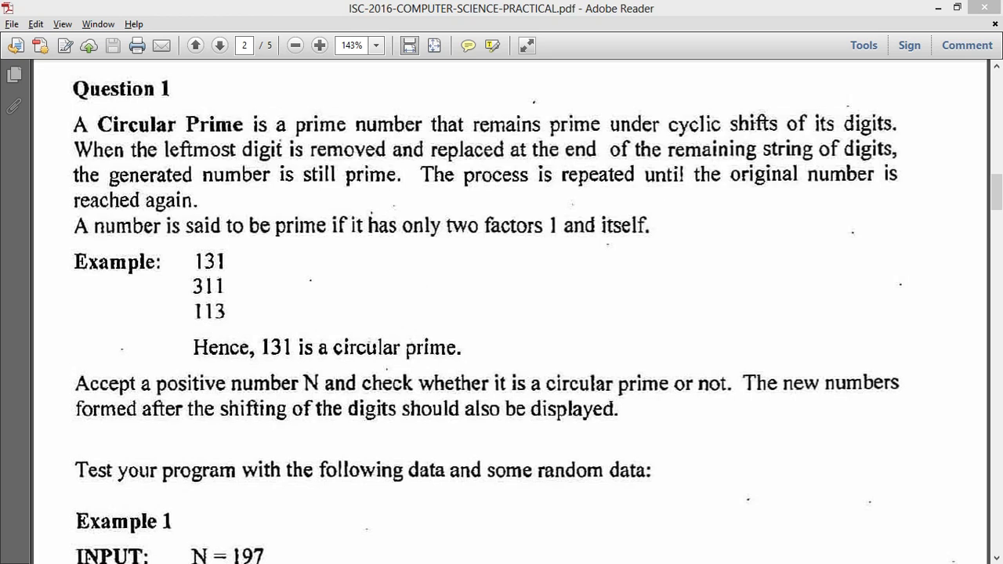
pyautogui.moveTo(166, 100)
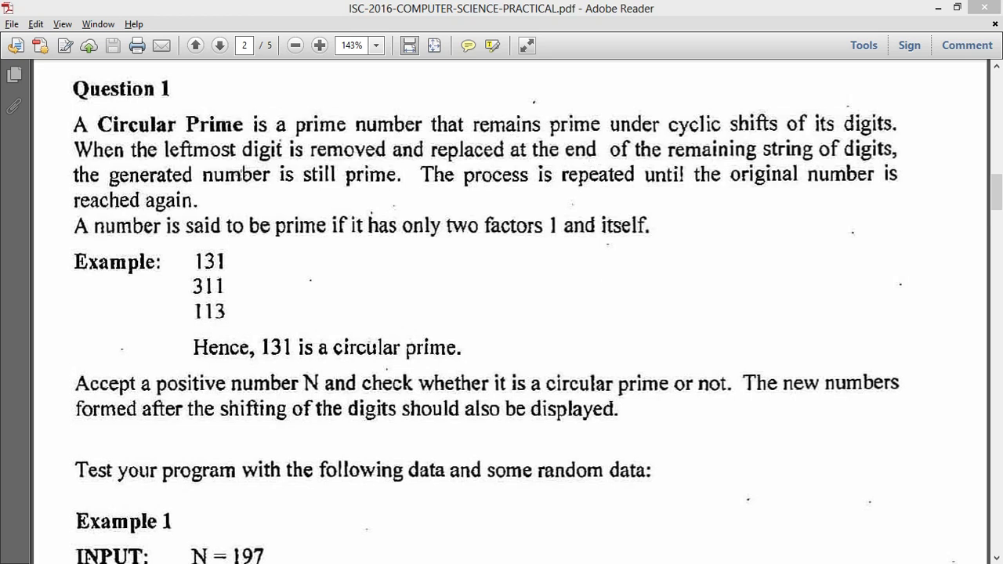
pyautogui.moveTo(423, 195)
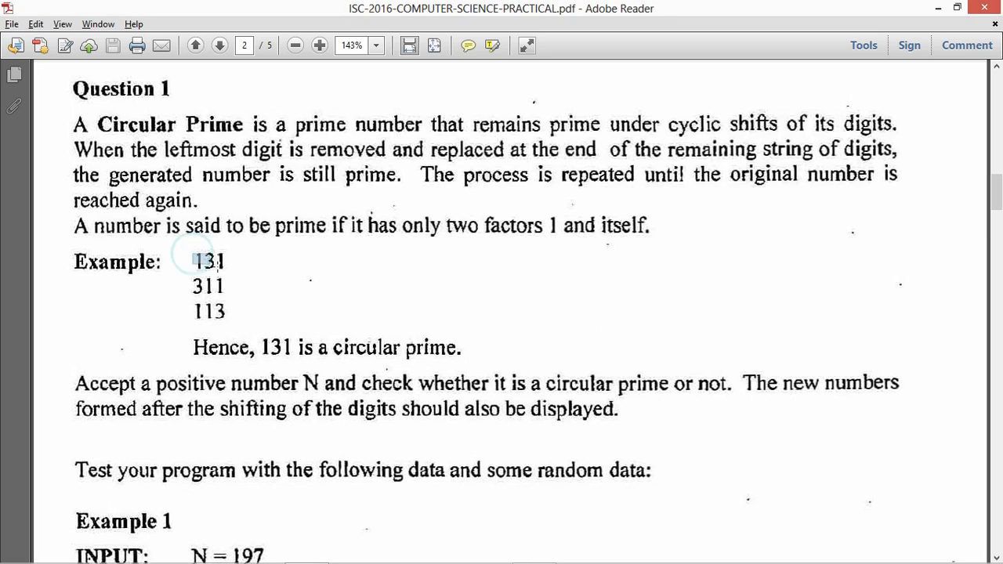
# Highlight the circular prime definition with the 131 example and the Example 1 task statement.
pyautogui.moveTo(195, 260); pyautogui.dragTo(245, 279)
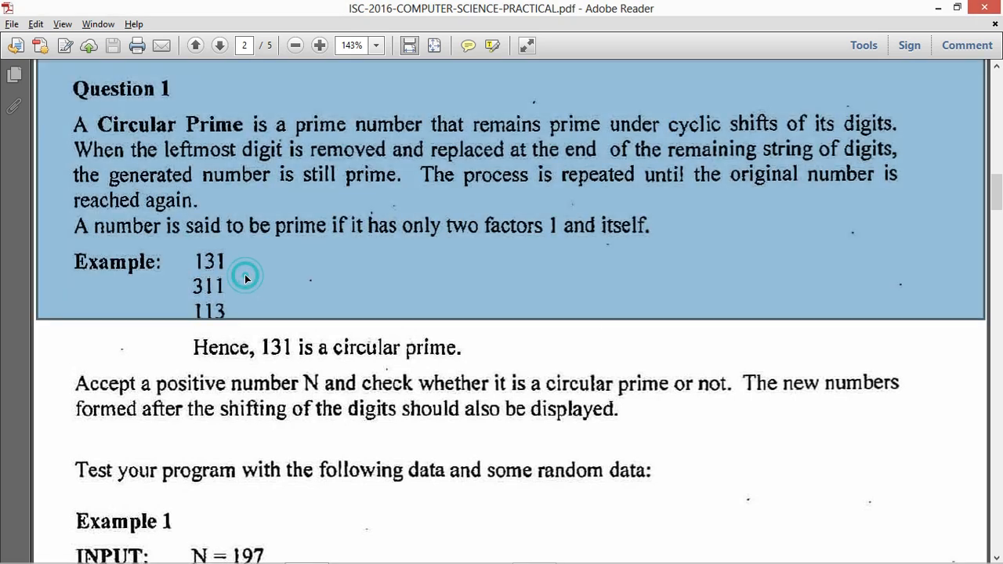
pyautogui.click(247, 276)
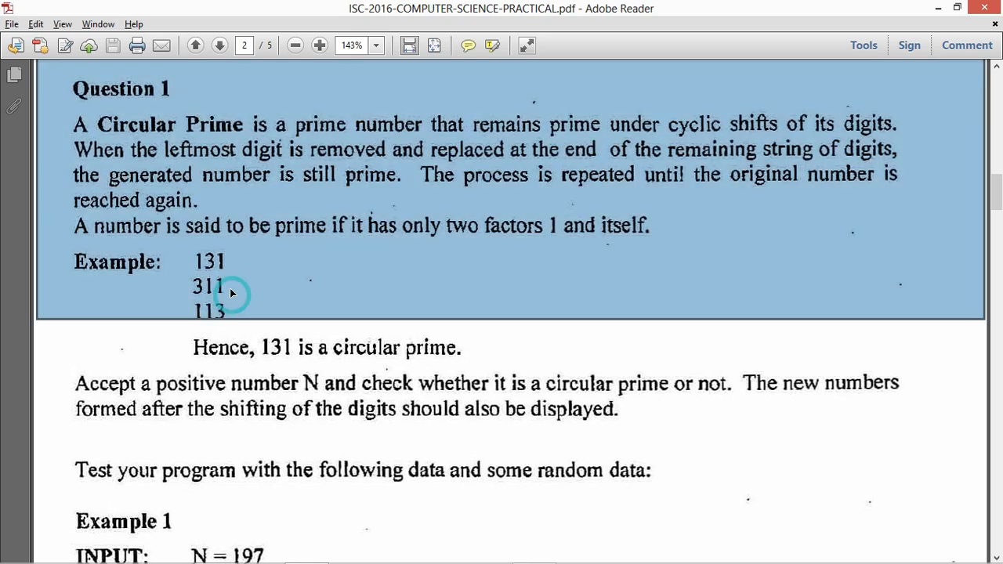
pyautogui.doubleClick(196, 286)
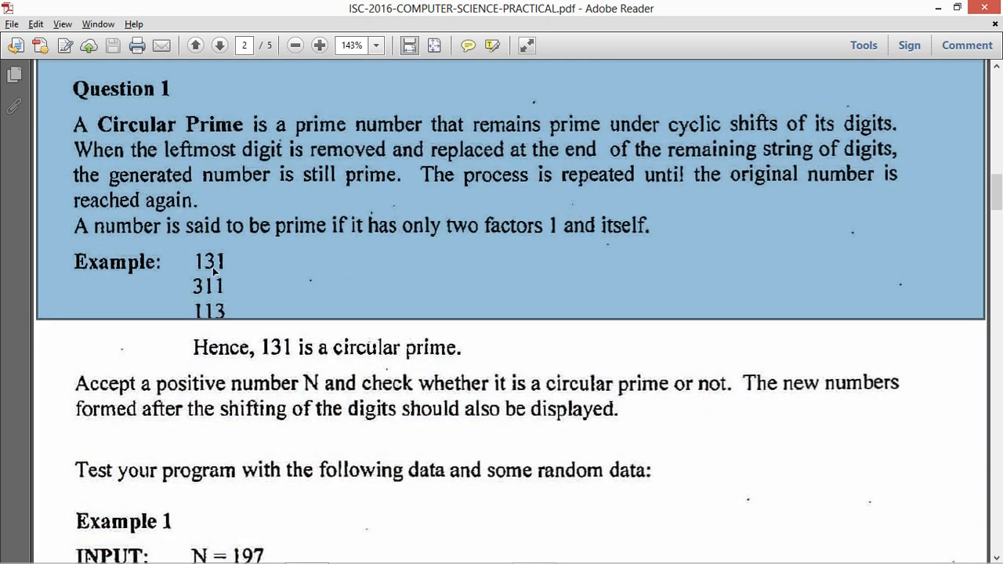
pyautogui.scroll(-3)
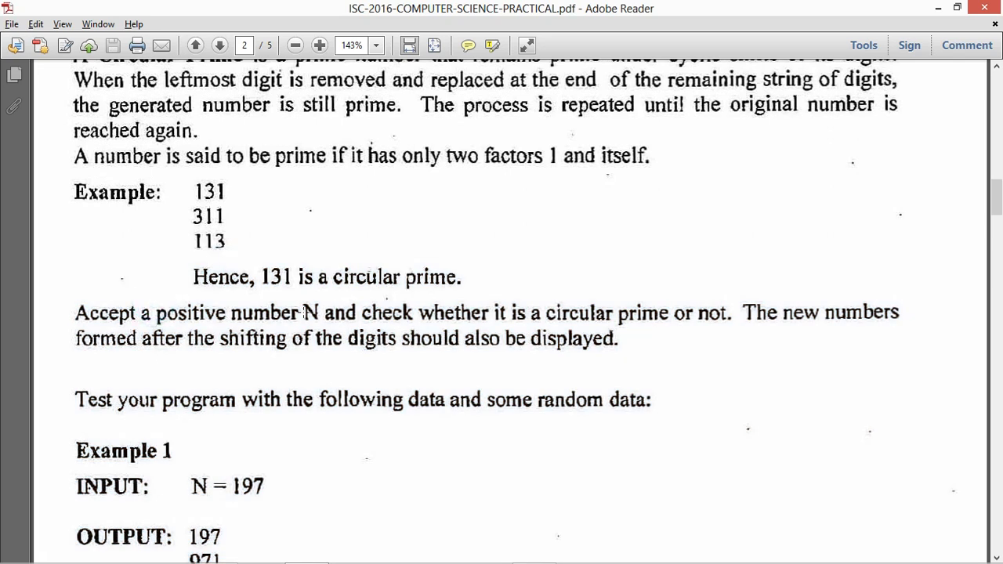
pyautogui.moveTo(279, 293)
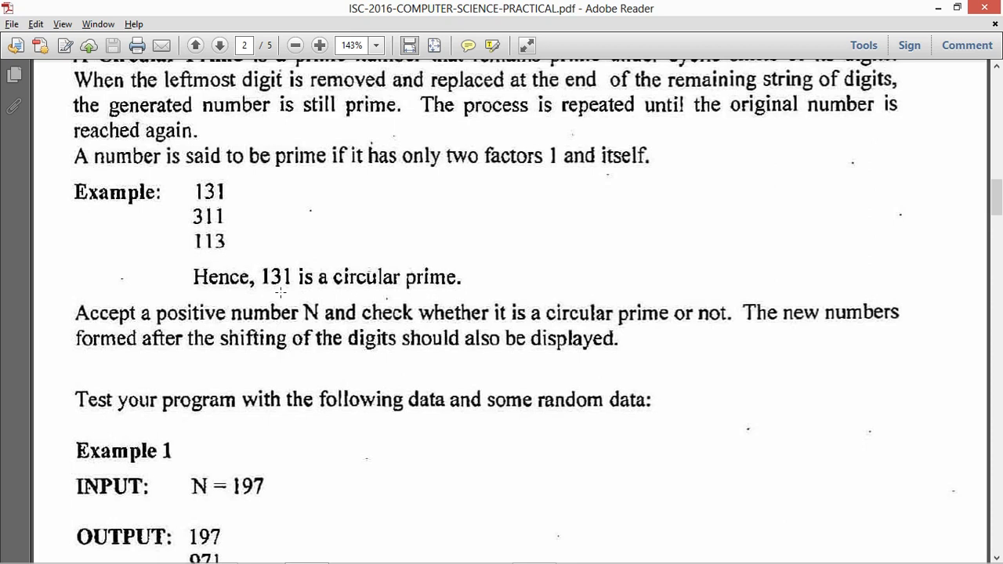
pyautogui.doubleClick(310, 313)
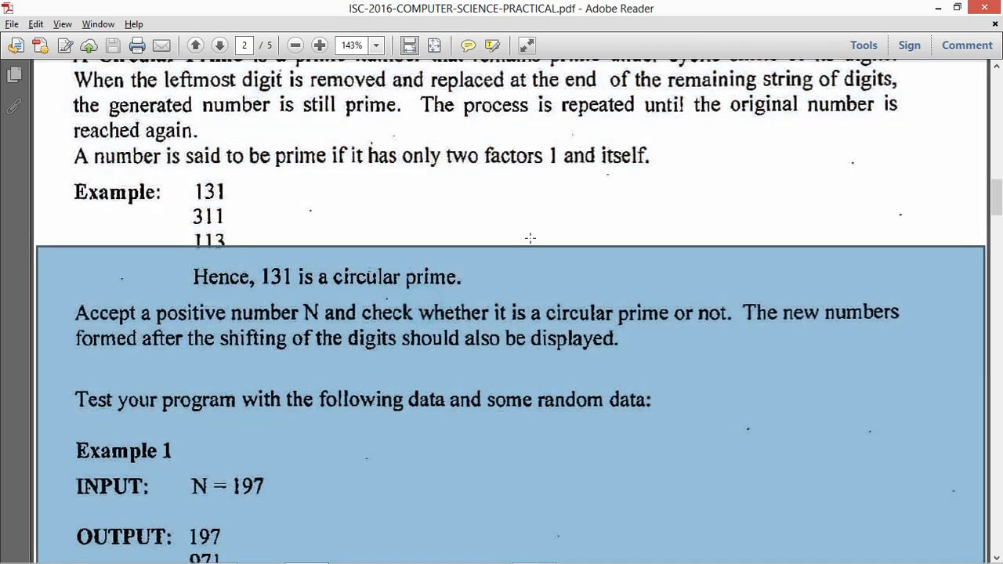
pyautogui.moveTo(195, 359)
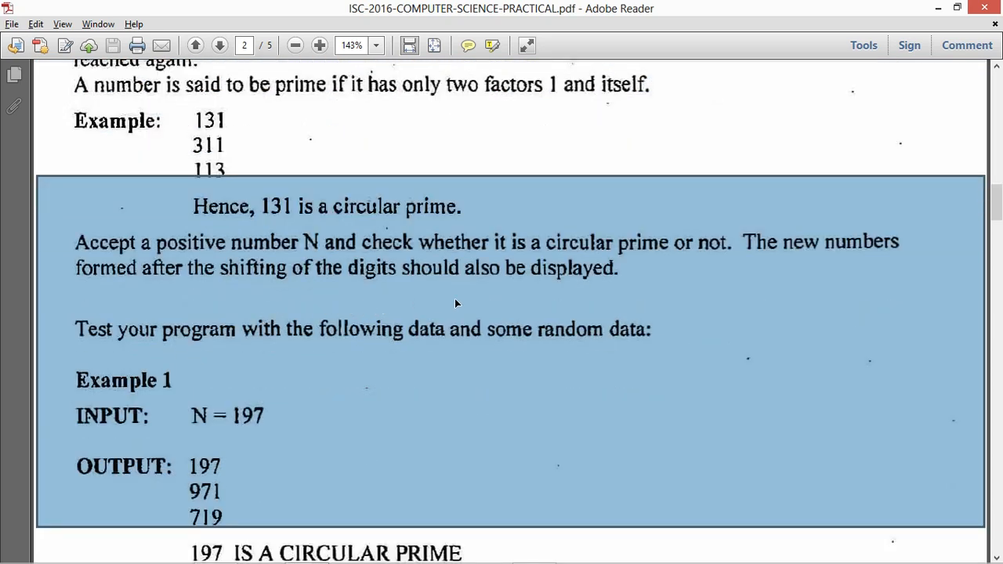
# Move down to Example 1's output and highlight 197 and the line 197 IS A CIRCULAR PRIME.
pyautogui.scroll(-3)
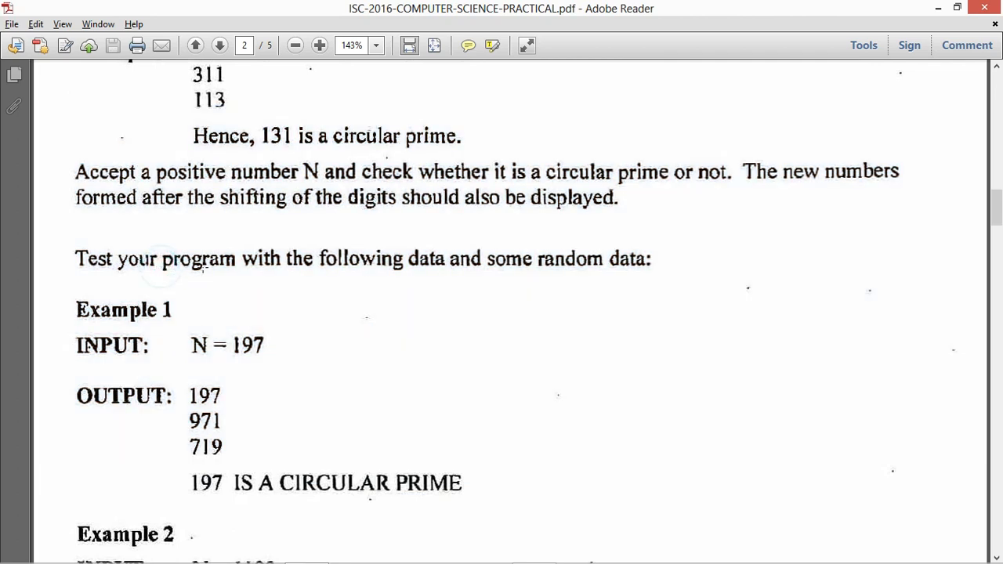
pyautogui.scroll(-3)
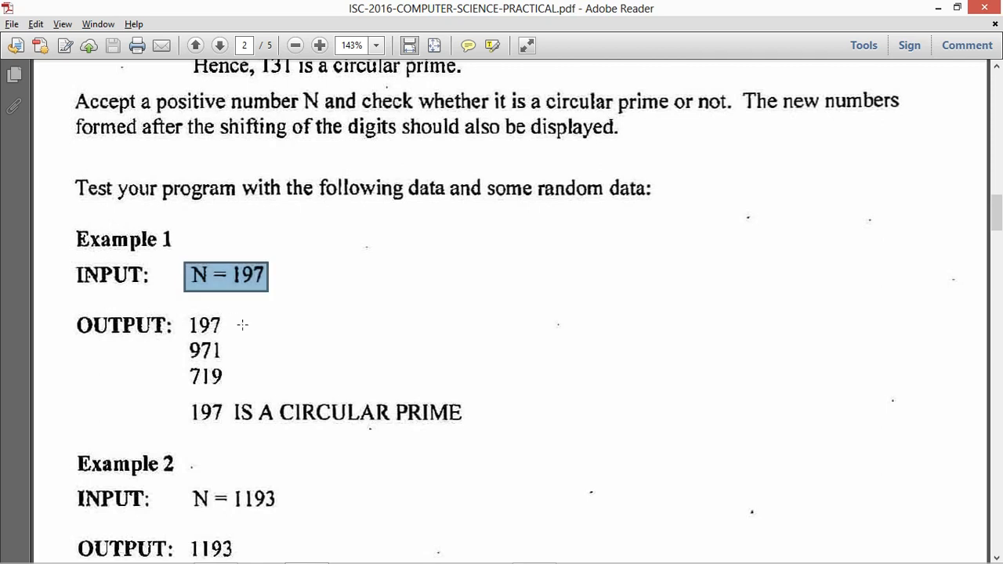
pyautogui.scroll(-3)
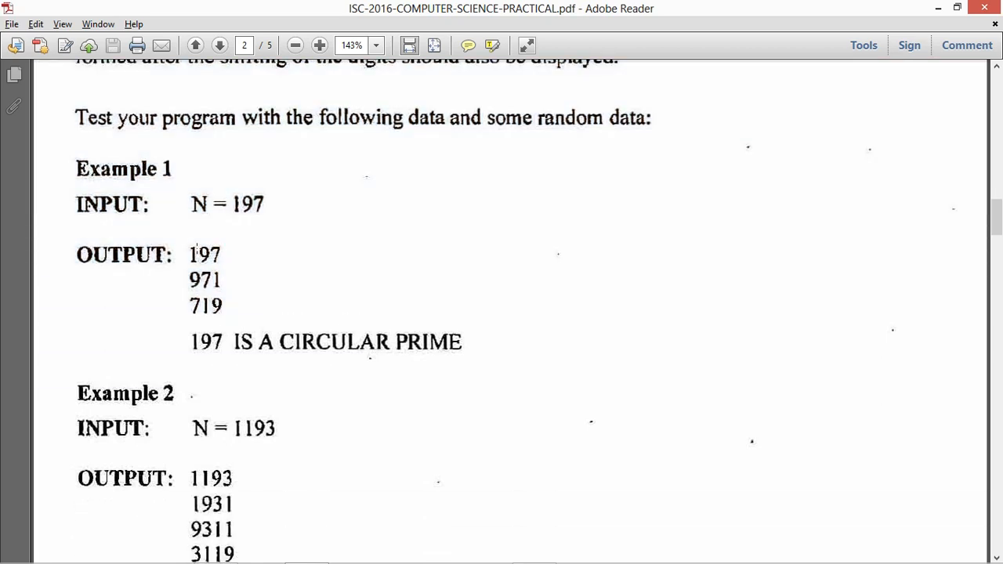
pyautogui.scroll(-3)
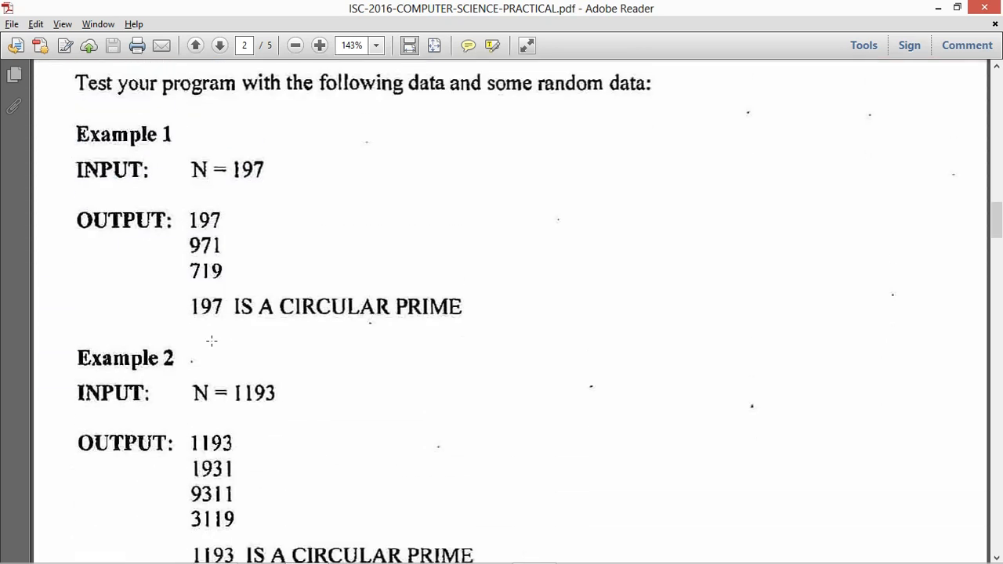
pyautogui.doubleClick(203, 220)
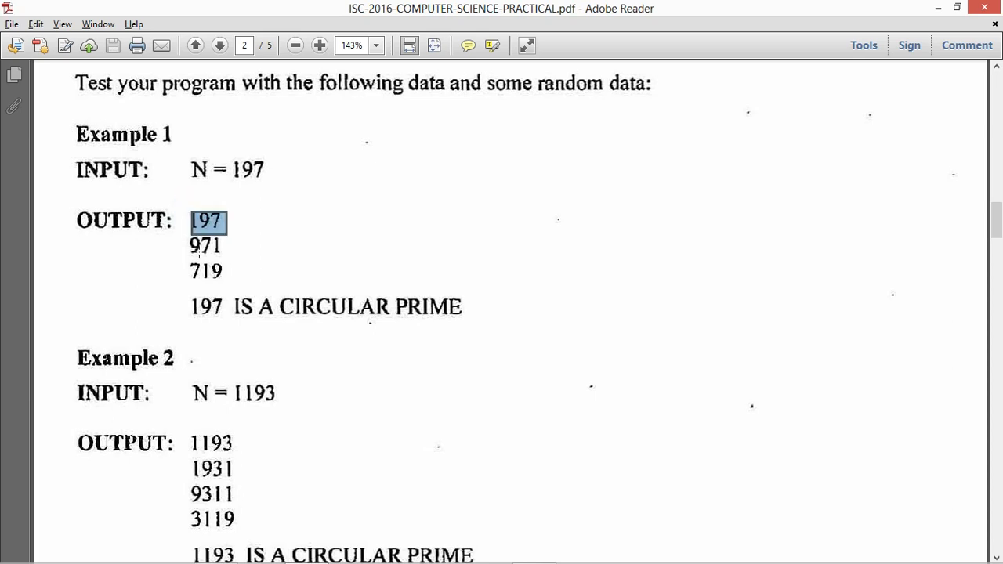
pyautogui.click(190, 306)
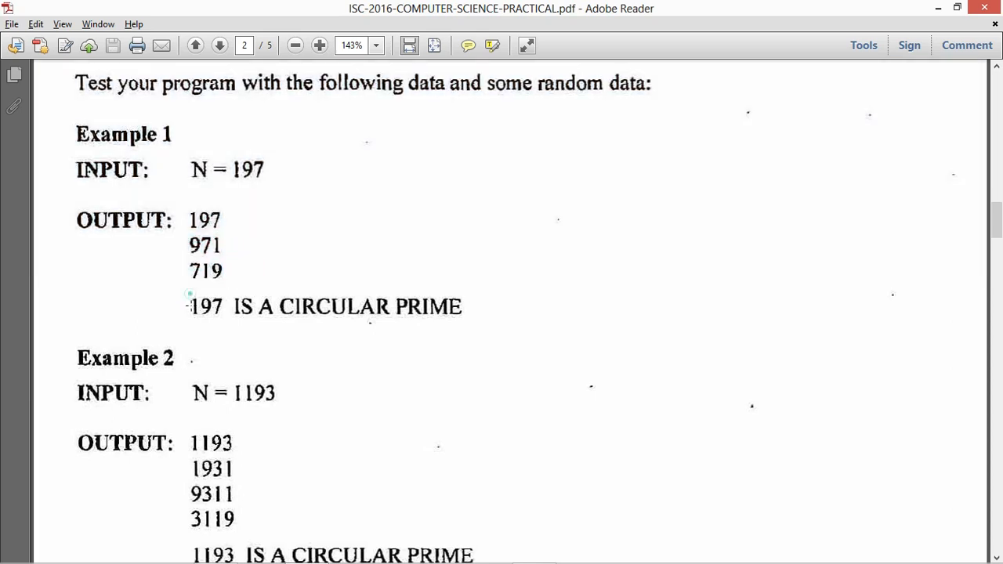
pyautogui.moveTo(188, 305); pyautogui.dragTo(461, 306)
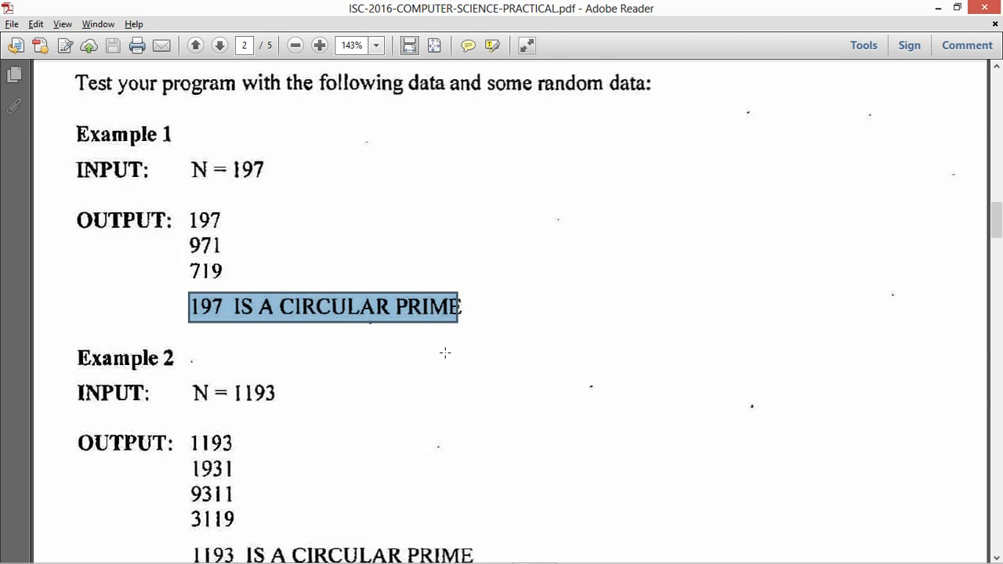
# Continue to Examples 2 and 3, highlighting the line reporting 29 is not a circular prime.
pyautogui.scroll(-3)
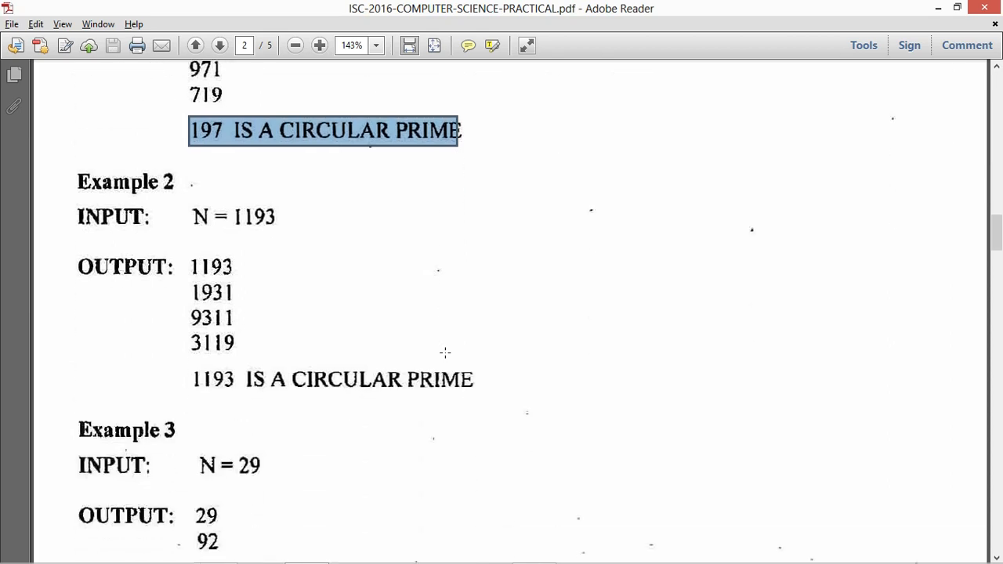
pyautogui.scroll(-3)
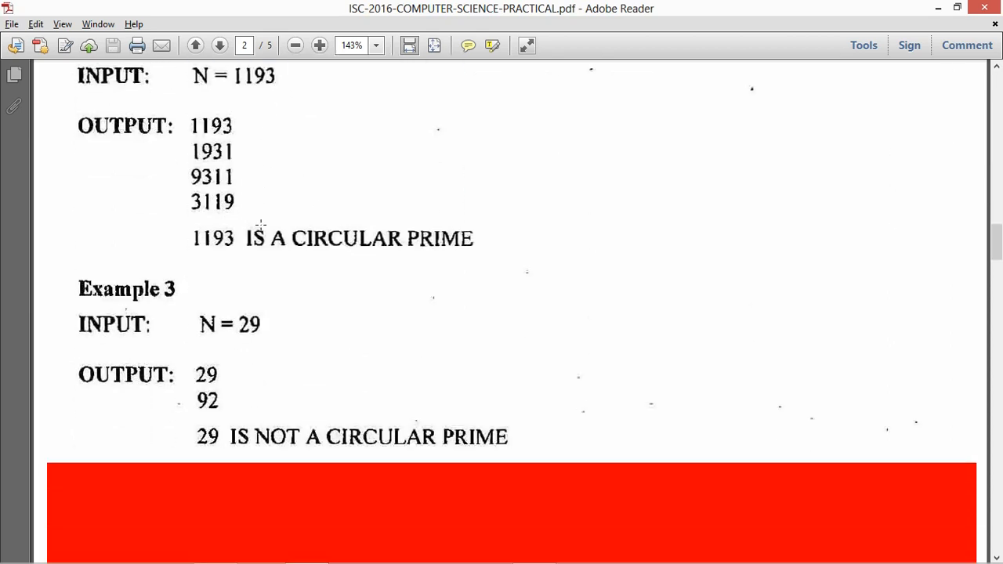
pyautogui.scroll(-3)
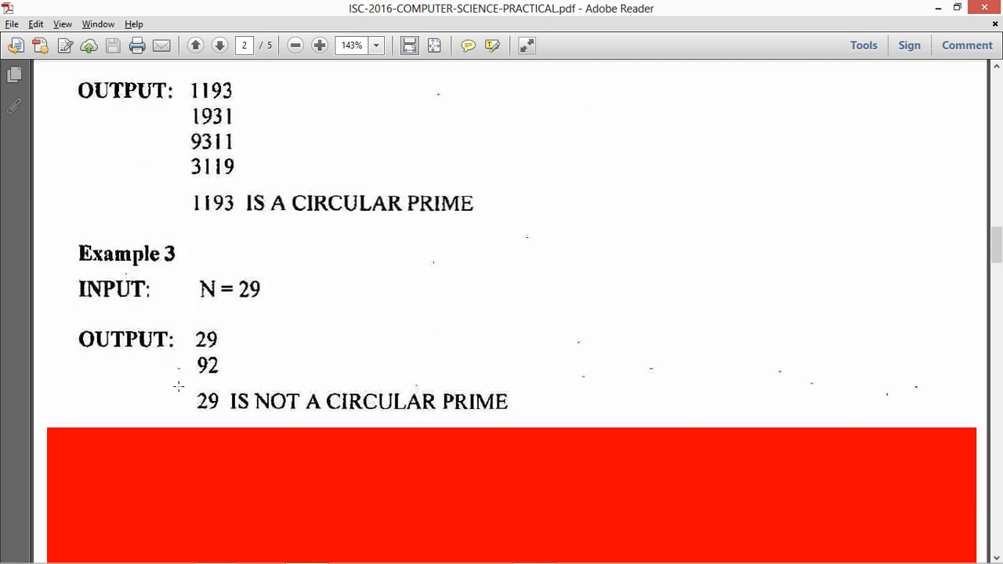
pyautogui.moveTo(185, 401); pyautogui.dragTo(508, 401)
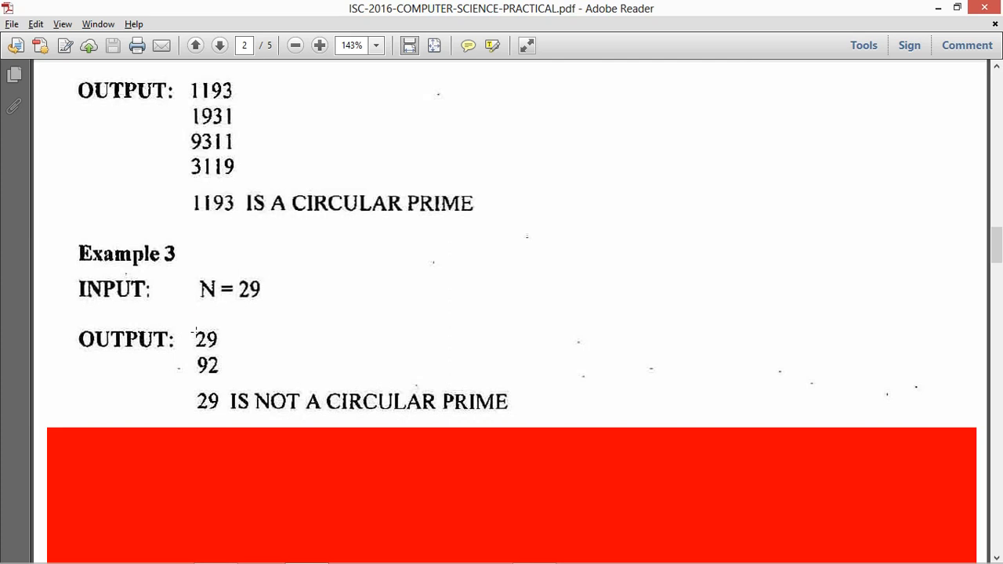
pyautogui.moveTo(229, 355)
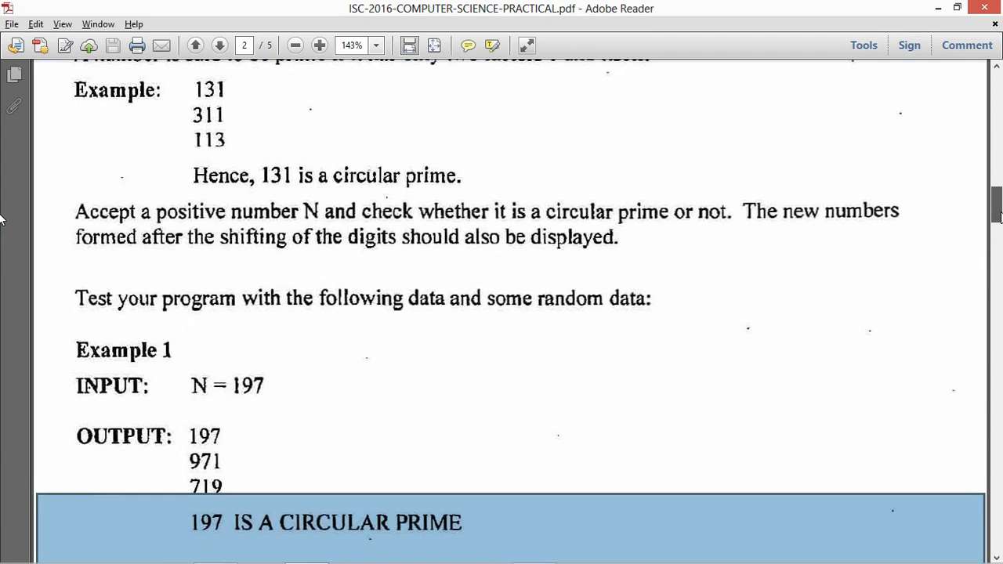
pyautogui.scroll(-3)
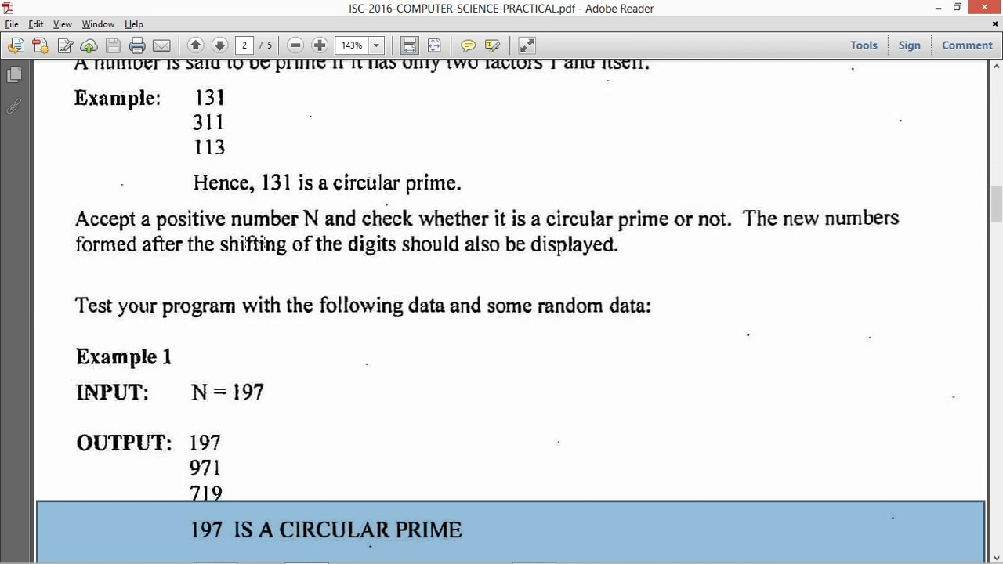
pyautogui.doubleClick(304, 219)
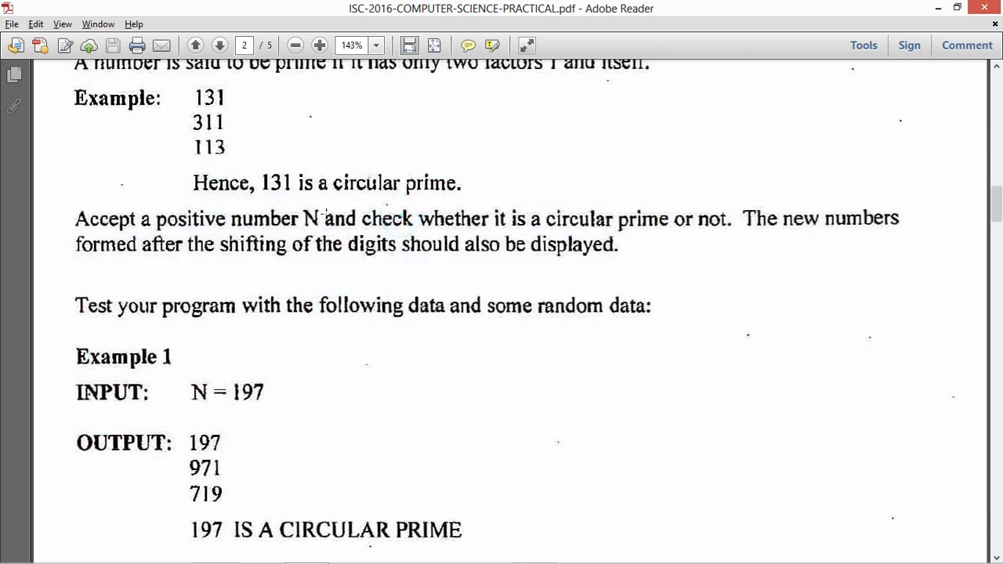
pyautogui.scroll(-3)
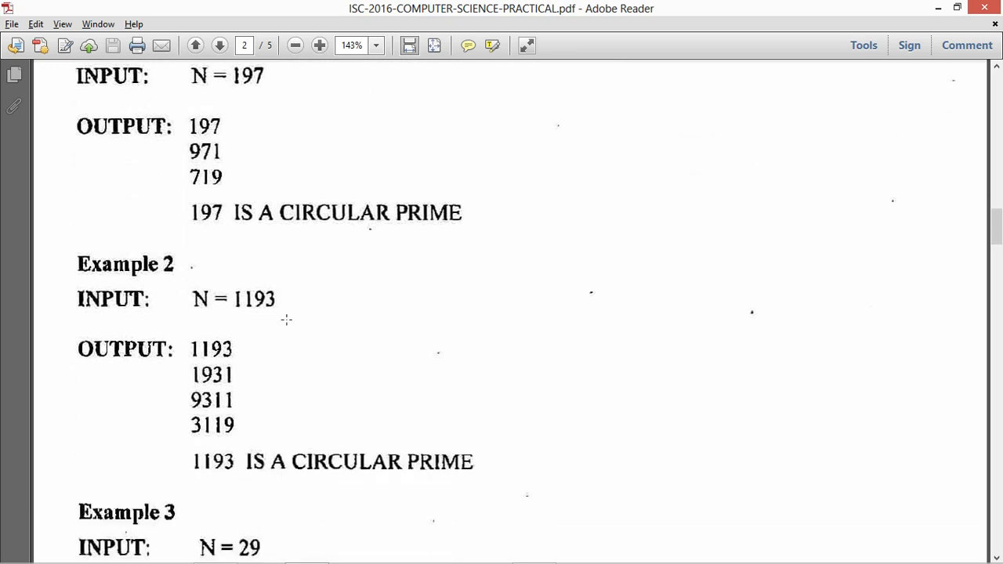
pyautogui.scroll(-3)
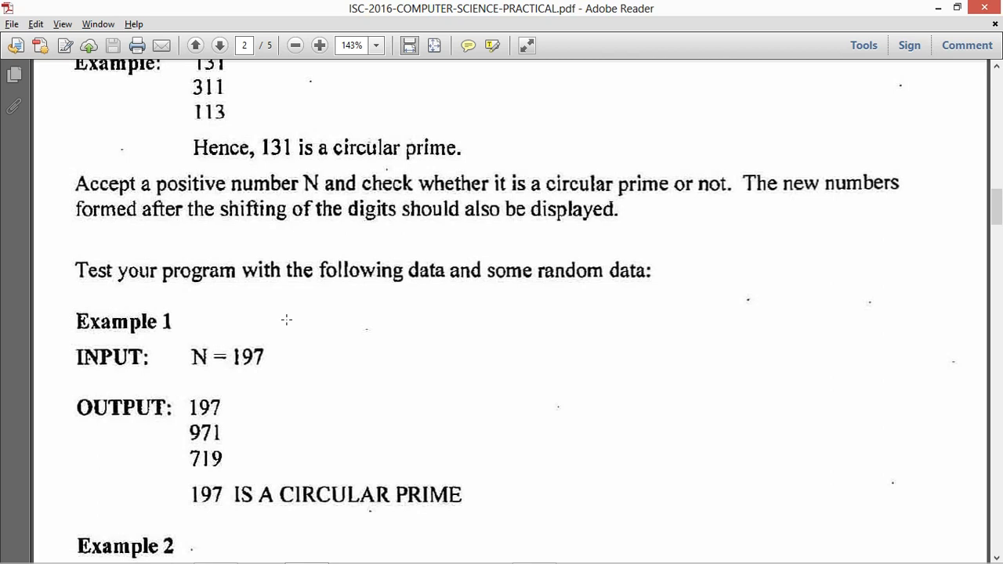
pyautogui.scroll(-3)
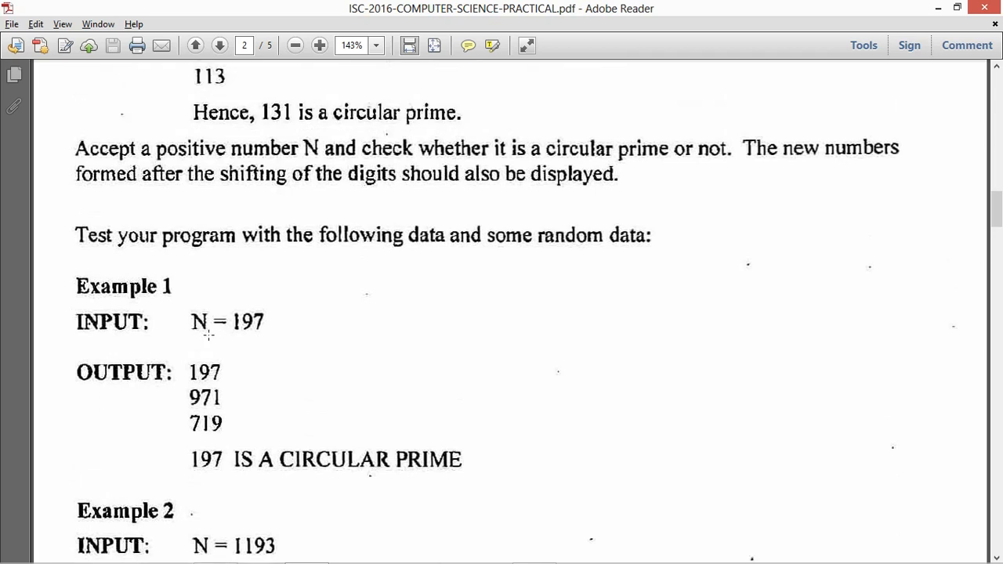
pyautogui.scroll(-3)
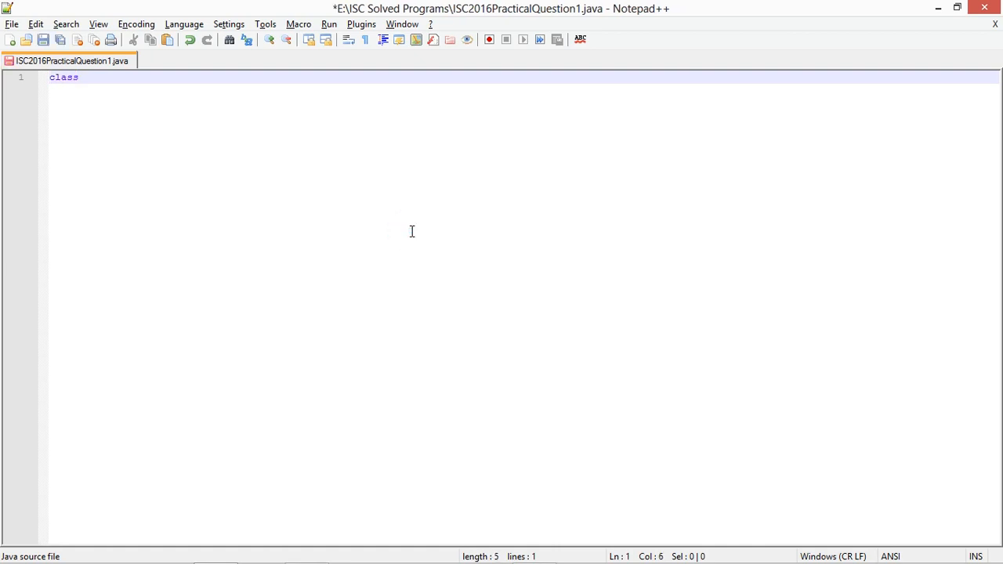
# Write public static void main(String args[]) throws Exception inside the CircularPrime class.
pyautogui.write('" "')
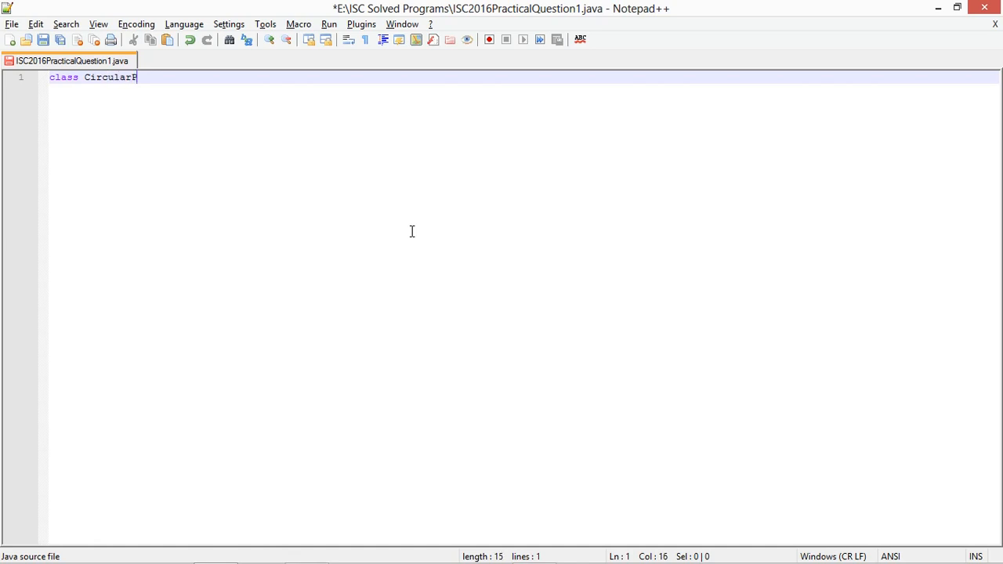
pyautogui.write('ime')
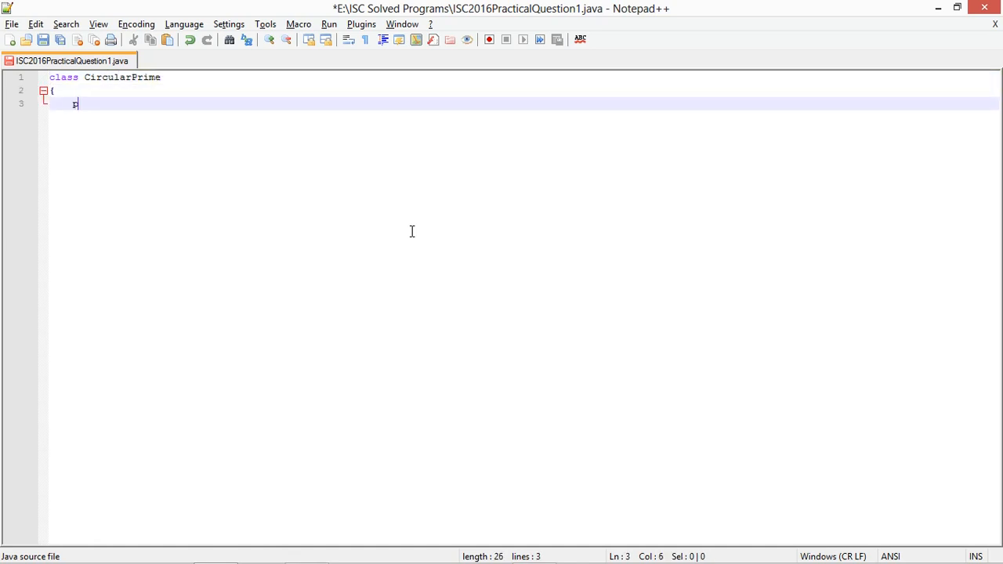
pyautogui.write('ublic static voi')
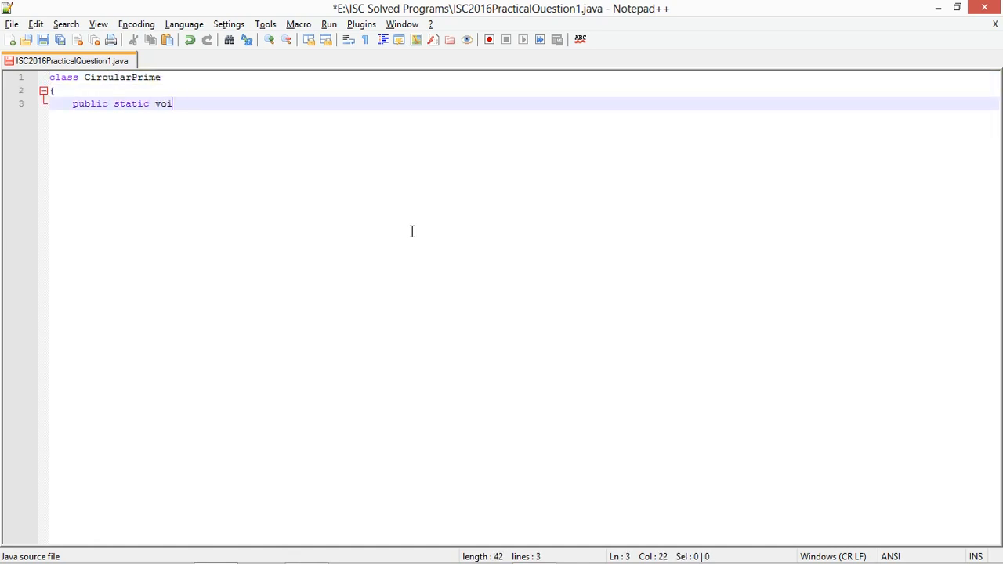
pyautogui.write('d main(St')
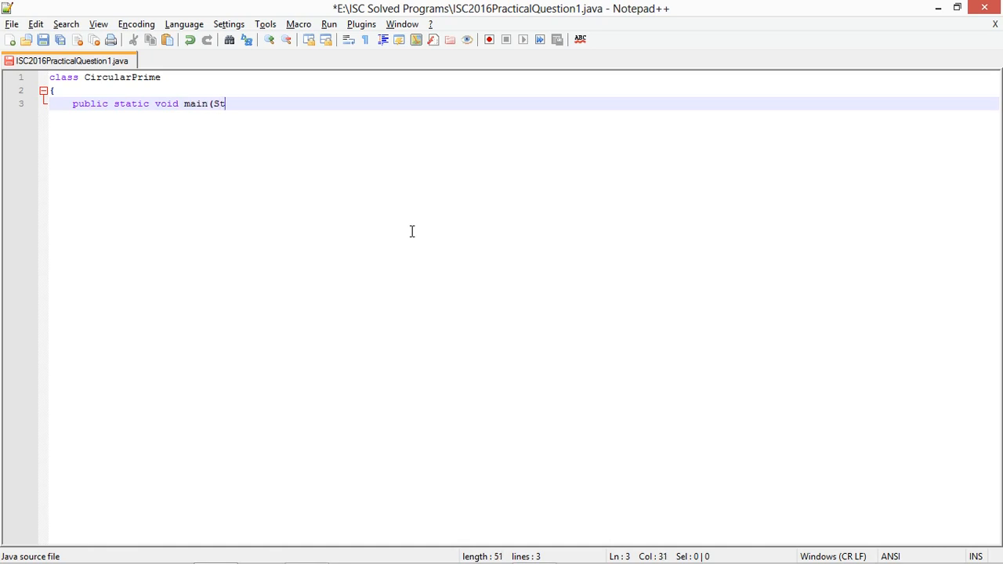
pyautogui.write('ring args[]) th')
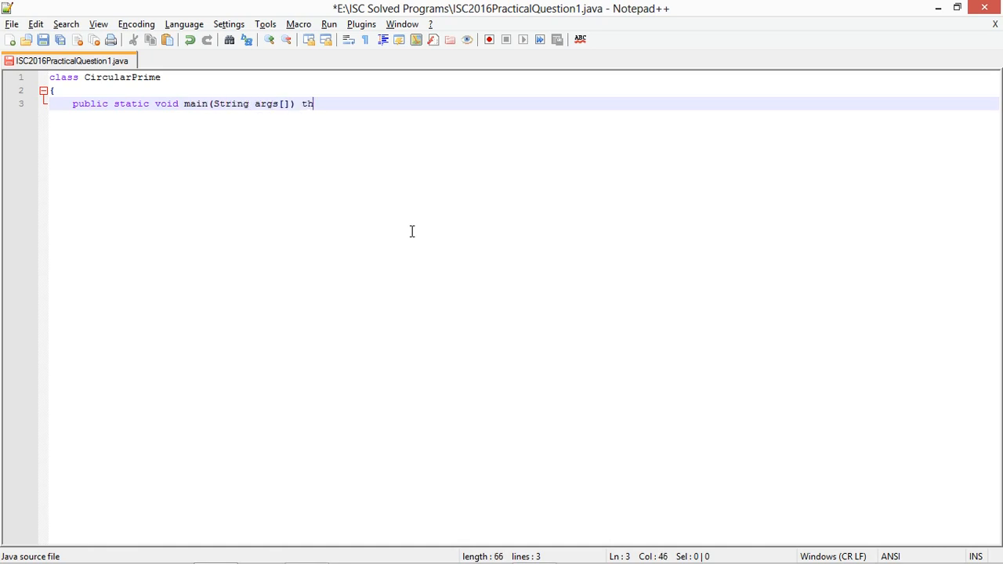
pyautogui.write('rows Exception')
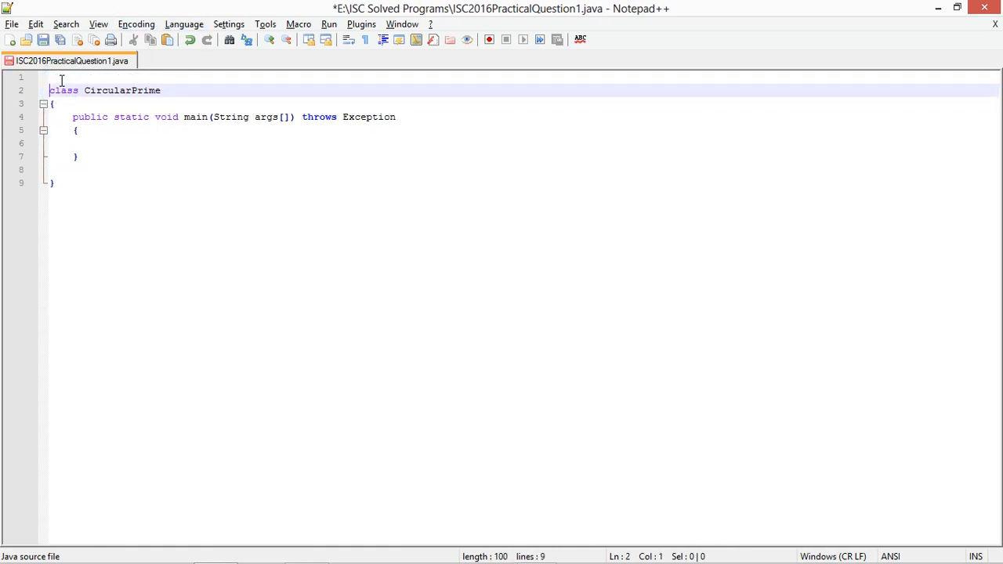
# Add import java.io.*; on a new line above the class.
pyautogui.press('Enter')
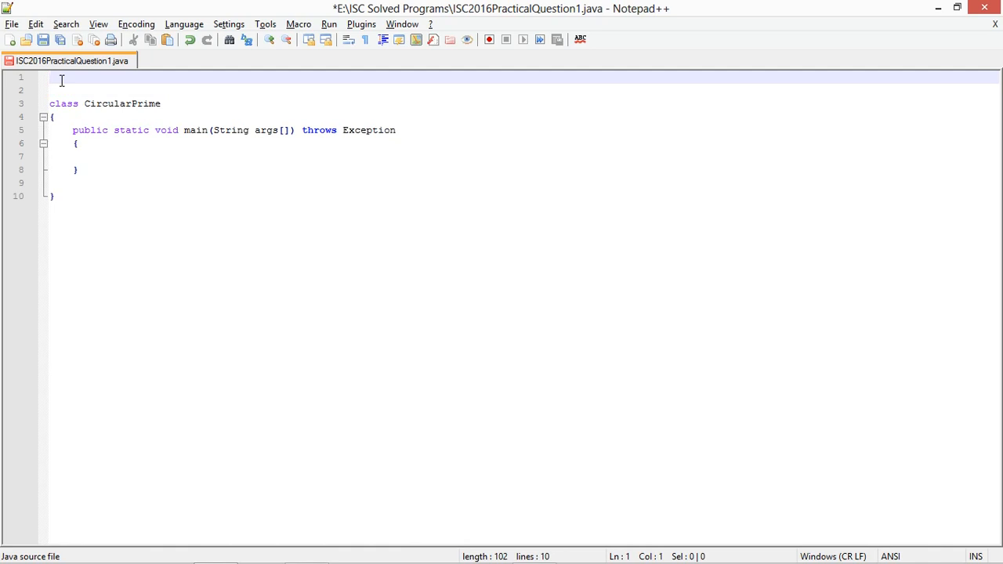
pyautogui.write('import java.')
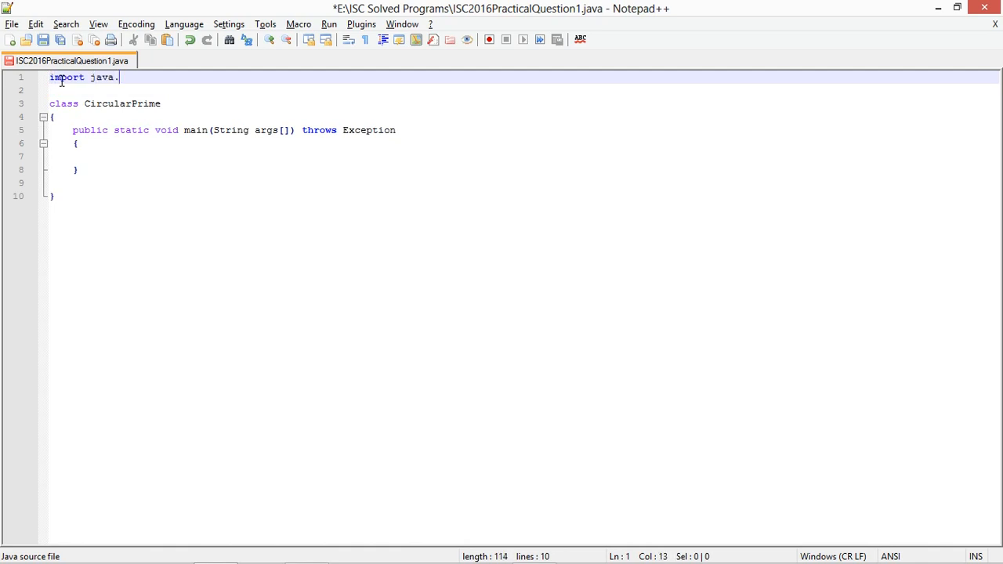
pyautogui.write('io.*;')
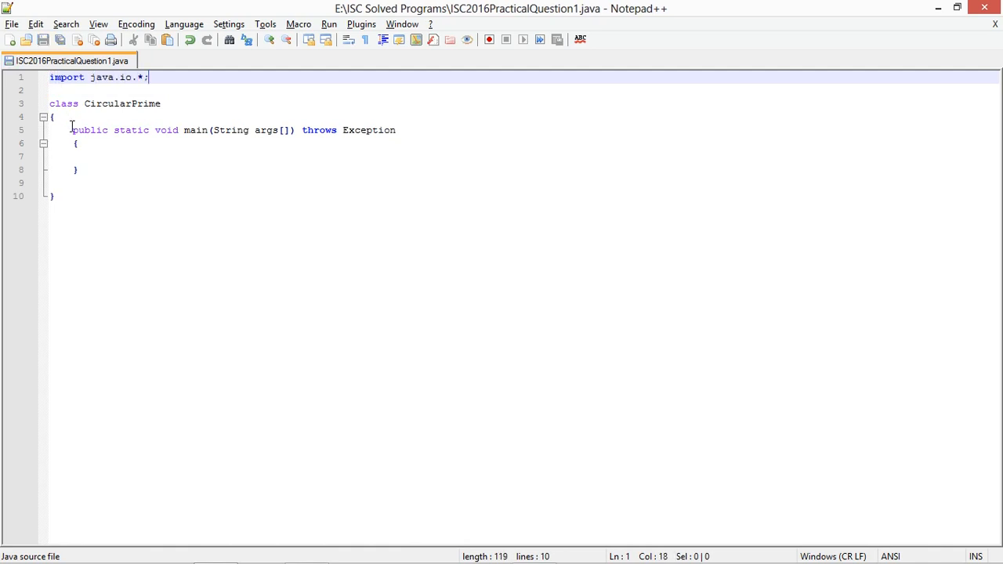
# Begin a comment in main reading // create DataInputStream, correcting a mistyped word.
pyautogui.write('// first')
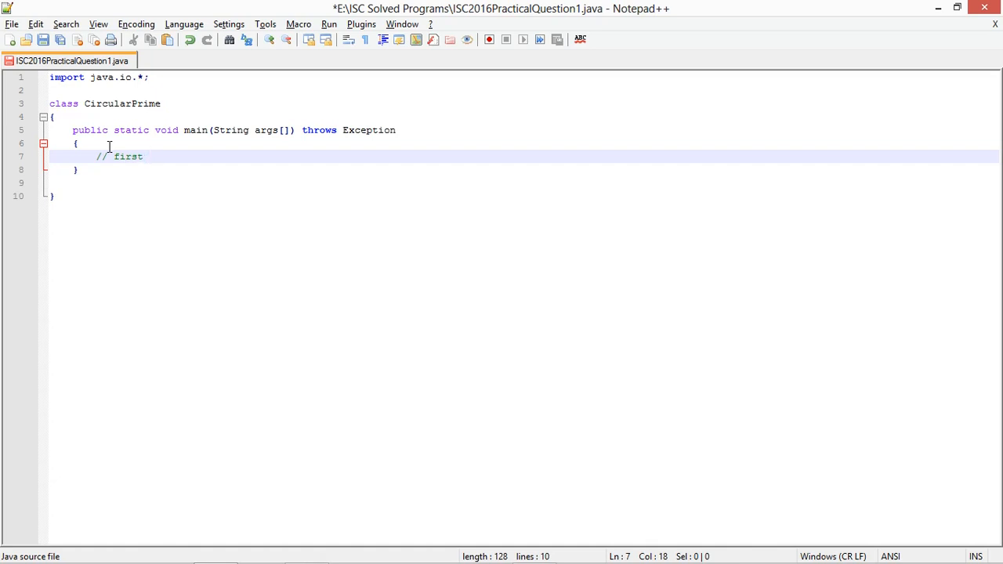
pyautogui.press('BackSpace')
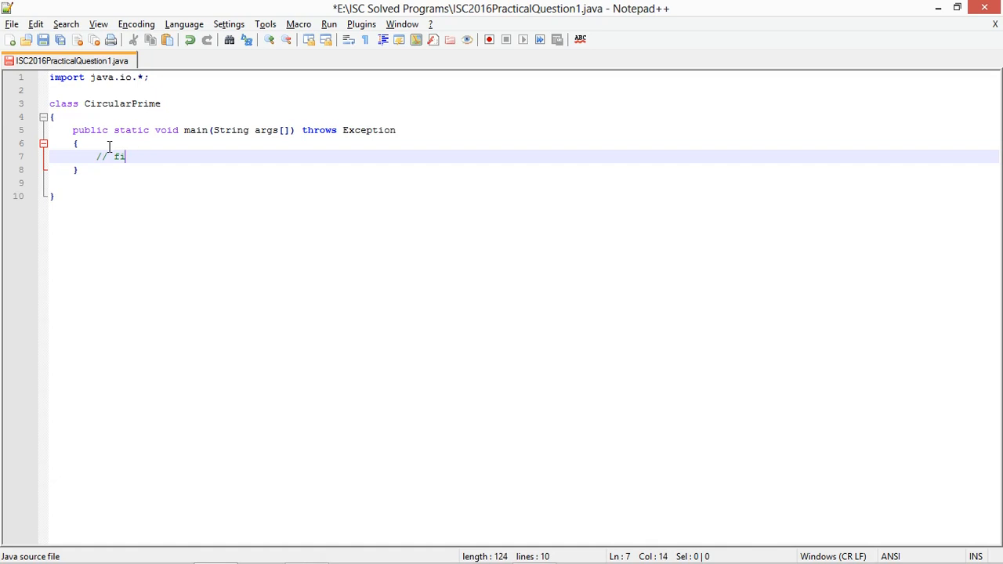
pyautogui.press('BackSpace')
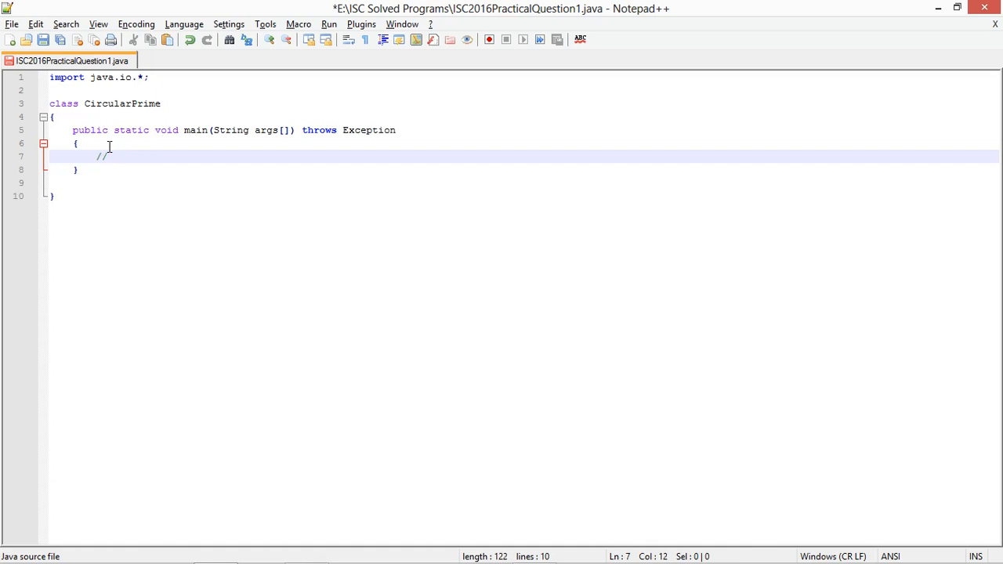
pyautogui.write('create Dat')
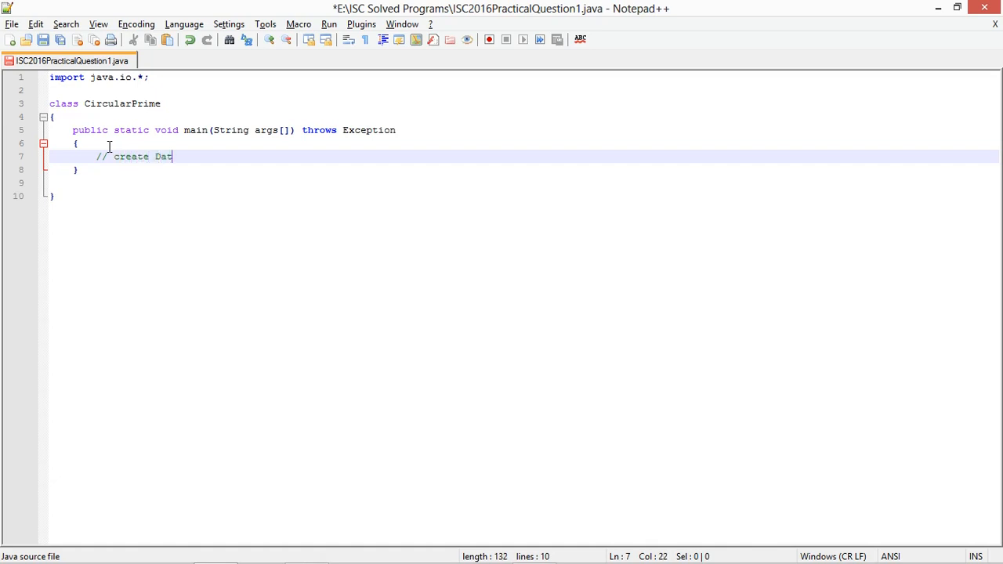
pyautogui.write('aInpu')
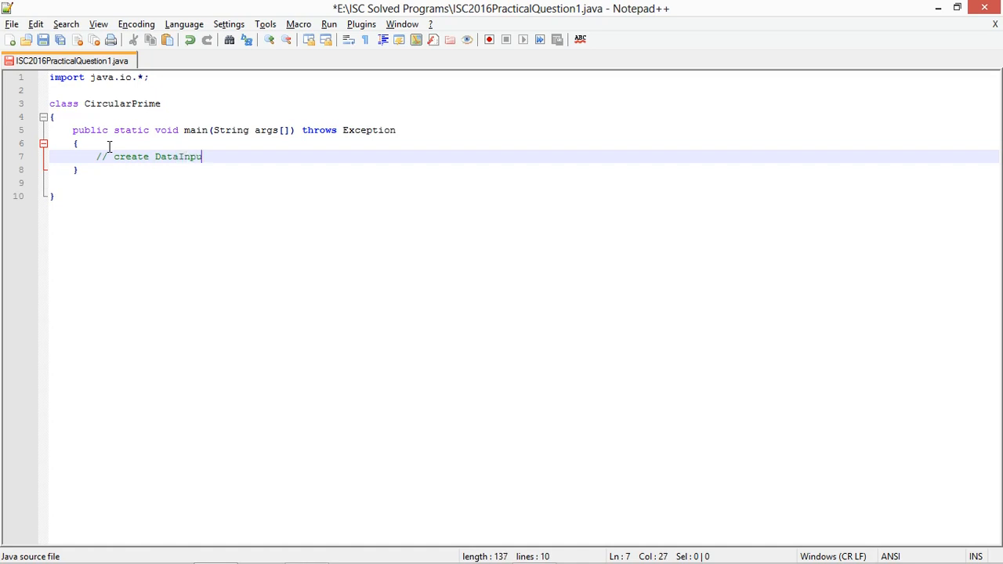
pyautogui.write('tStream')
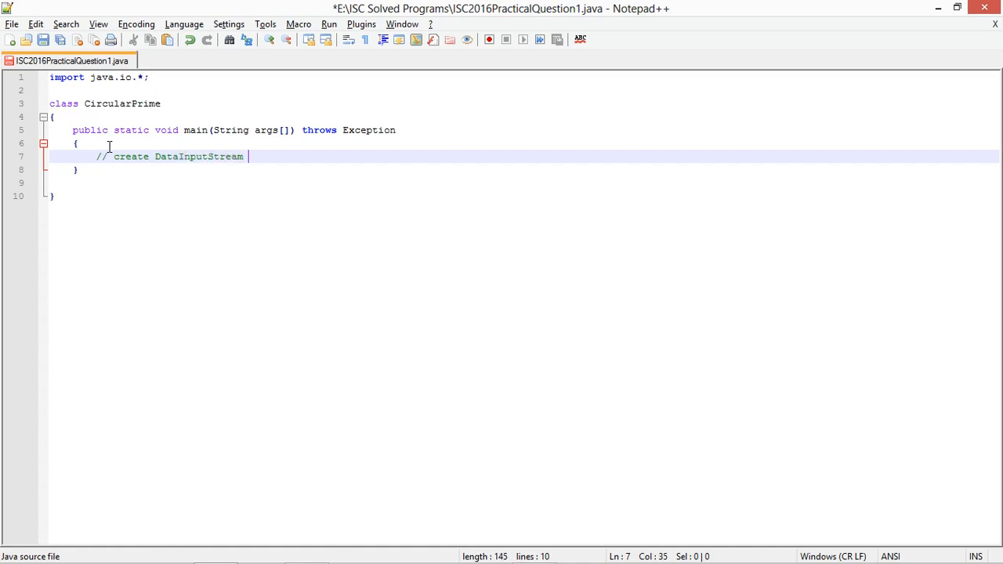
# Finish the comment with object and declare DataInputStream ids = new DataInputStream(System.in);.
pyautogui.write('object')
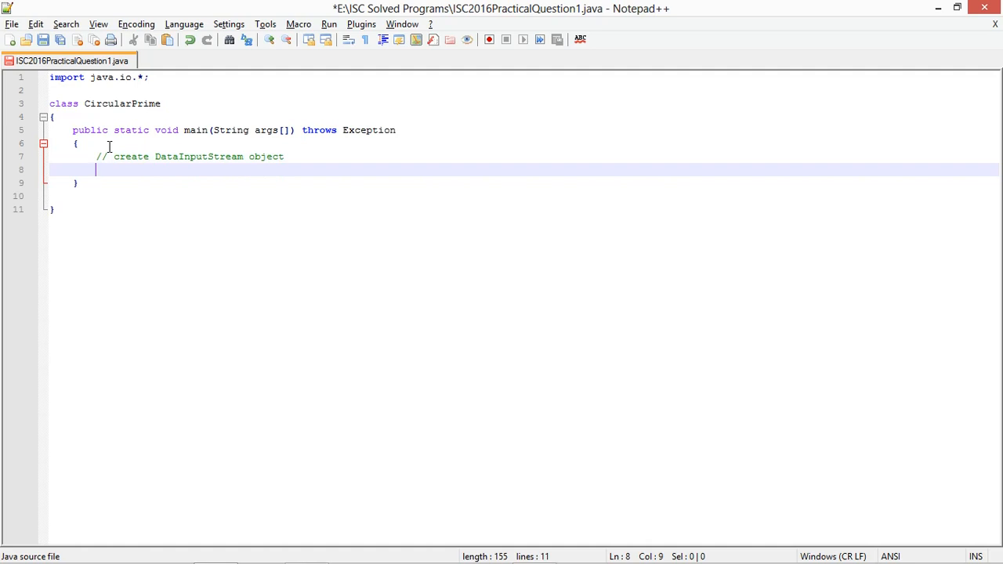
pyautogui.doubleClick(197, 157)
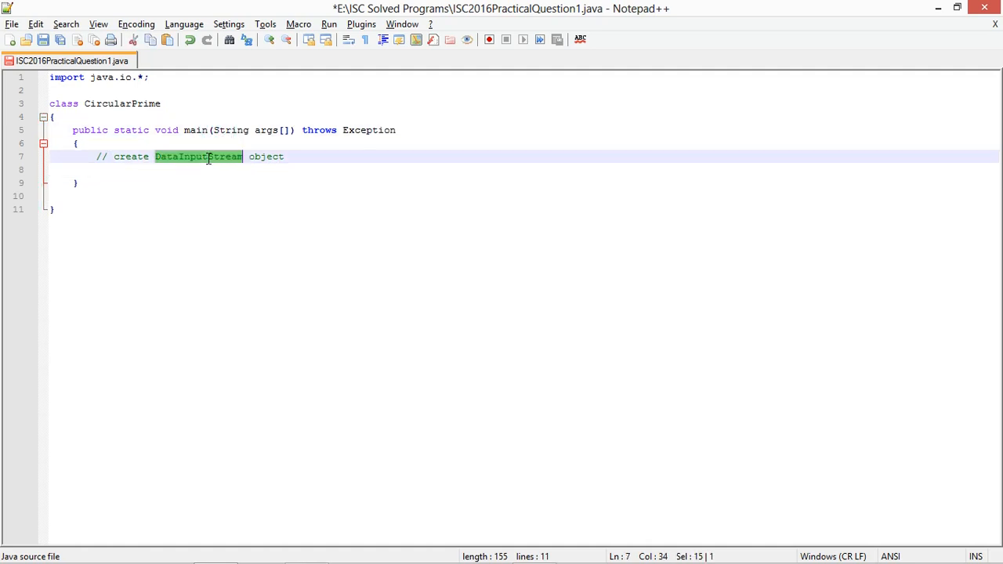
pyautogui.write('DataInputStream')
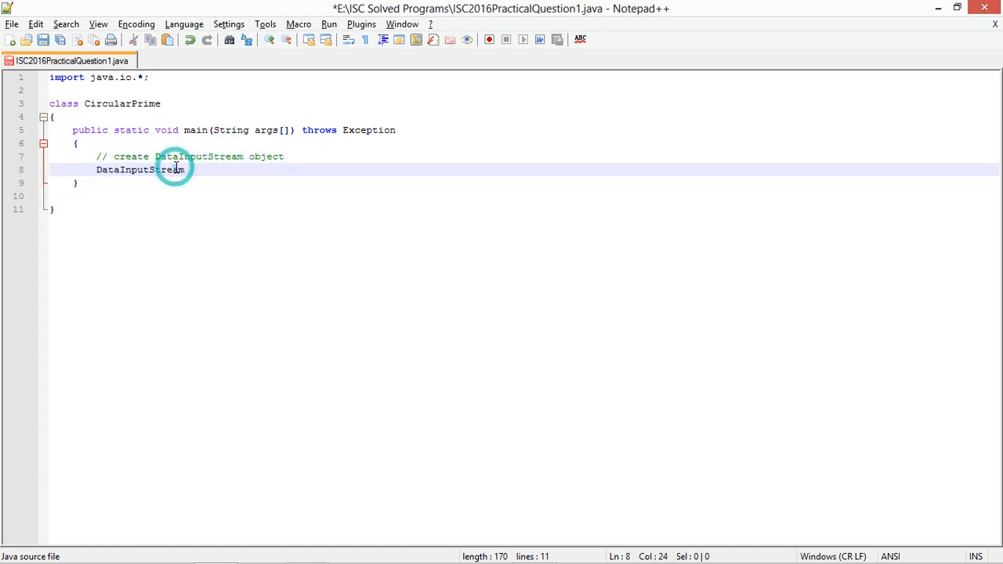
pyautogui.write('ids = new')
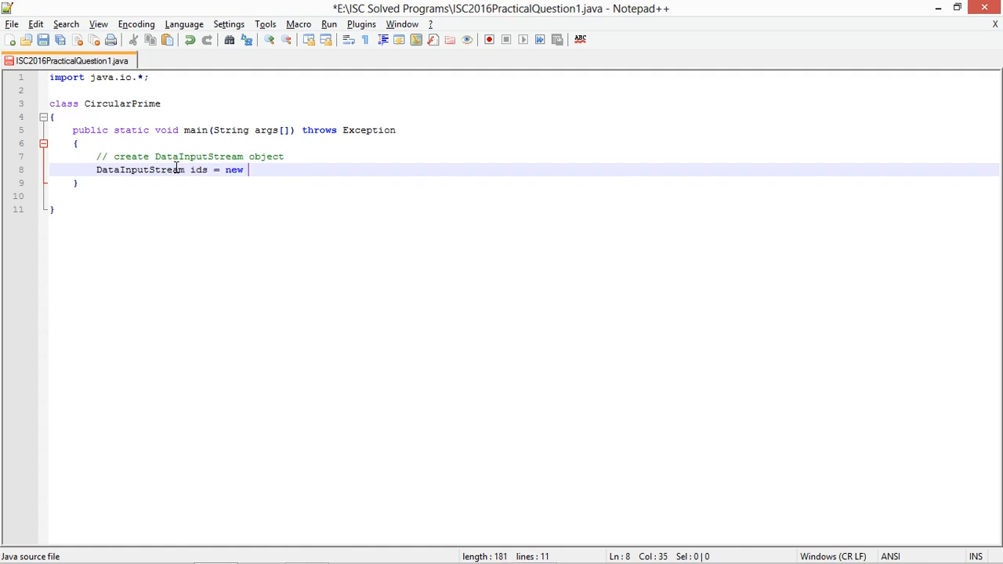
pyautogui.write('DataInputStream(Syts')
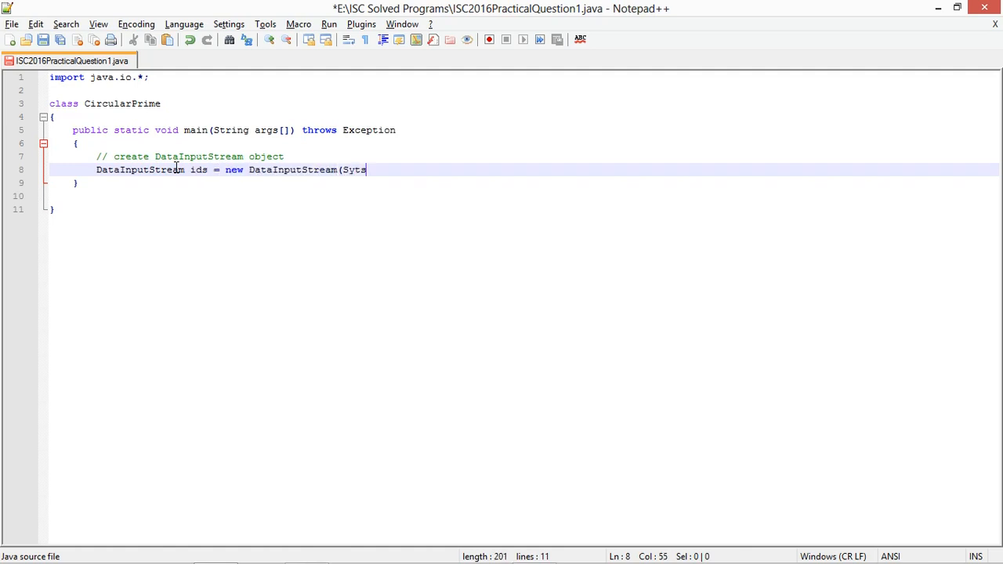
pyautogui.write('em.in')
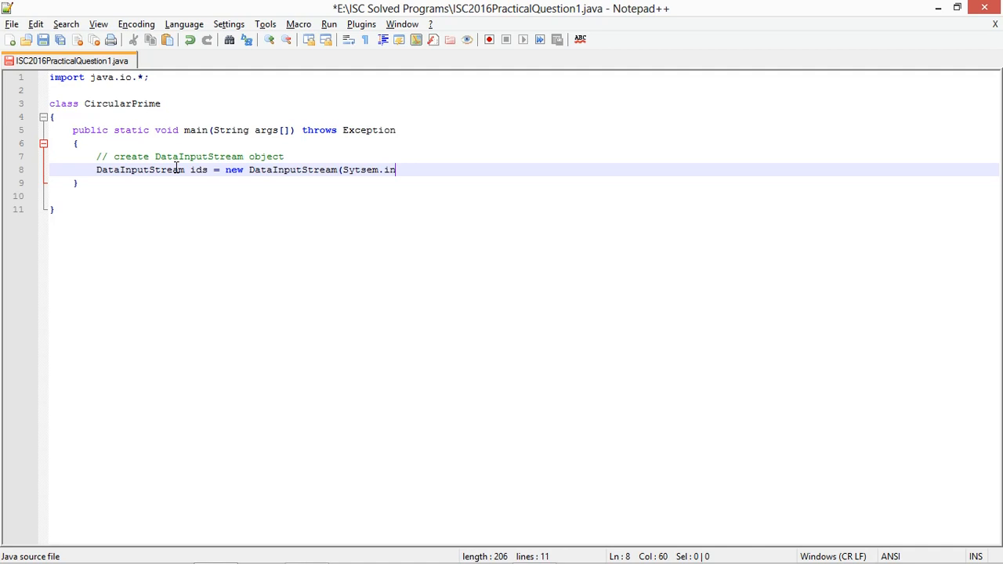
pyautogui.press('BackSpace')
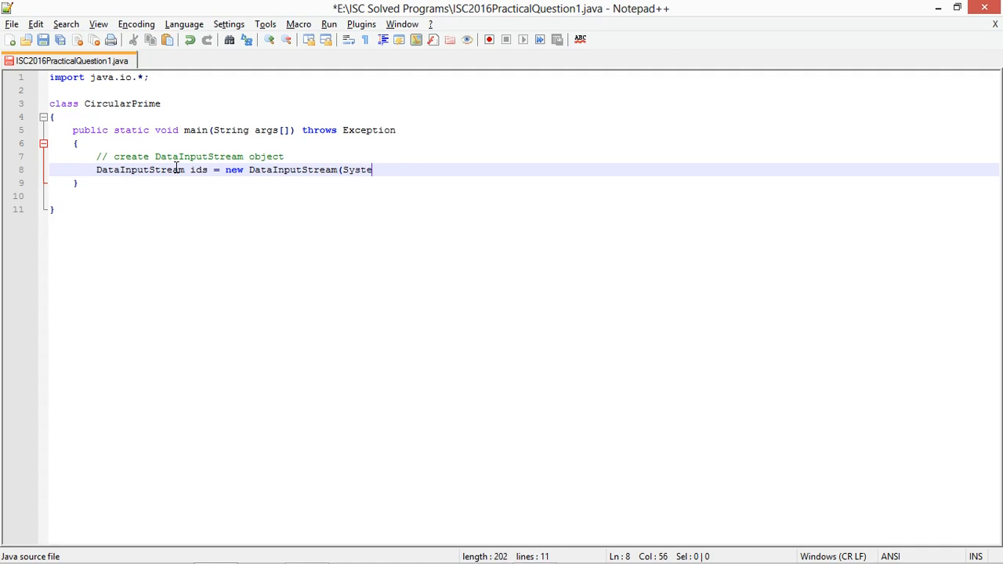
pyautogui.write('m.in);')
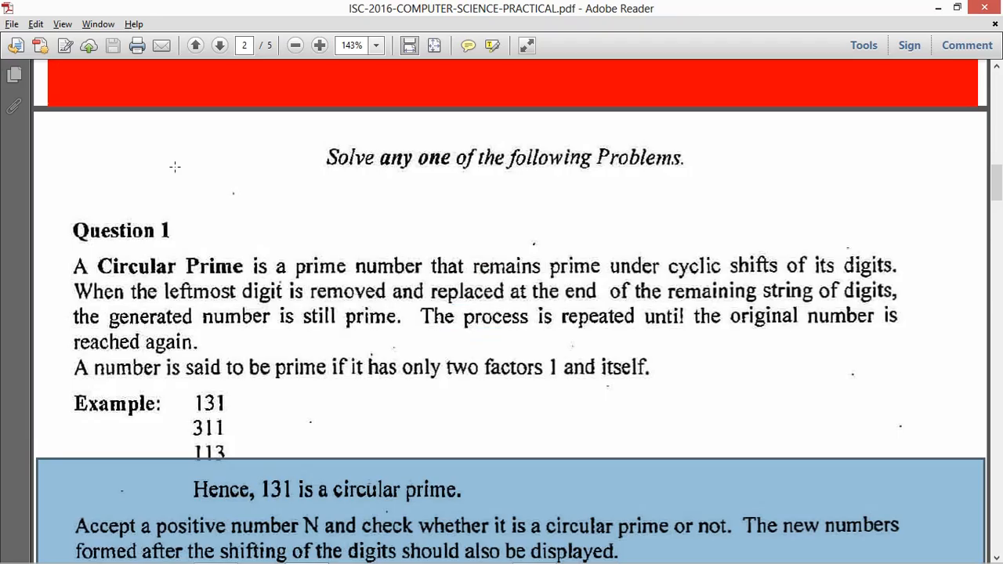
# Scroll the PDF down to Example 1 and highlight its INPUT N = 197 and OUTPUT.
pyautogui.scroll(-3)
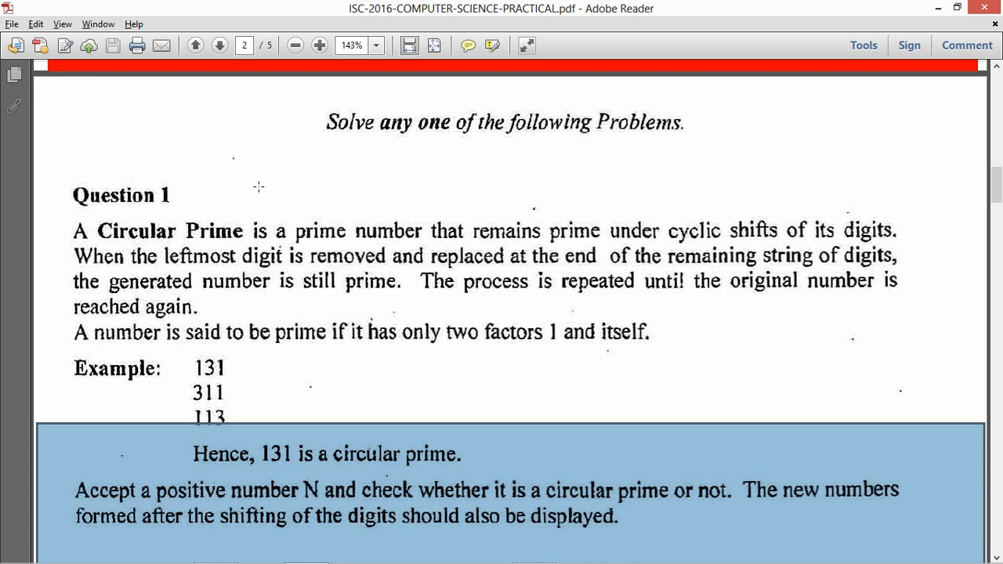
pyautogui.moveTo(260, 294)
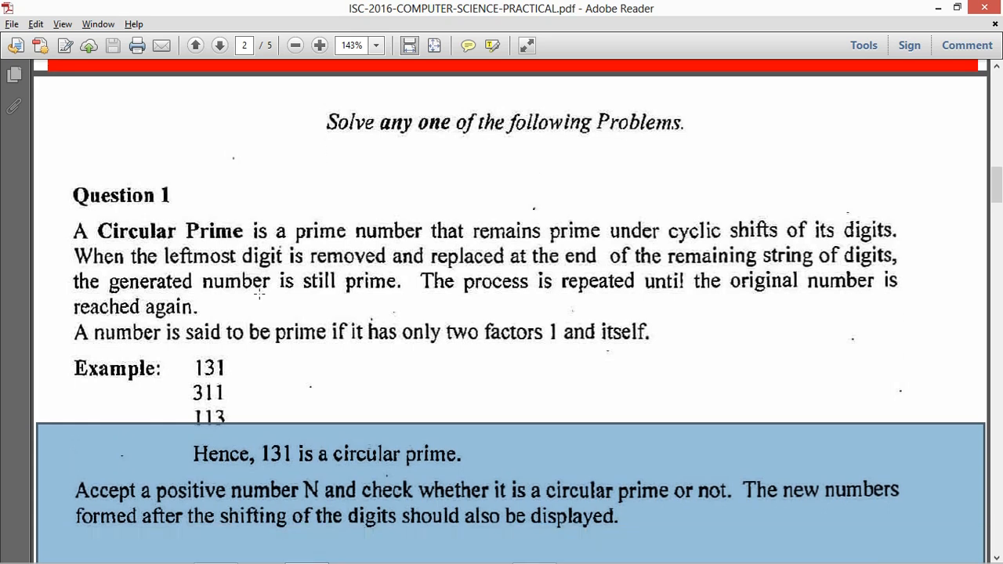
pyautogui.scroll(-3)
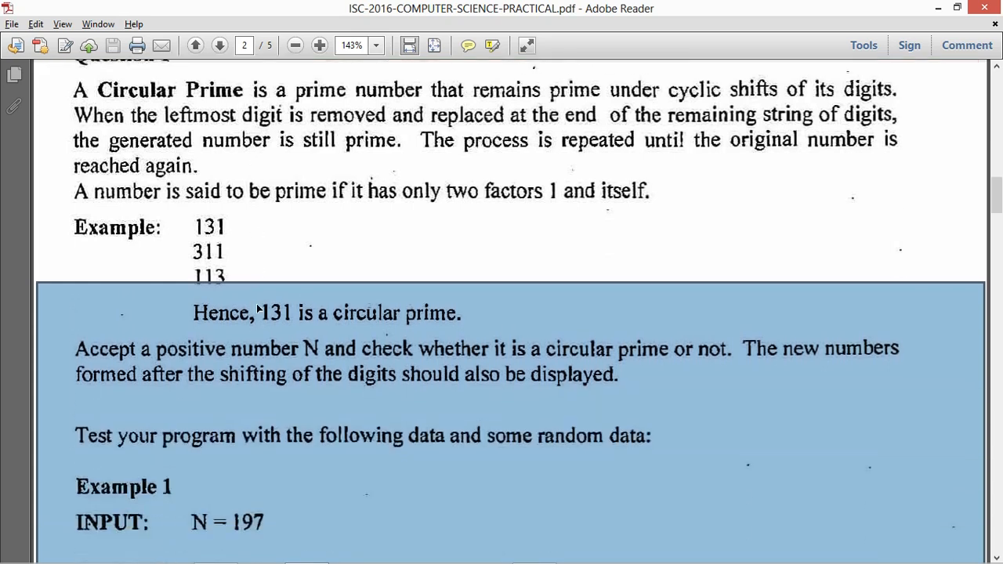
pyautogui.scroll(-3)
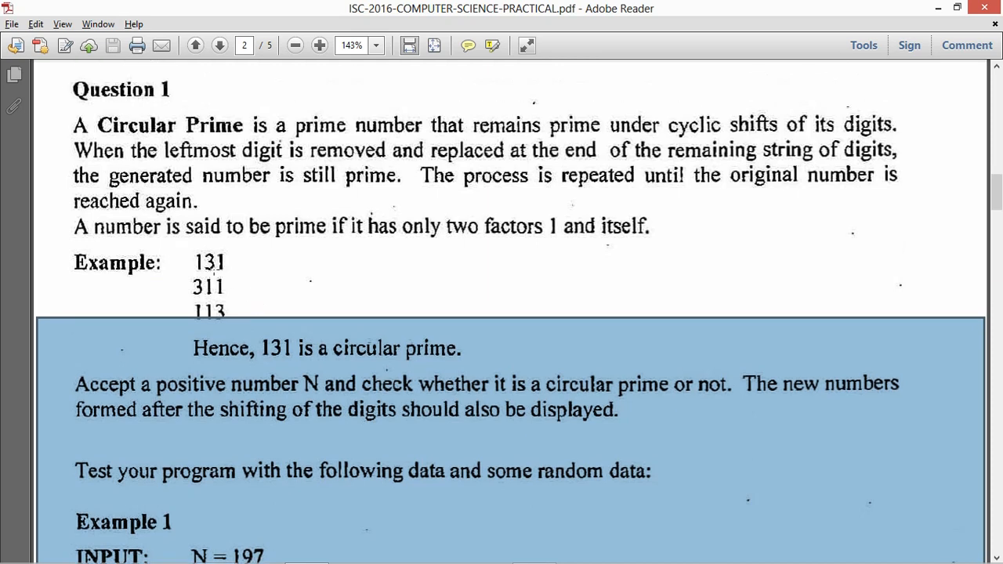
pyautogui.scroll(-3)
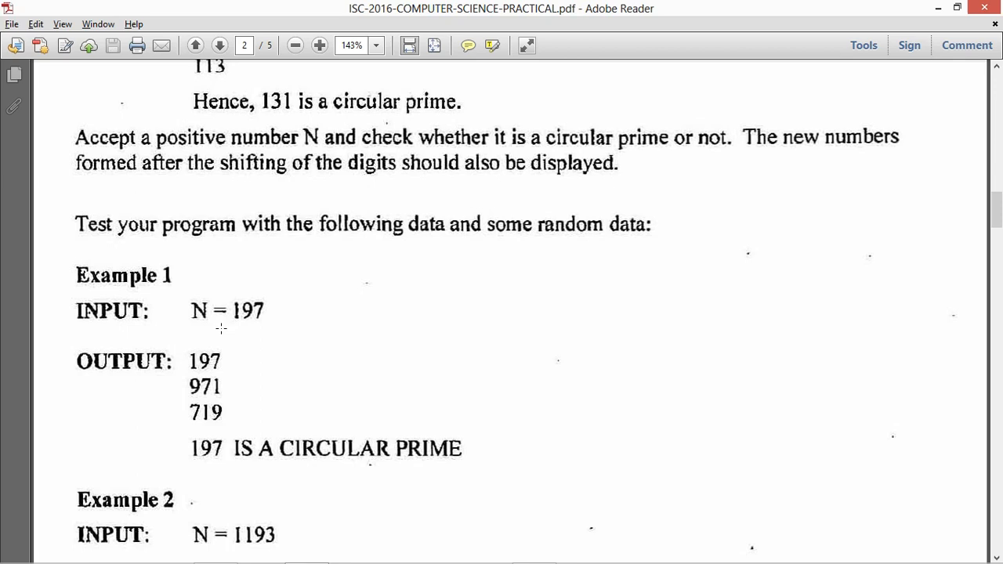
pyautogui.moveTo(260, 295)
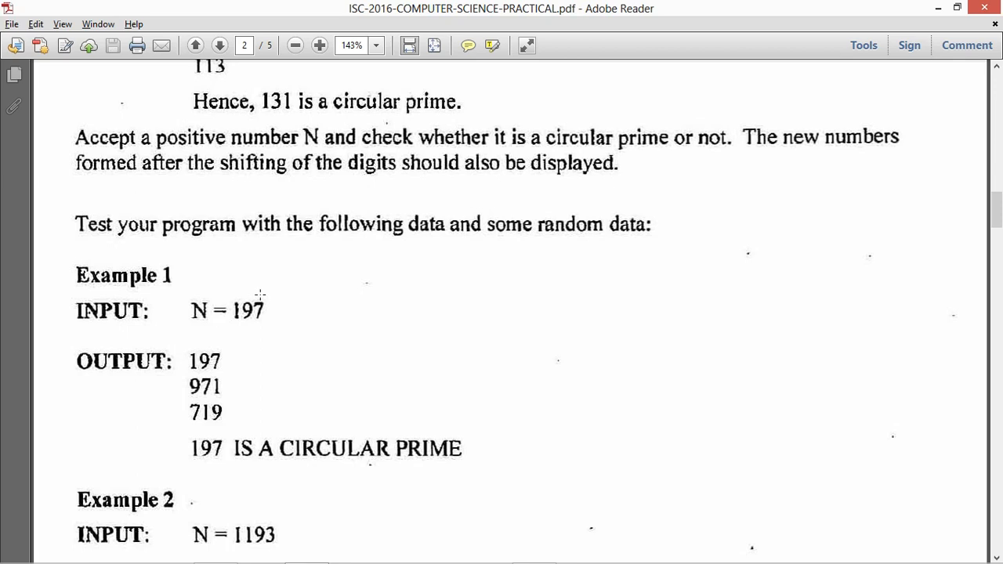
pyautogui.click(188, 360)
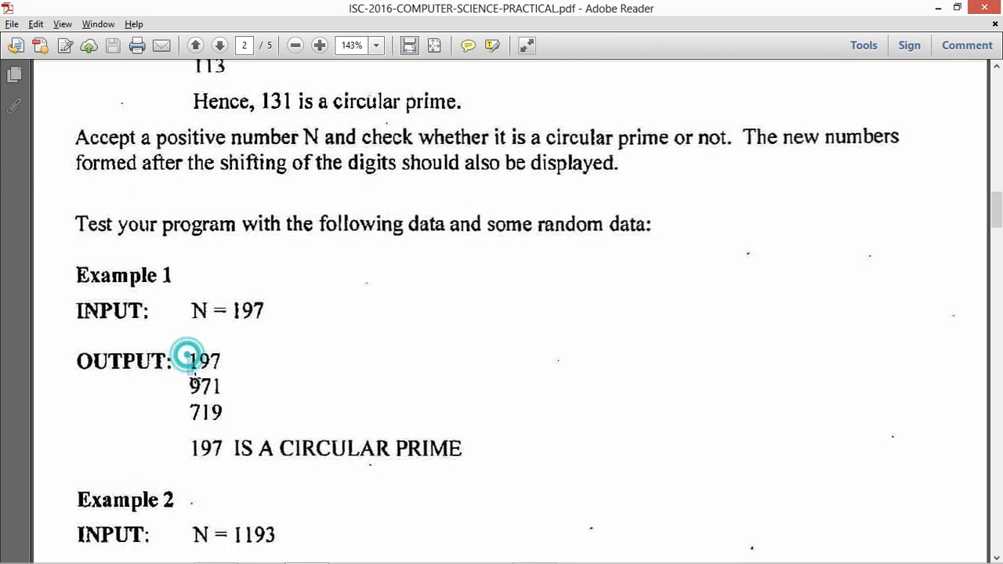
pyautogui.moveTo(188, 360); pyautogui.dragTo(251, 348)
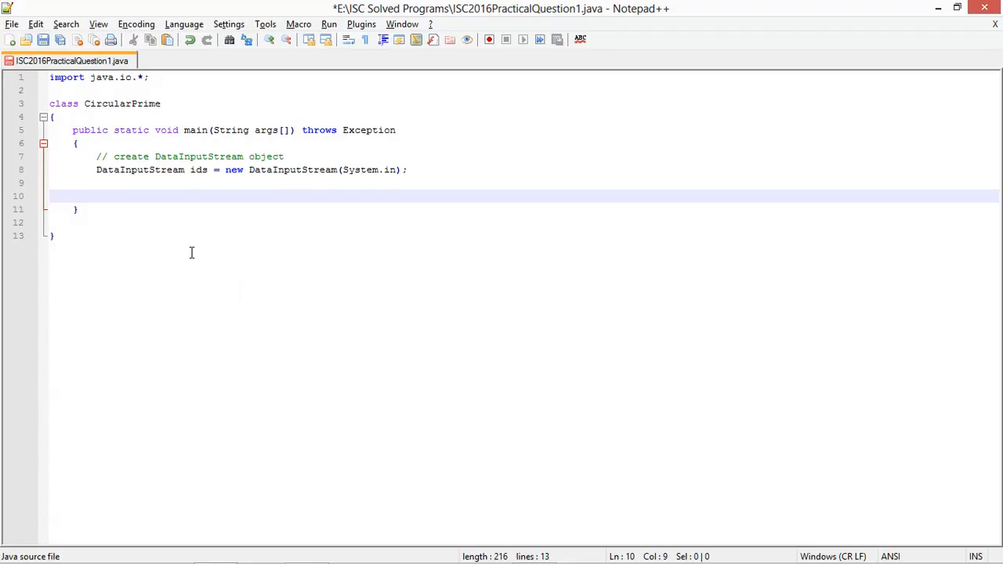
# Add a comment about the value of N and System.out.print(" N = ") as the prompt.
pyautogui.write('// prompt for the va')
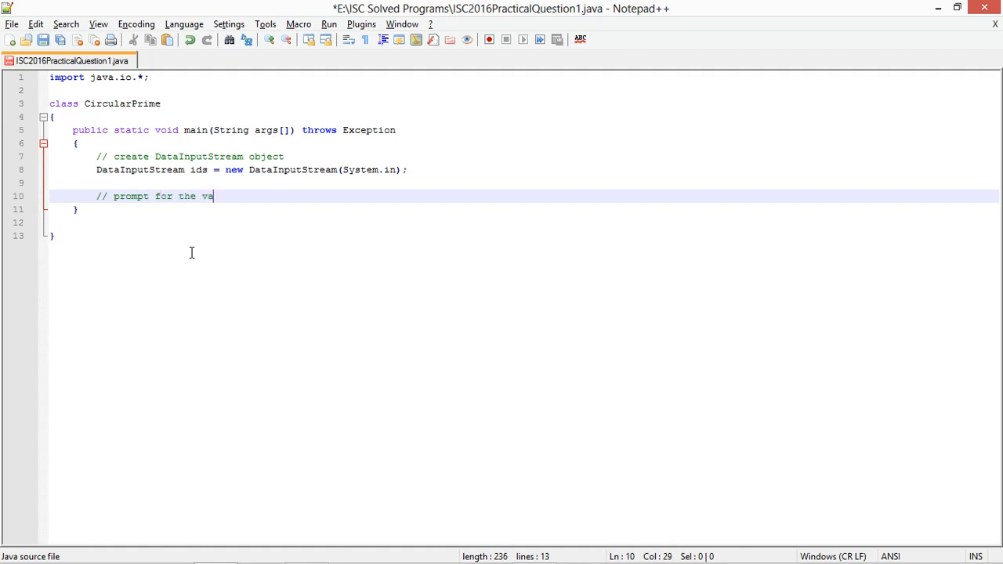
pyautogui.write('lue of N')
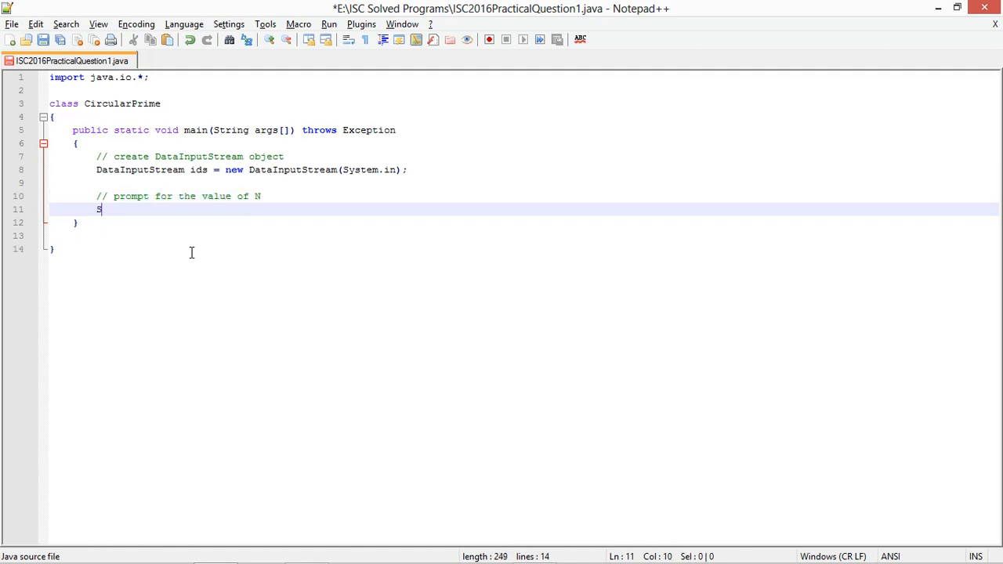
pyautogui.write('ystem.out')
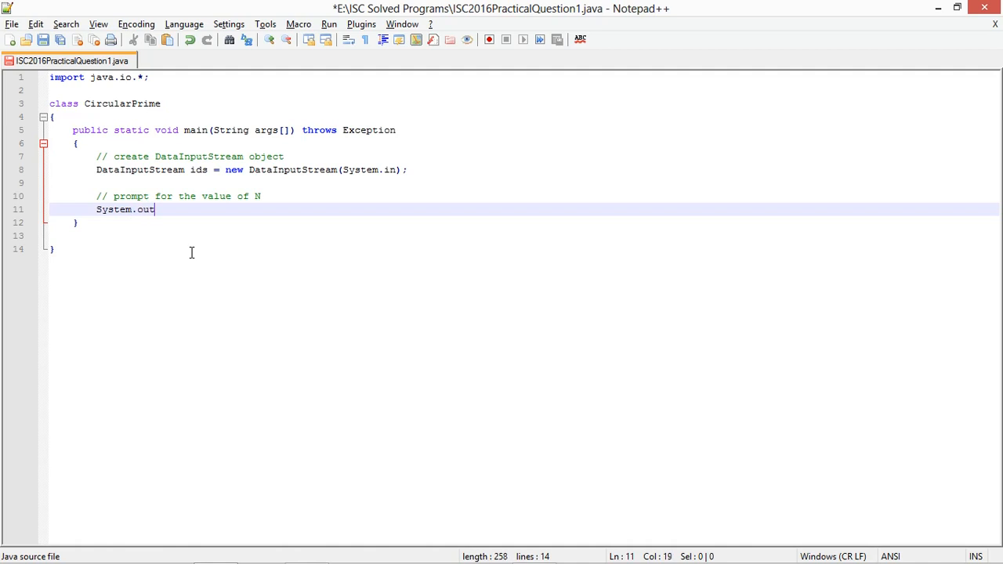
pyautogui.write('.pri')
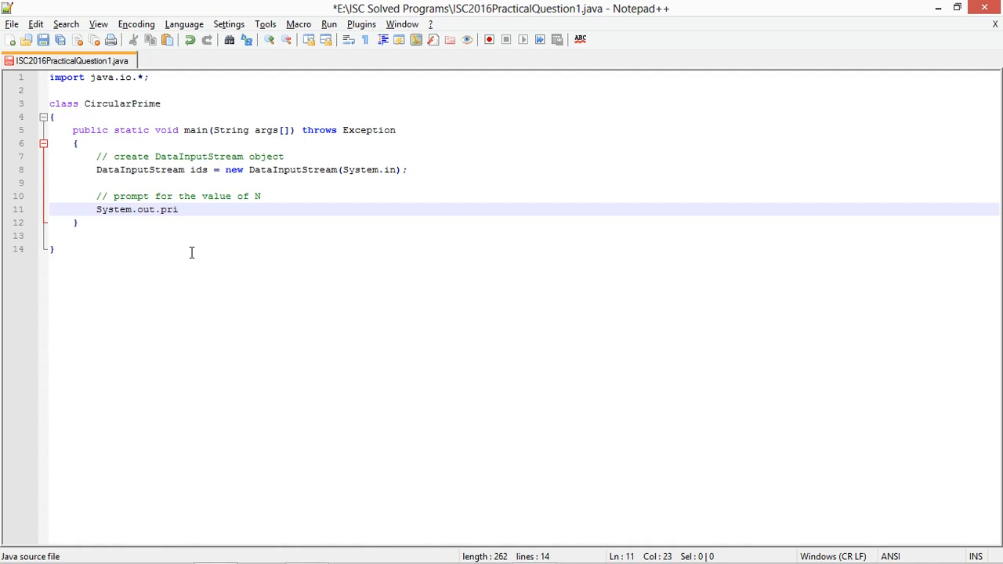
pyautogui.write('nt(" N')
pyautogui.write('int')
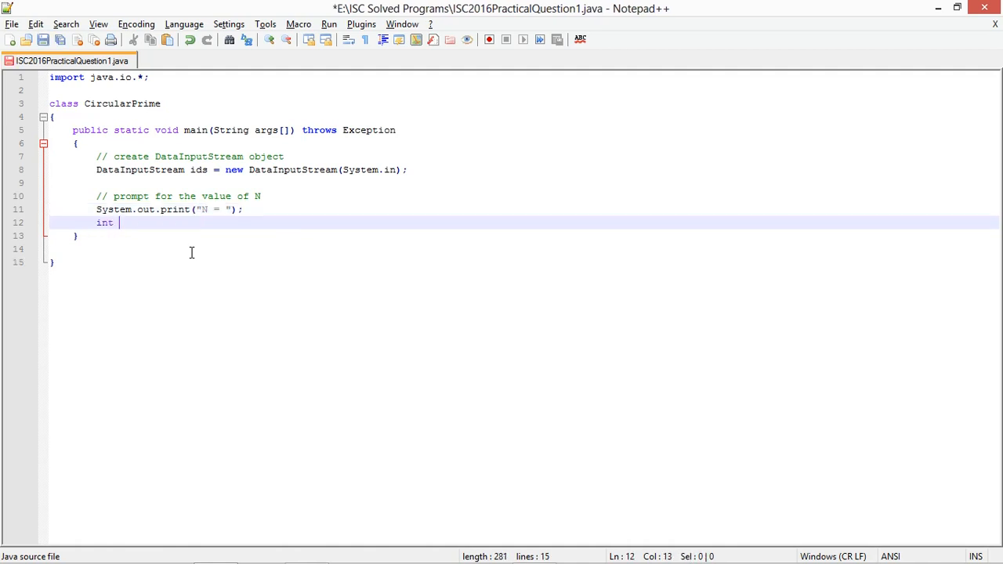
# Declare String N = dis.readLine(); to read the entered line.
pyautogui.press('BackSpace')
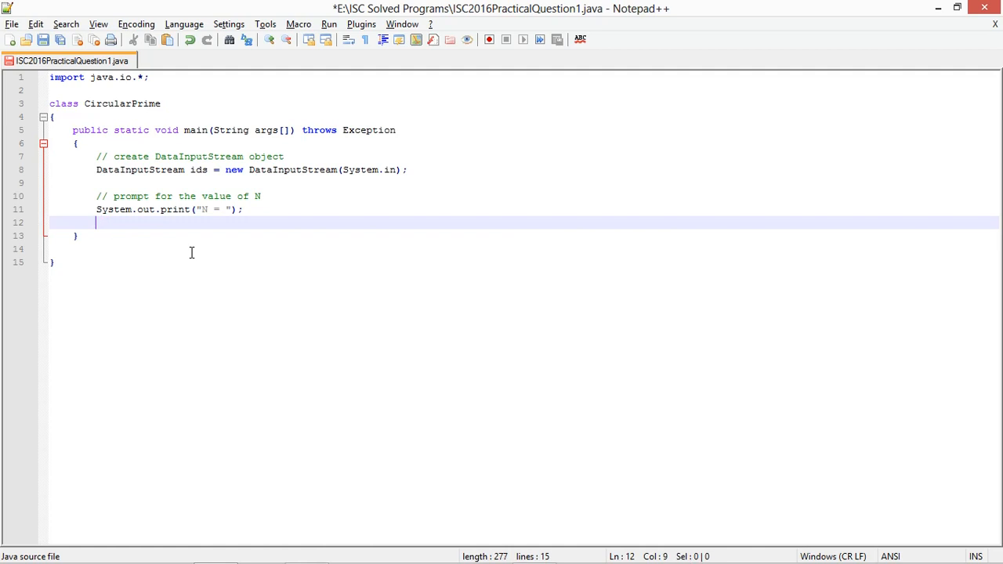
pyautogui.write('String N')
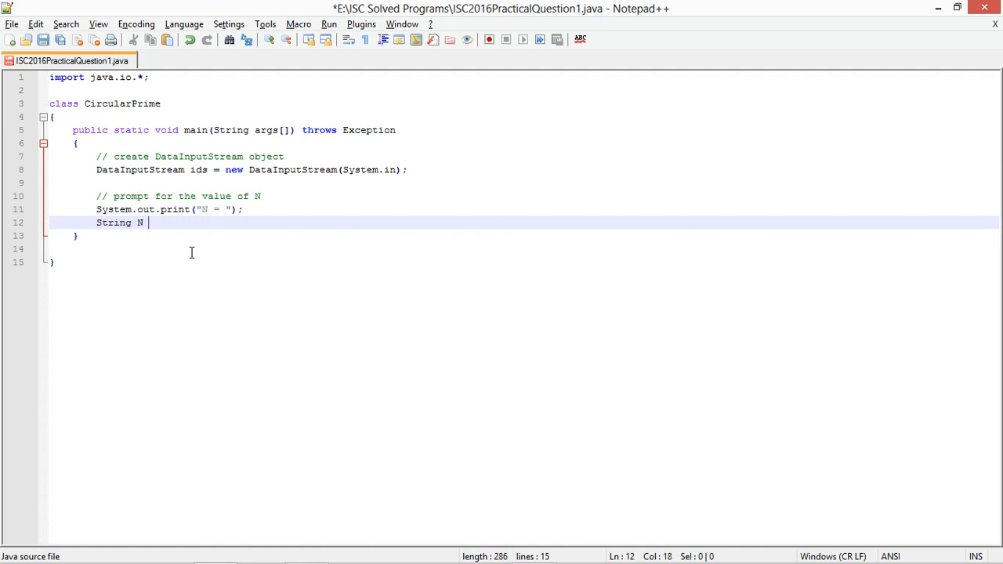
pyautogui.write('=')
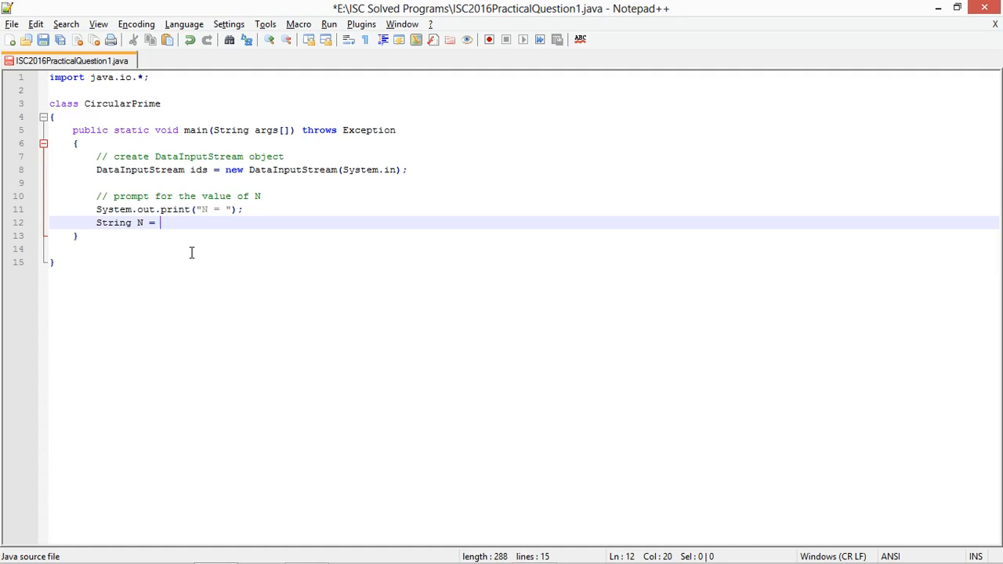
pyautogui.write('dis.readL')
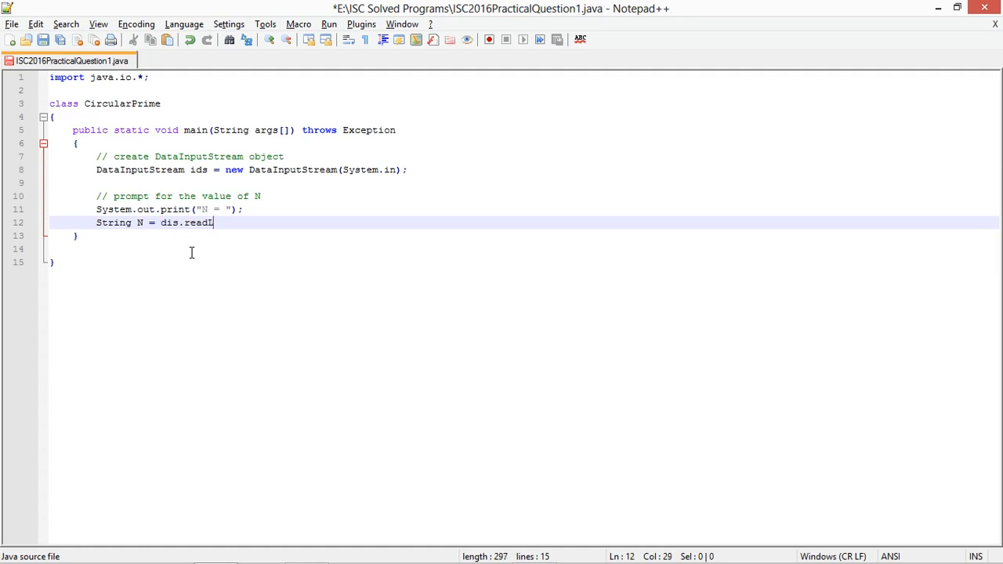
pyautogui.write('ne();')
pyautogui.write('// he')
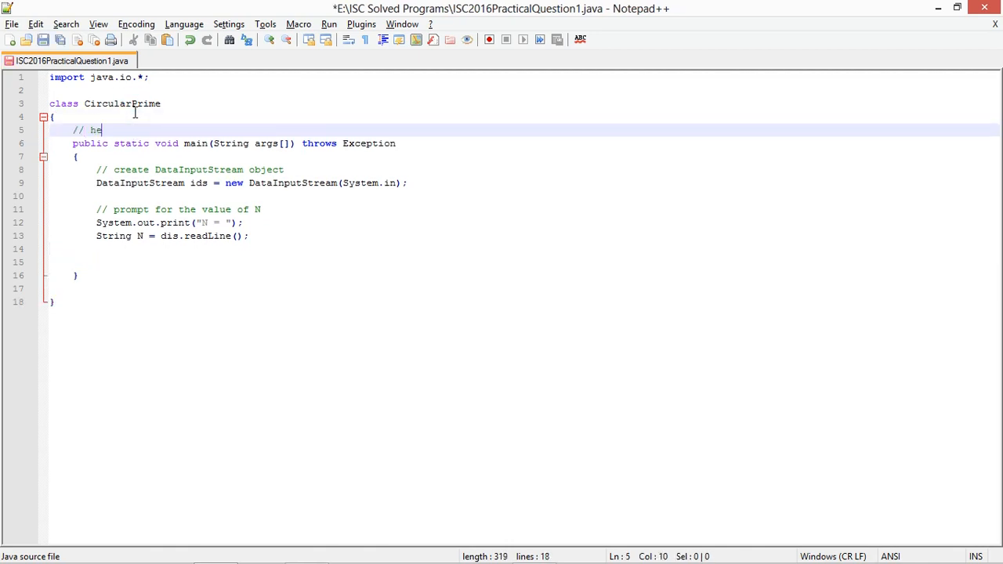
# Write the helper method comment and the declaration static boolean isPrime(int n) above main.
pyautogui.write('lper method to check if')
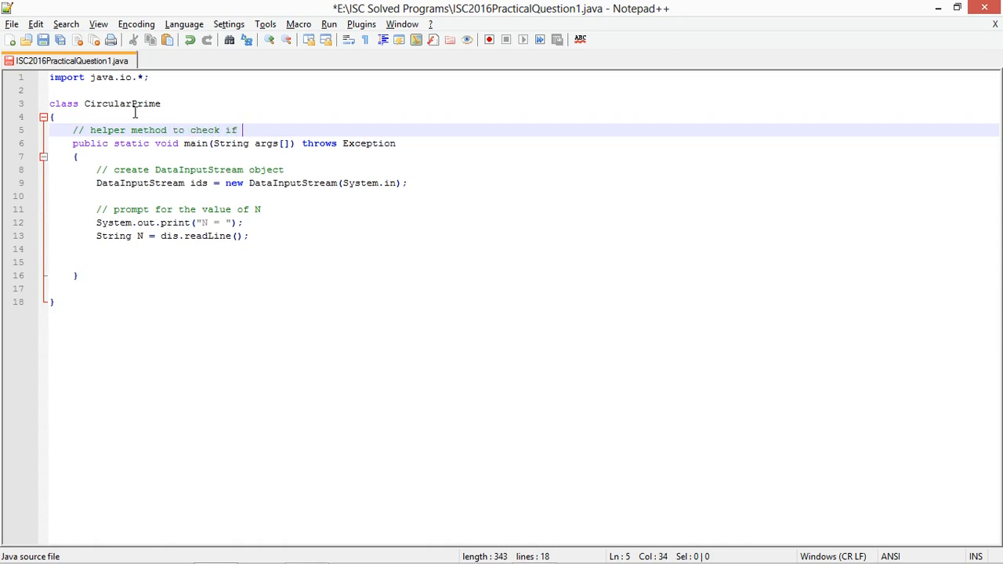
pyautogui.write('t')
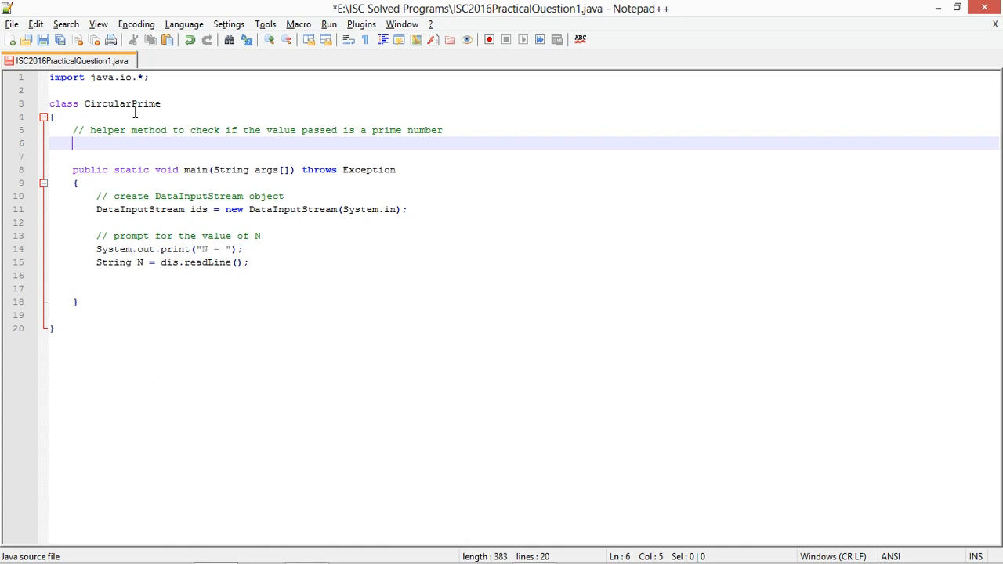
pyautogui.write('static boolean')
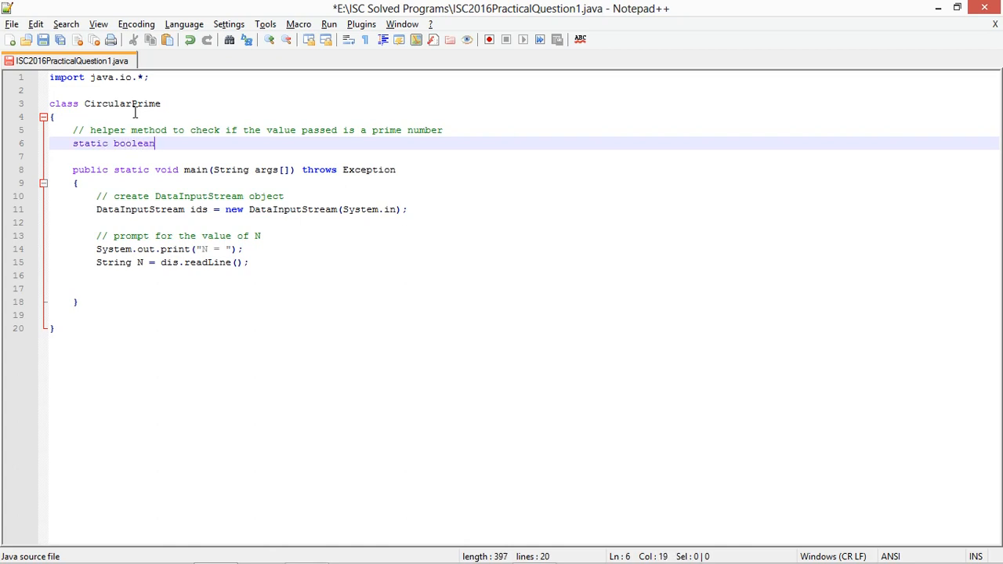
pyautogui.write('isPrime')
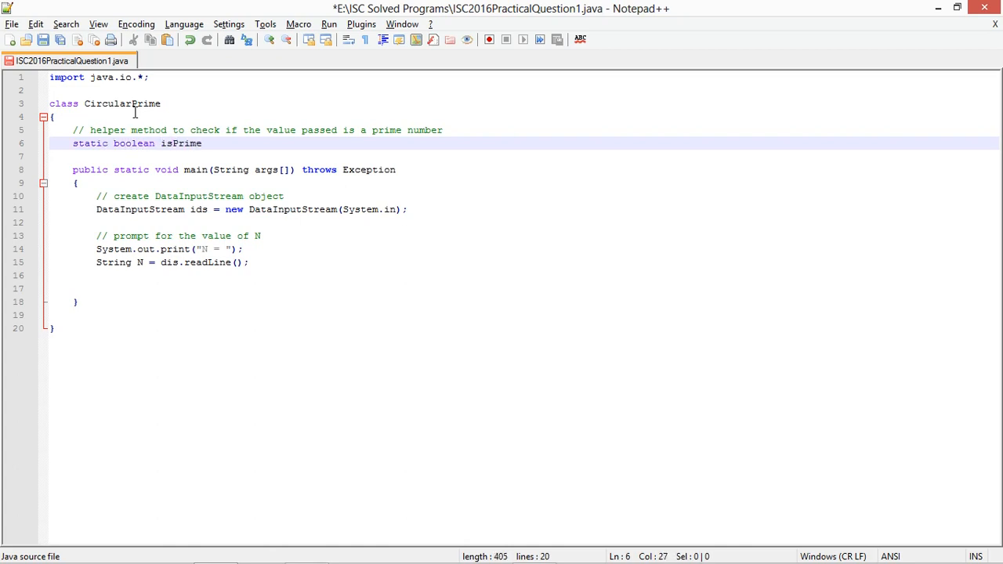
pyautogui.write('(')
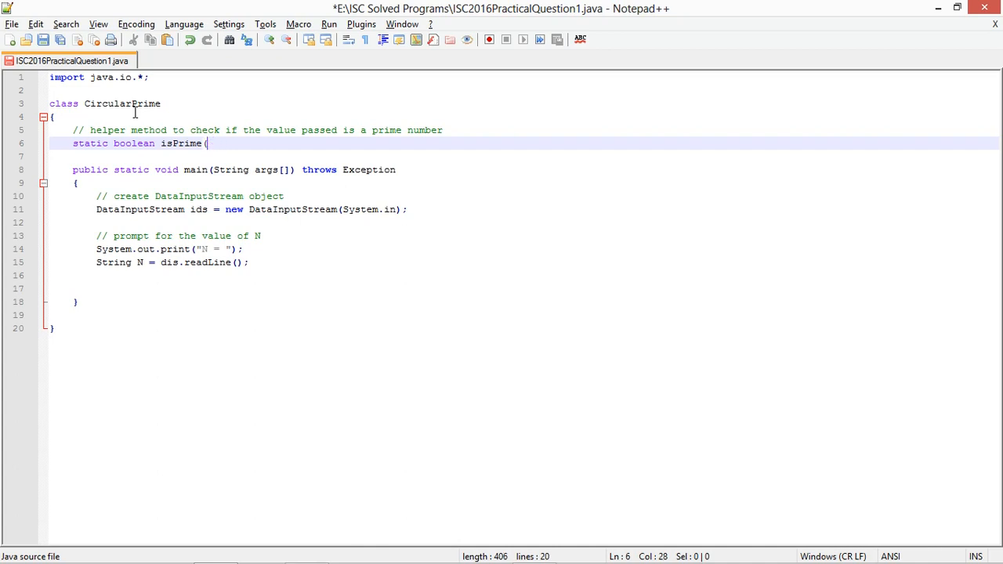
pyautogui.write('int n)')
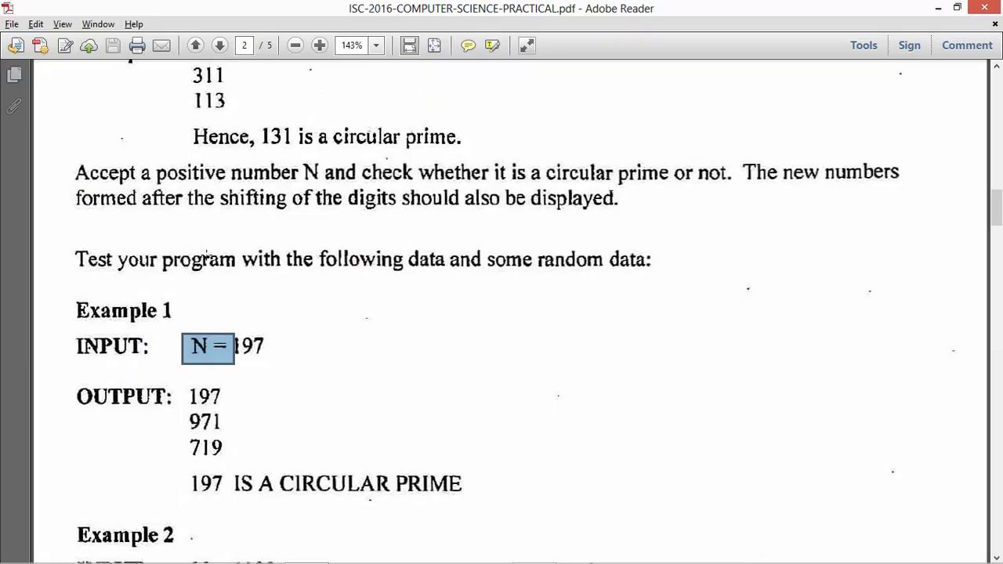
pyautogui.scroll(-3)
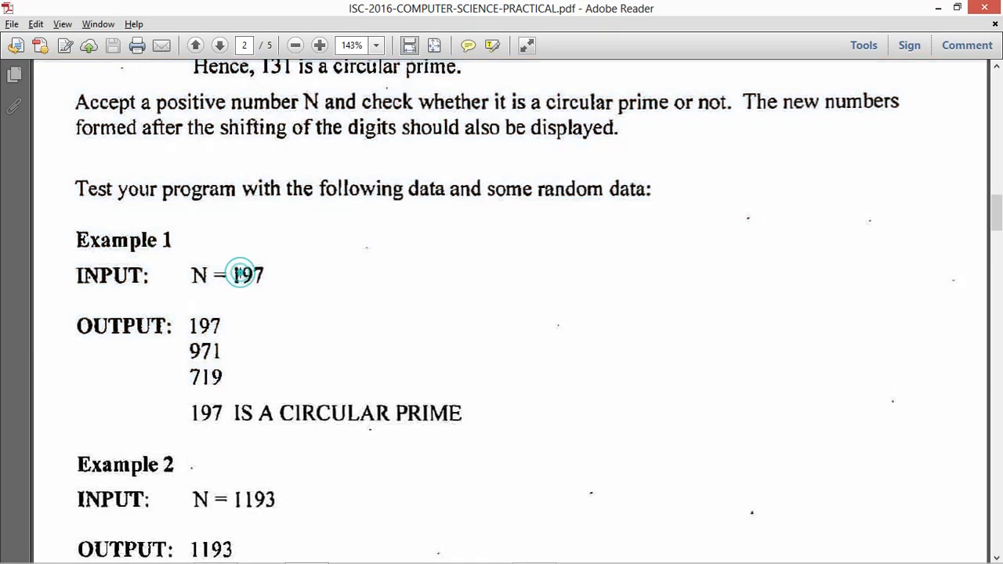
pyautogui.moveTo(232, 276); pyautogui.dragTo(265, 286)
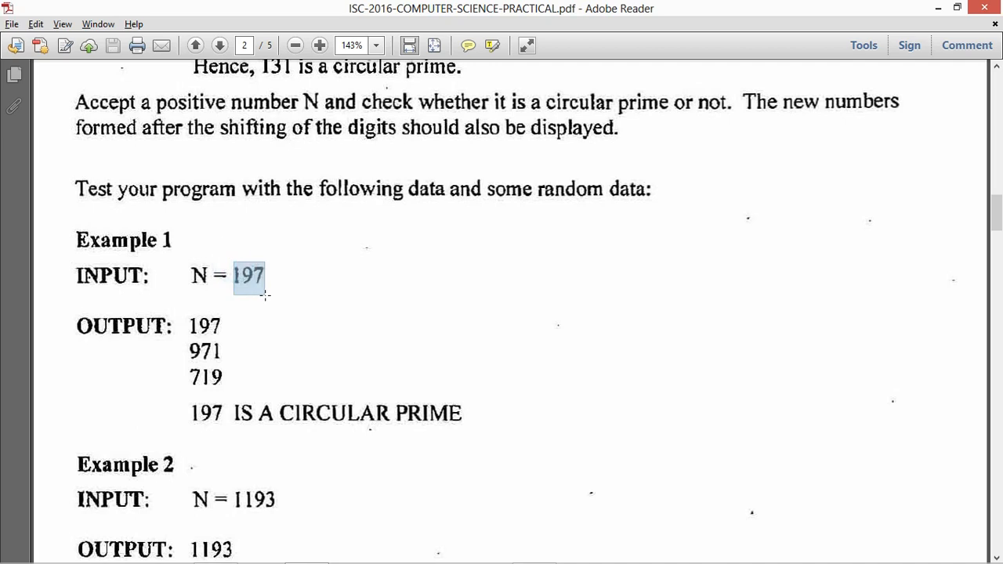
pyautogui.doubleClick(248, 276)
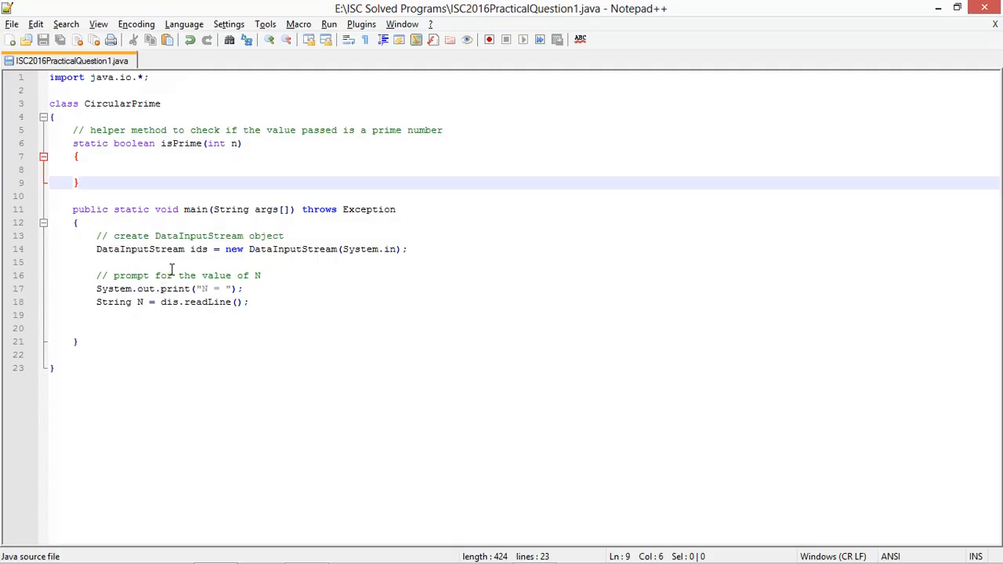
# Add a comment and an if condition on Integer.parseInt(N) checking for zero or negative input.
pyautogui.write('/')
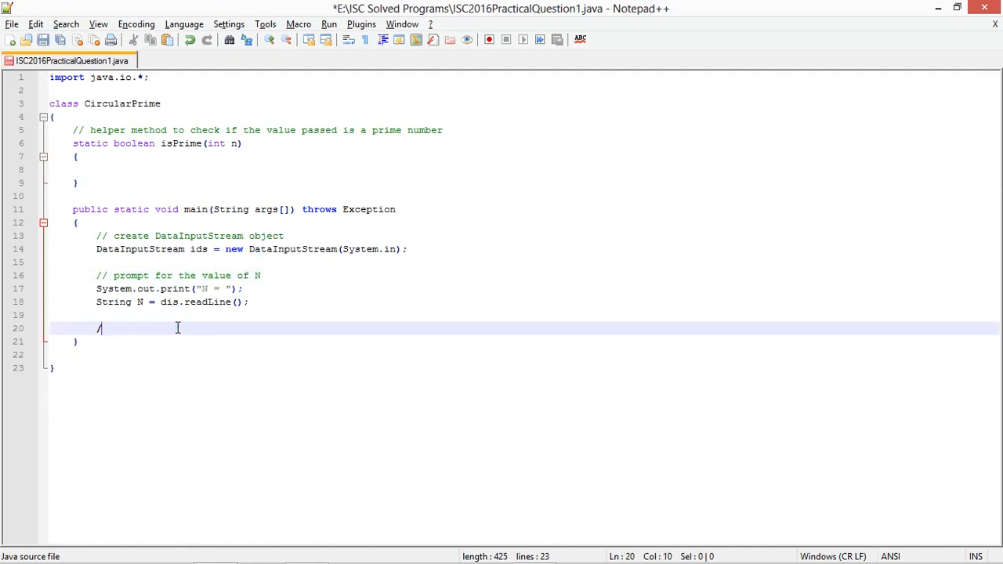
pyautogui.write('/ check if p')
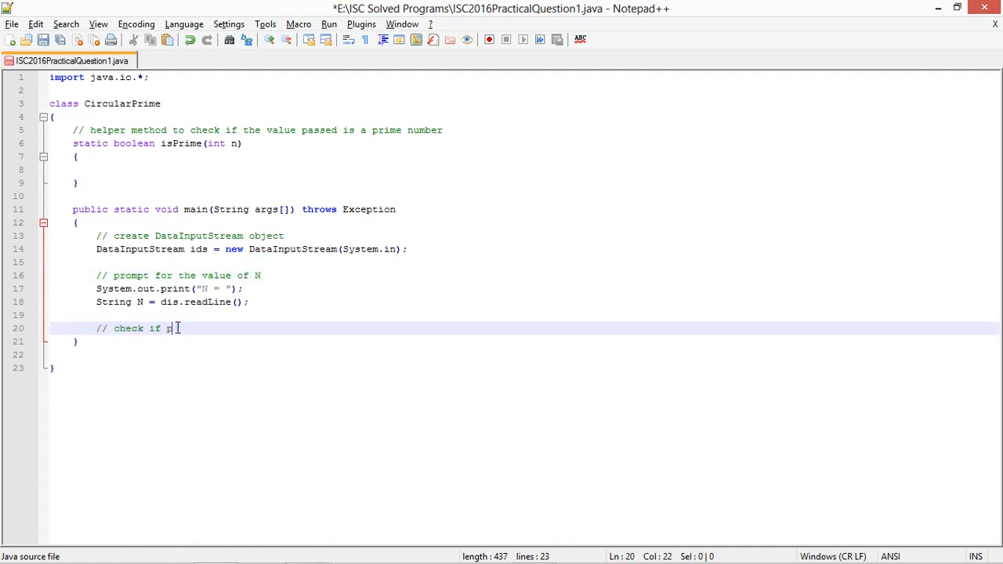
pyautogui.write('negative')
pyautogui.write('if')
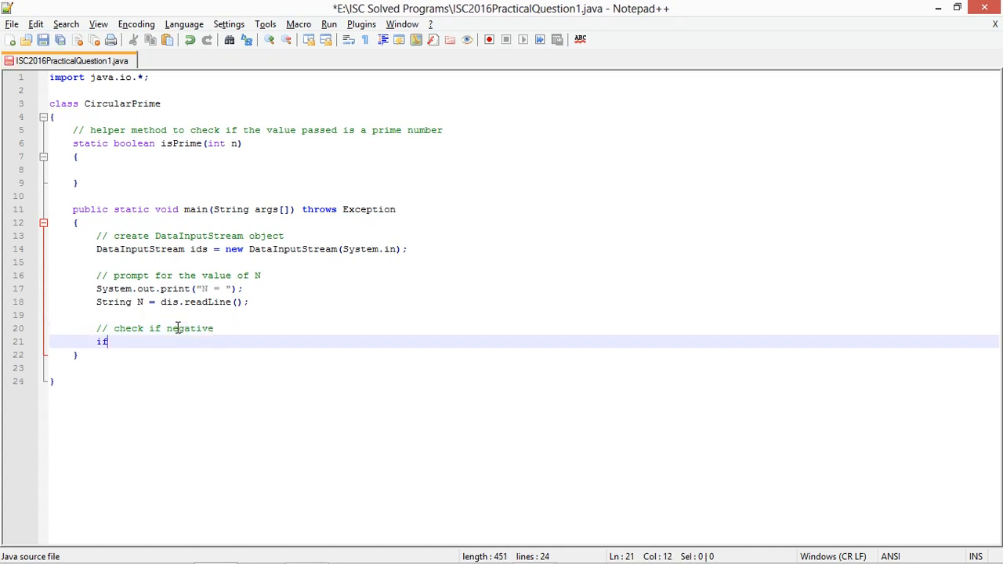
pyautogui.write('( INTE')
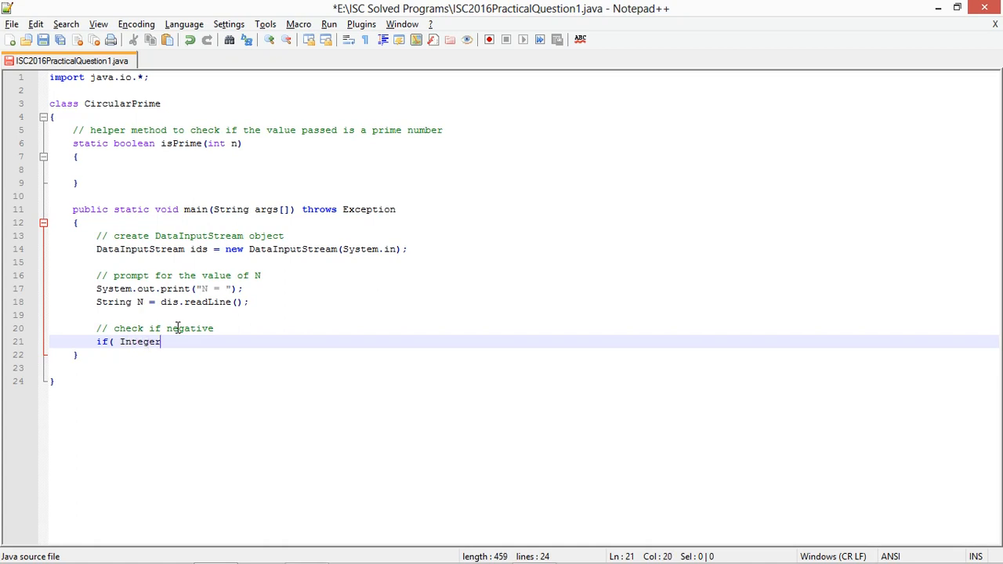
pyautogui.write('.parseInt(')
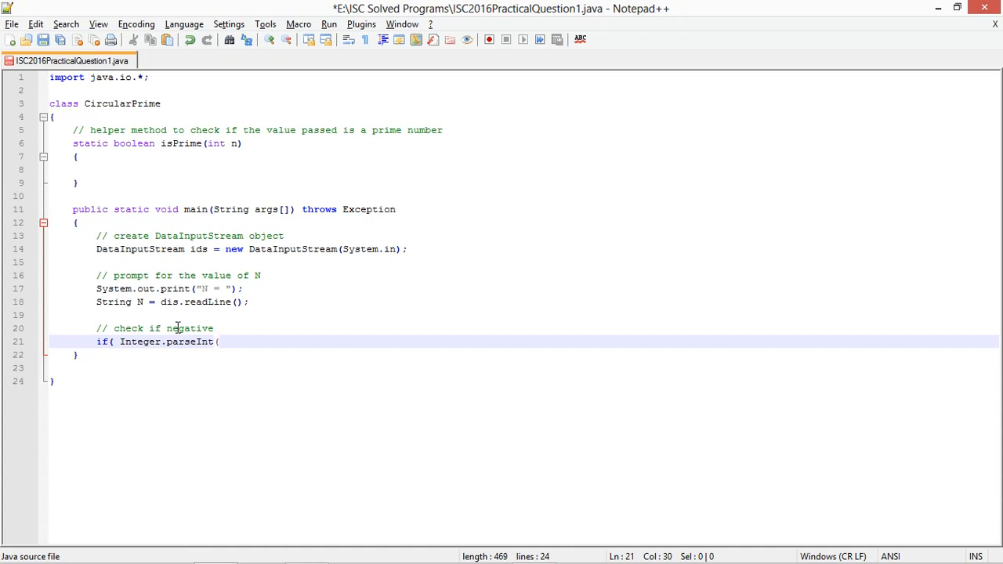
pyautogui.write('N) <= 0')
pyautogui.write('{')
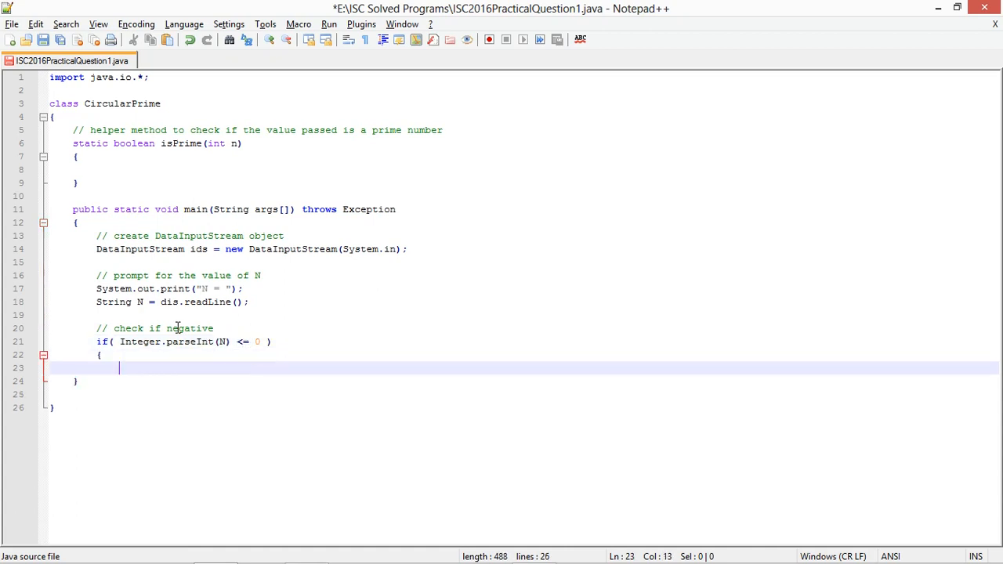
# Inside the if, print "PLEASE ENTER A POSITIVE NUMBER." with comments and return; to terminate.
pyautogui.write('// print that the input value must be a post')
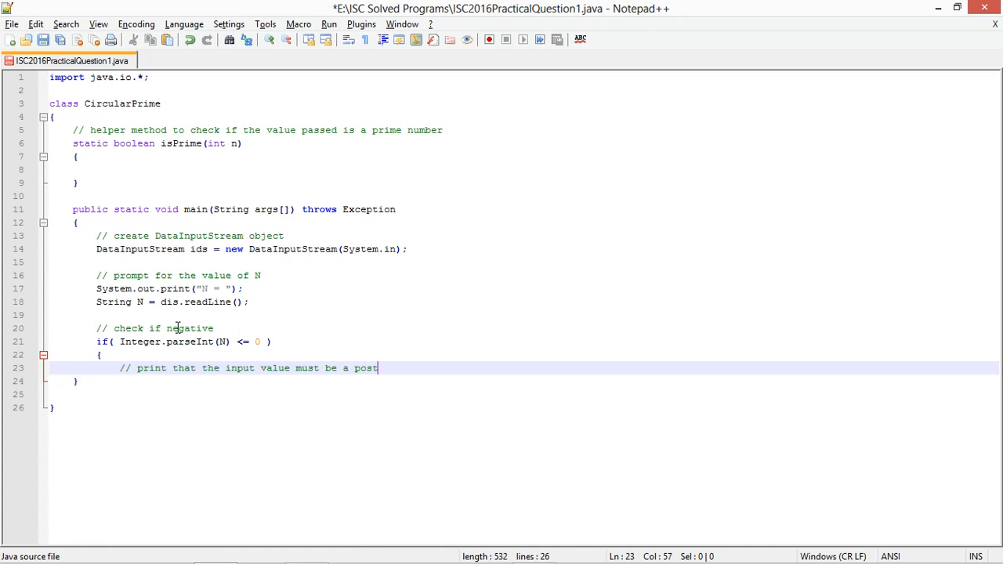
pyautogui.write('itive number')
pyautogui.write('System.')
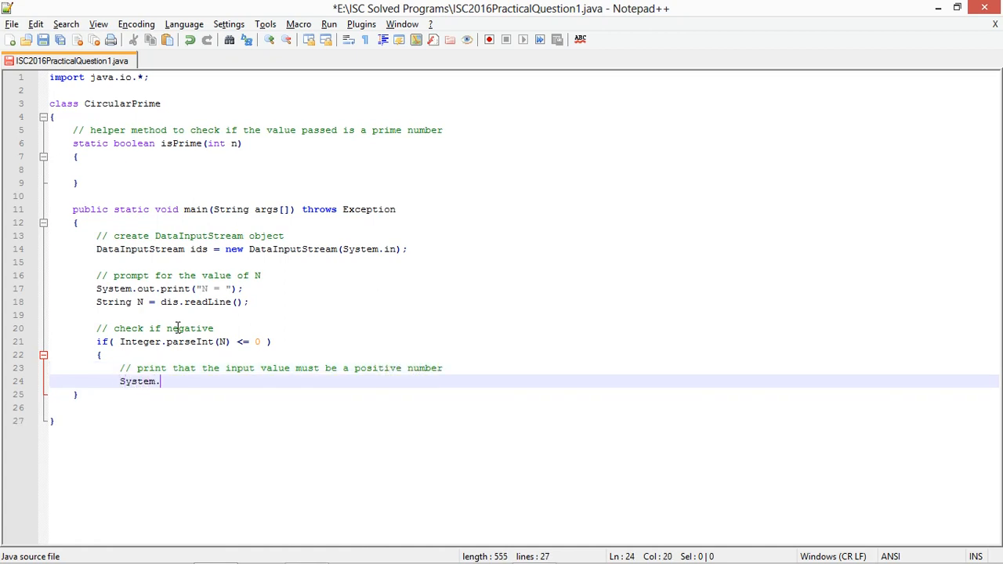
pyautogui.write('out.printn')
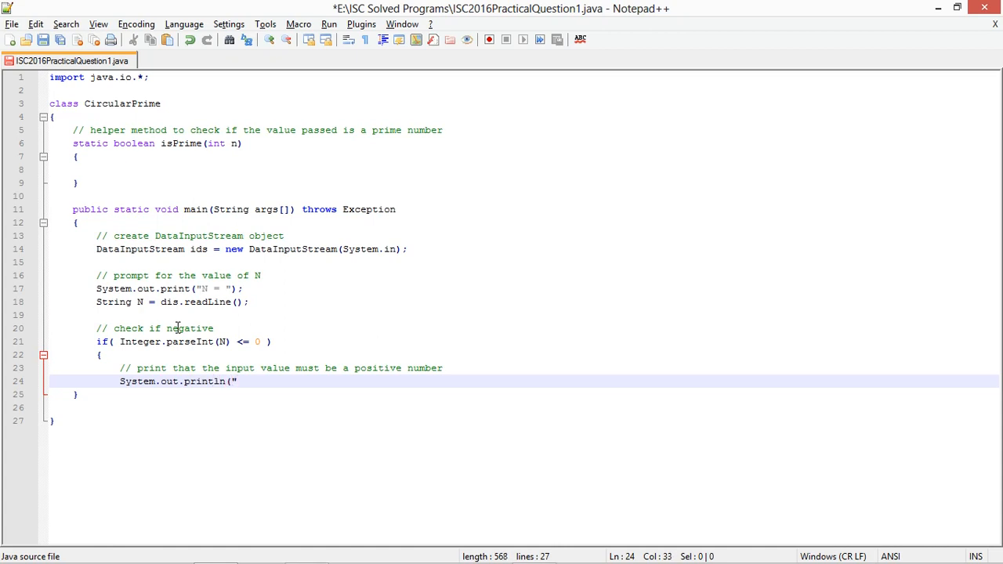
pyautogui.write('PLEASE')
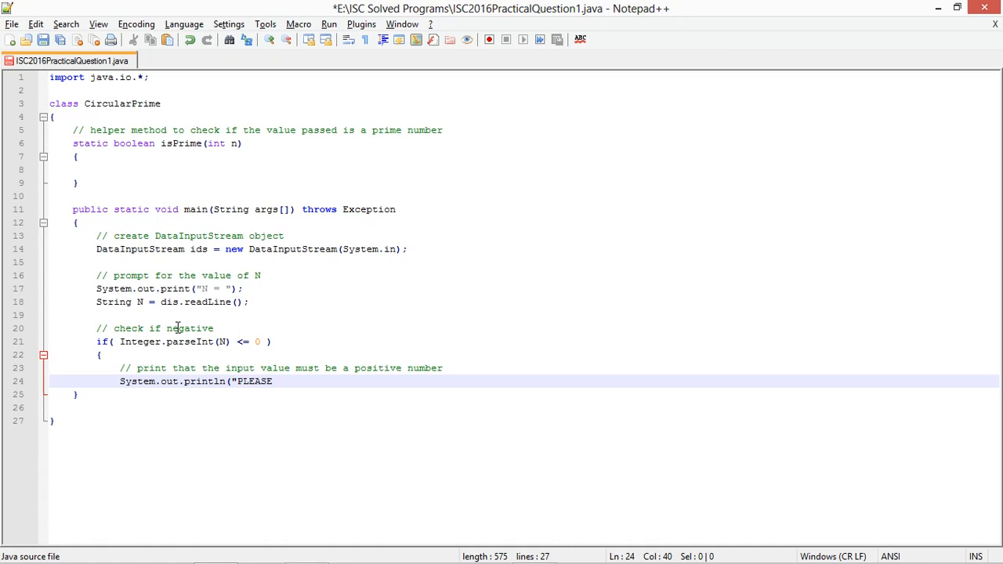
pyautogui.write('ENTER A POSITIVE NUMBER.");')
pyautogui.write('//')
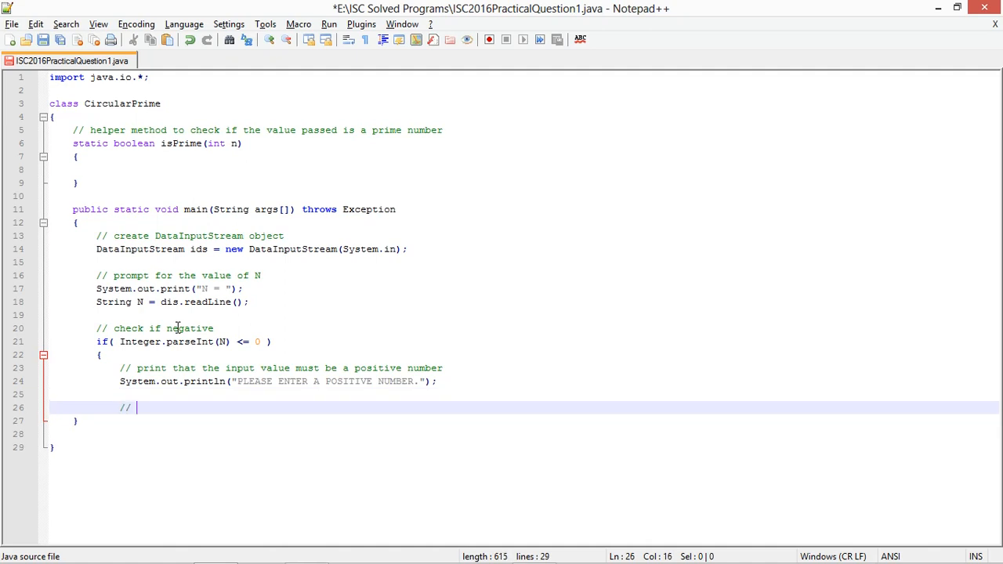
pyautogui.write('TERMINATE')
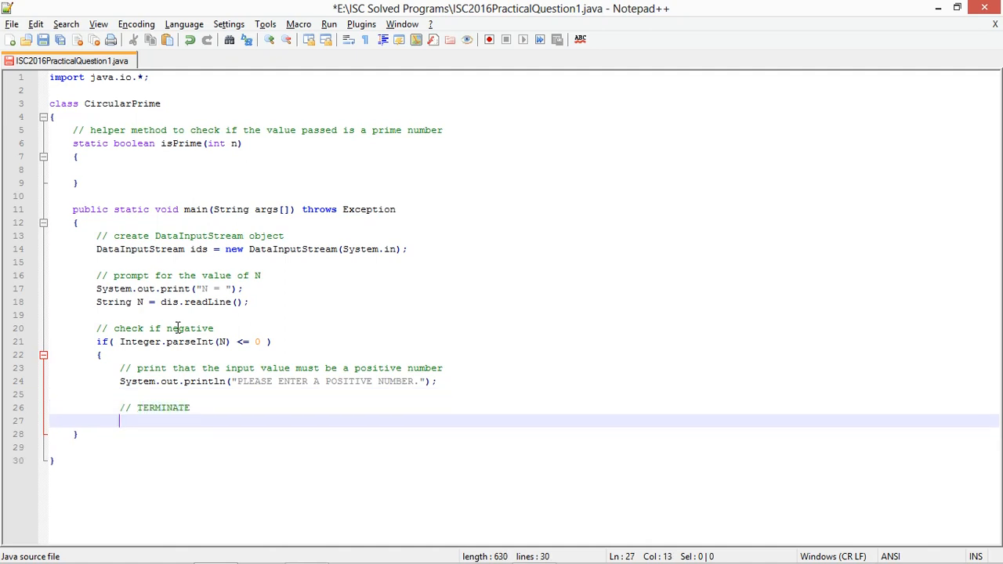
pyautogui.write('return;')
pyautogui.write('}')
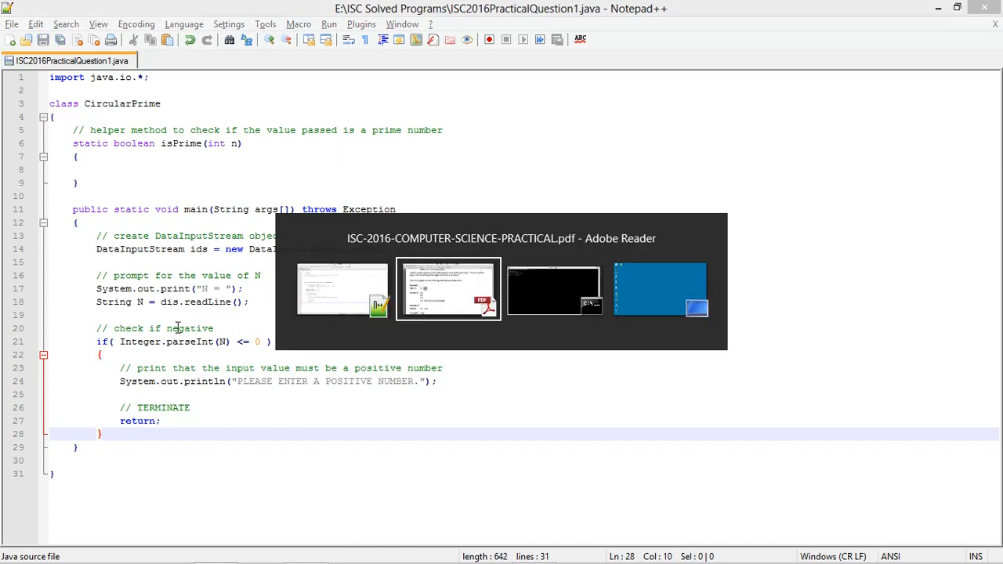
pyautogui.click(448, 288)
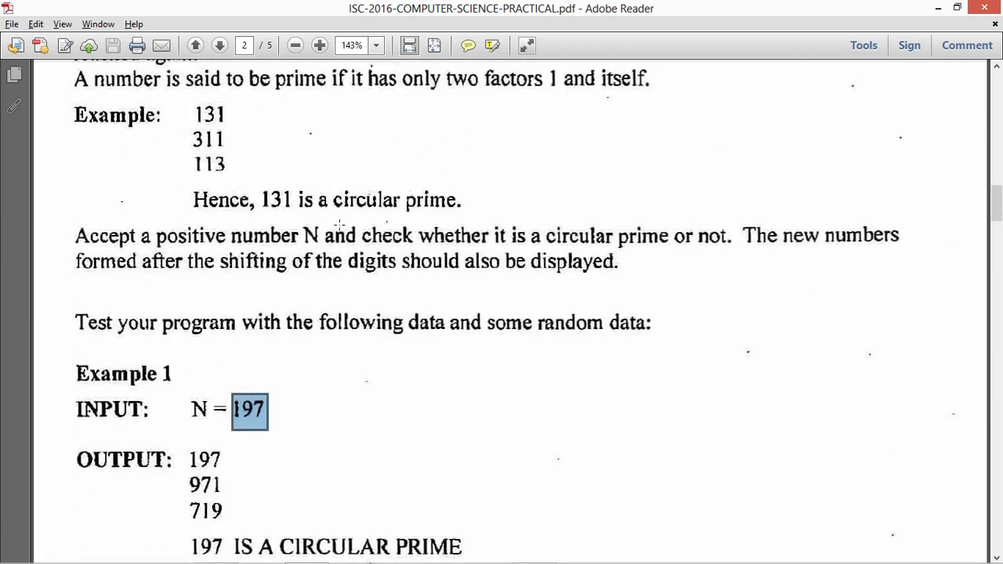
pyautogui.moveTo(369, 242)
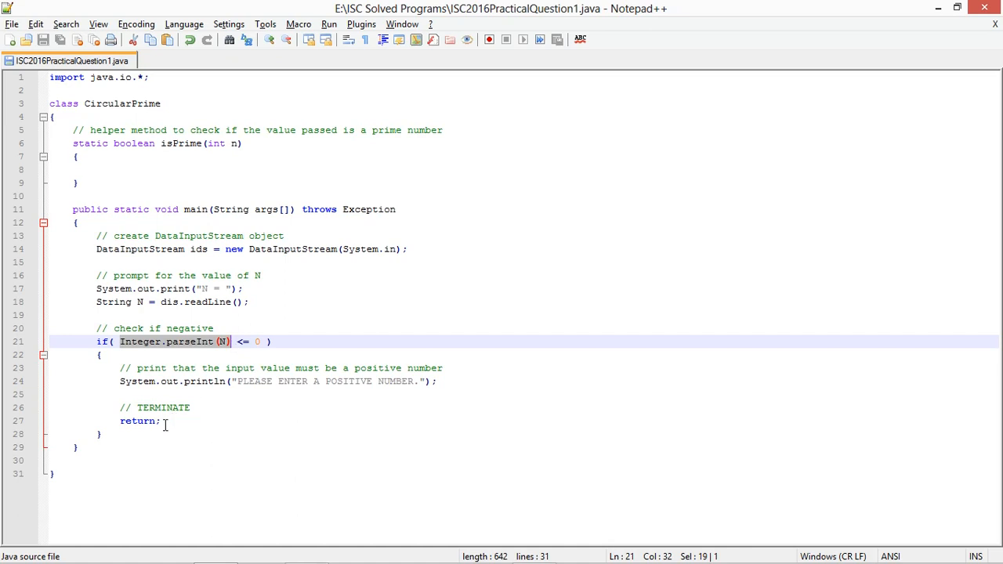
pyautogui.click(160, 420)
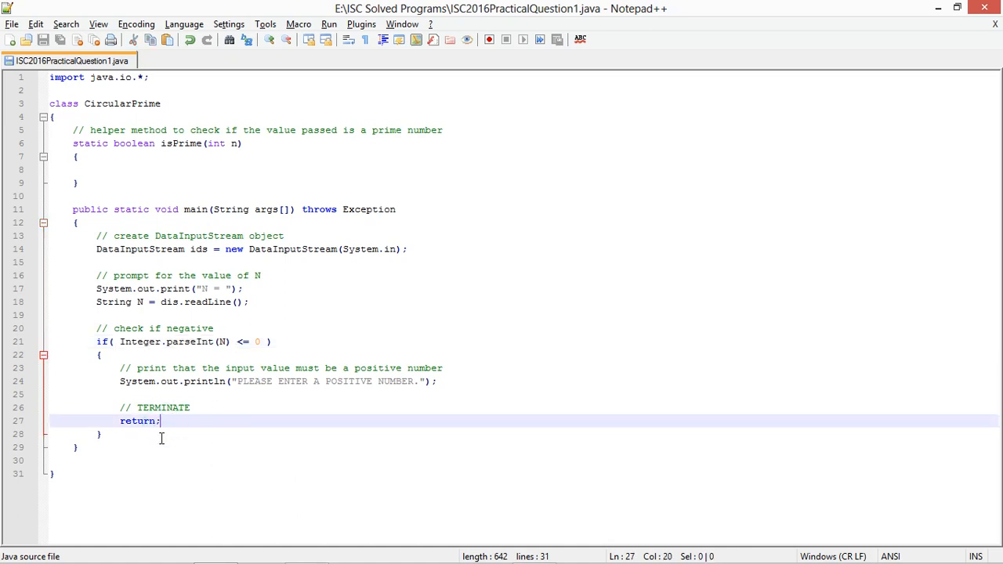
pyautogui.doubleClick(138, 420)
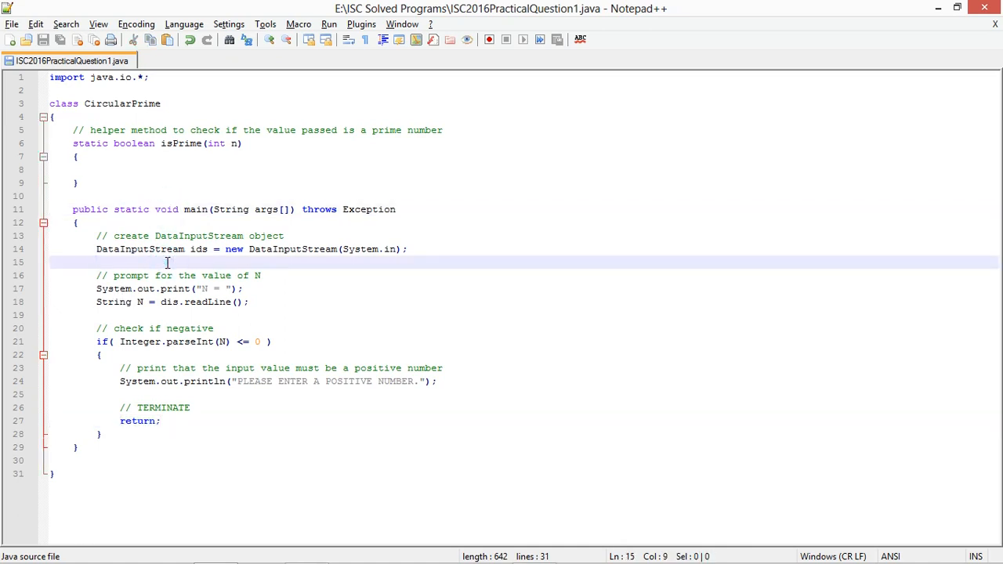
pyautogui.moveTo(113, 420)
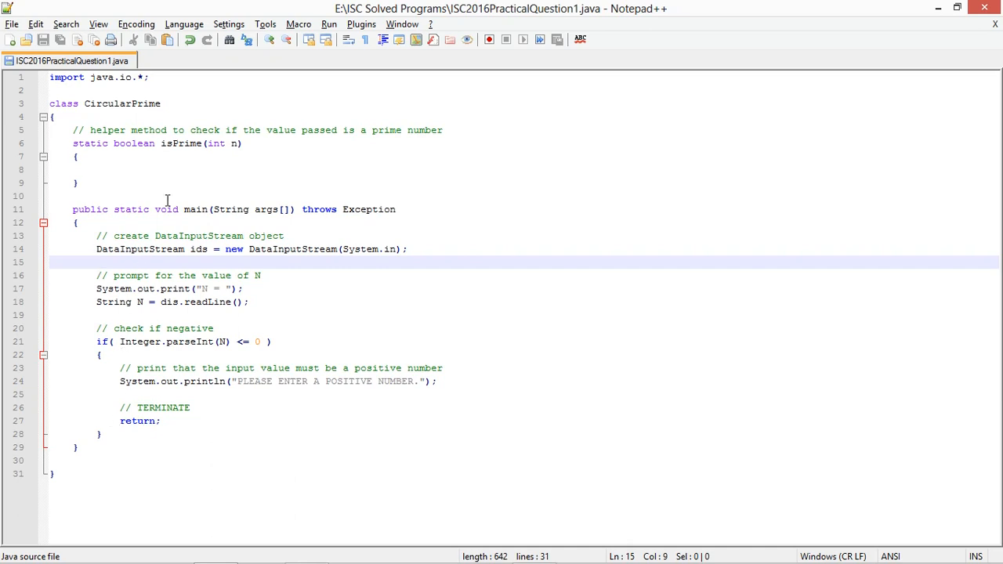
# In isPrime, add a commented check that returns false when n == 1.
pyautogui.click(185, 169)
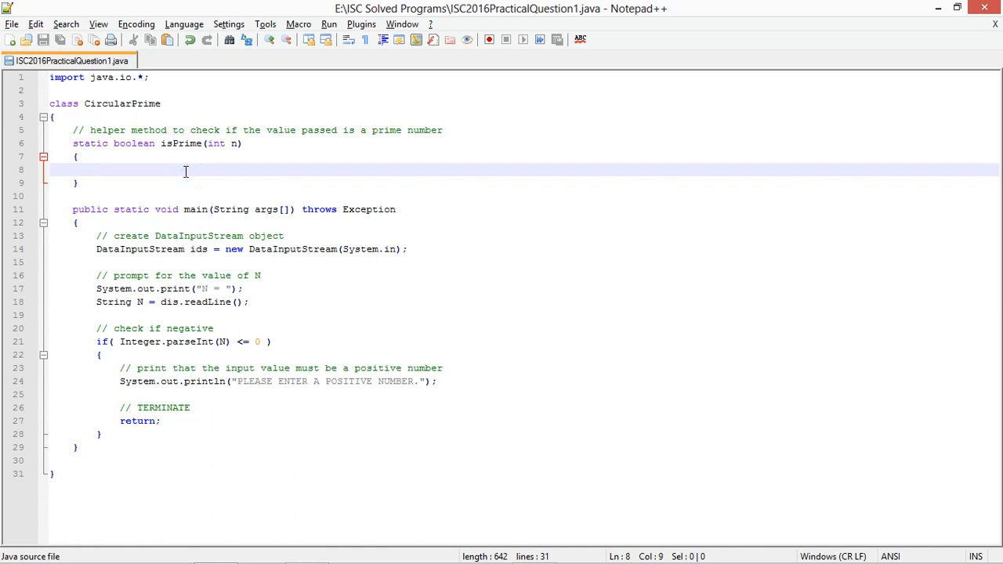
pyautogui.write('//')
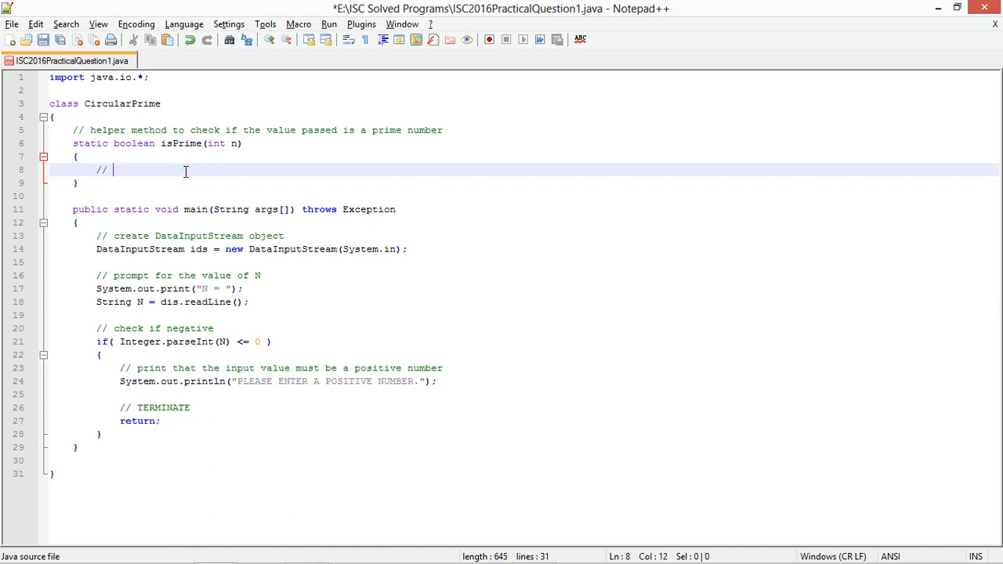
pyautogui.write('f')
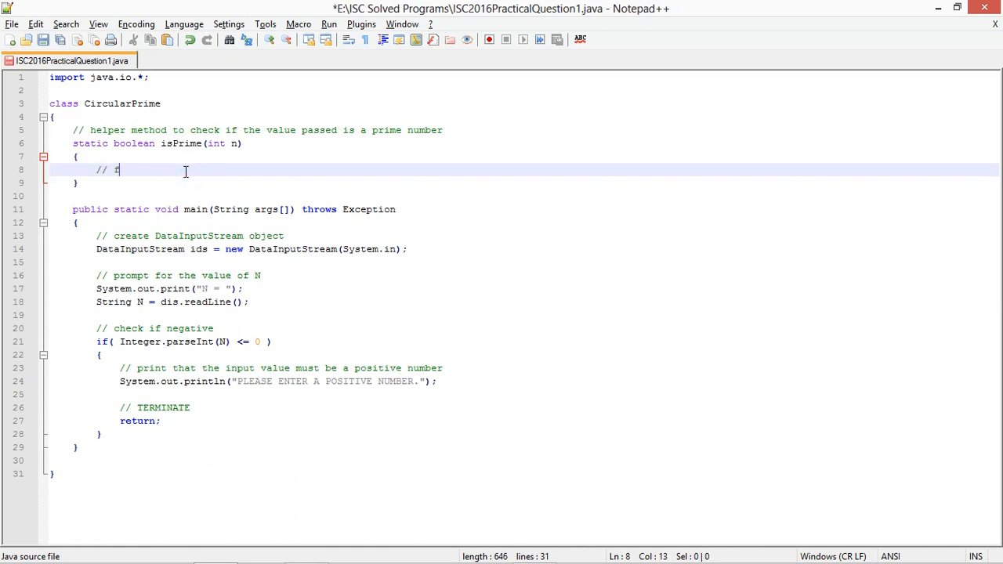
pyautogui.write('if n is 1')
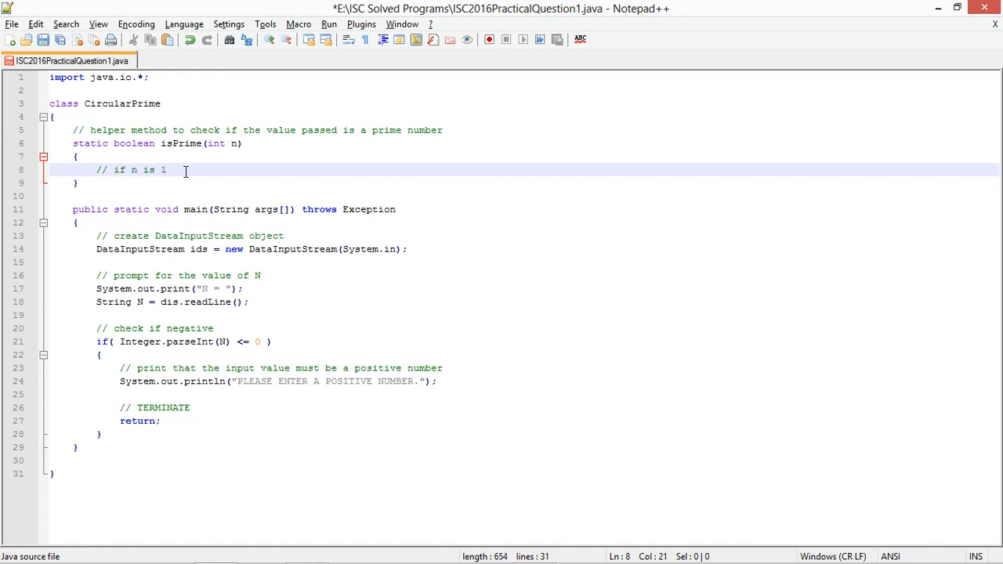
pyautogui.write(', return false')
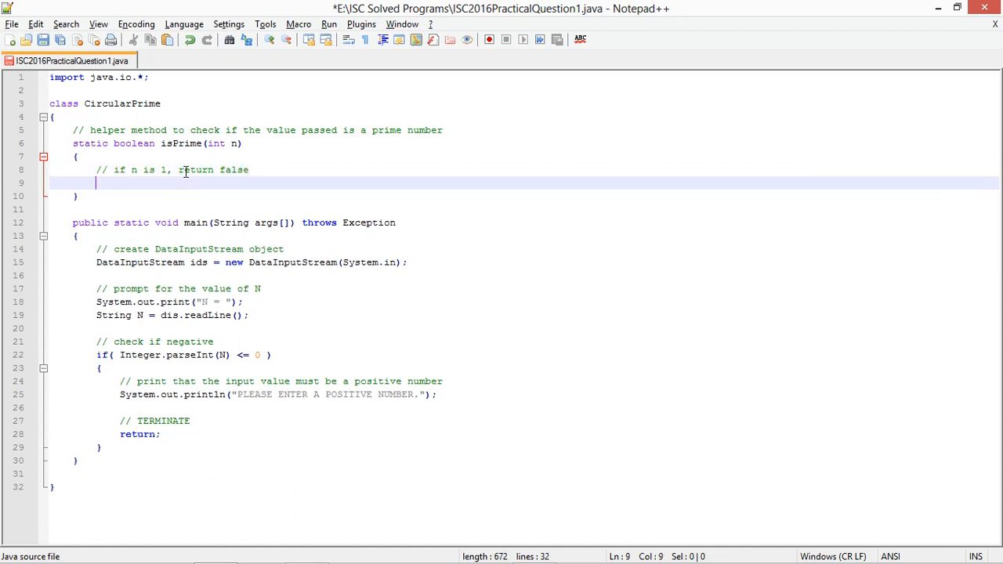
pyautogui.write('if( n == 1')
pyautogui.write('return false;')
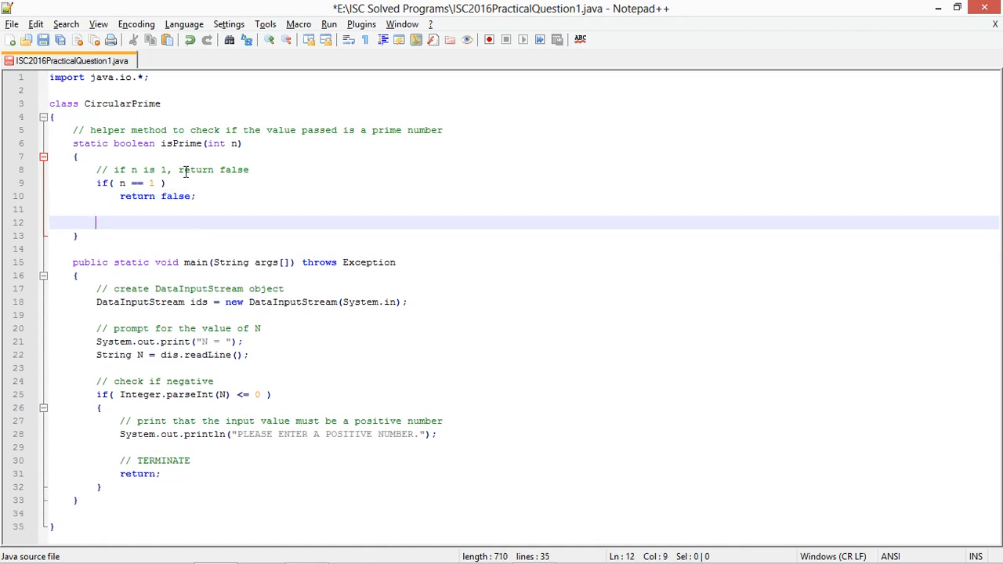
# Add a commented check returning false when n%2 == 0 and a check for n == 2.
pyautogui.write('// if n is divi')
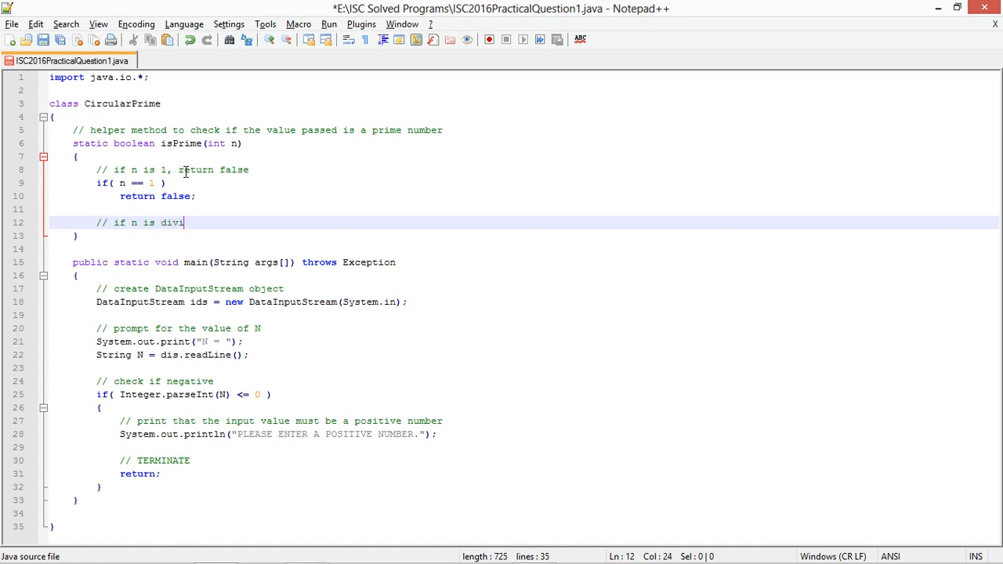
pyautogui.write('sible by 2, return false')
pyautogui.write('if(')
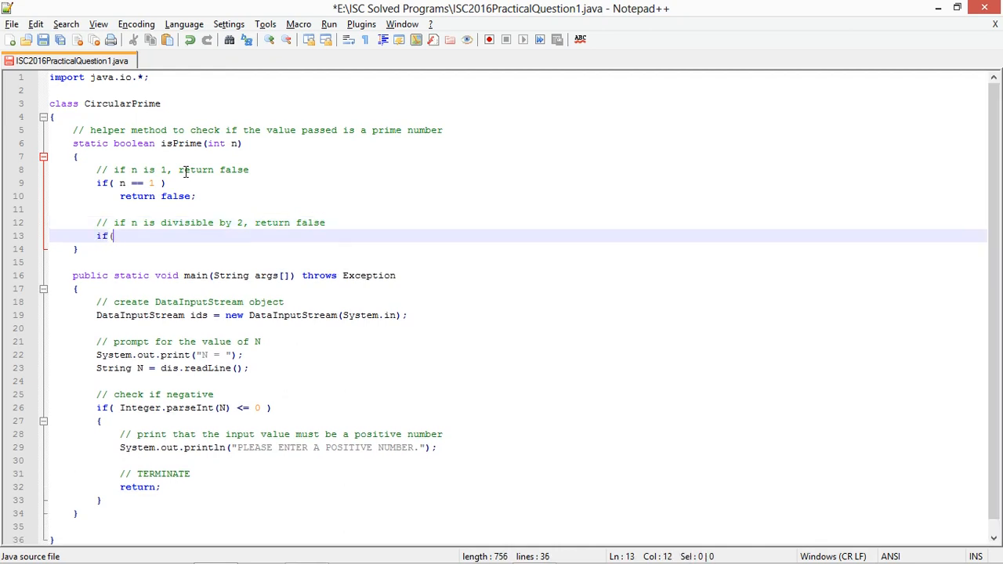
pyautogui.write('n%2')
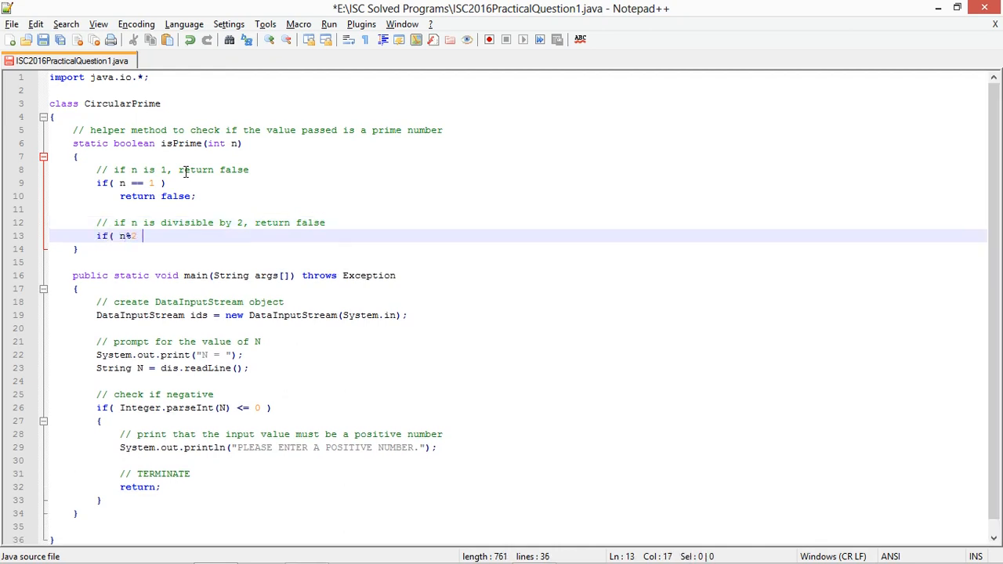
pyautogui.write('== 0 )')
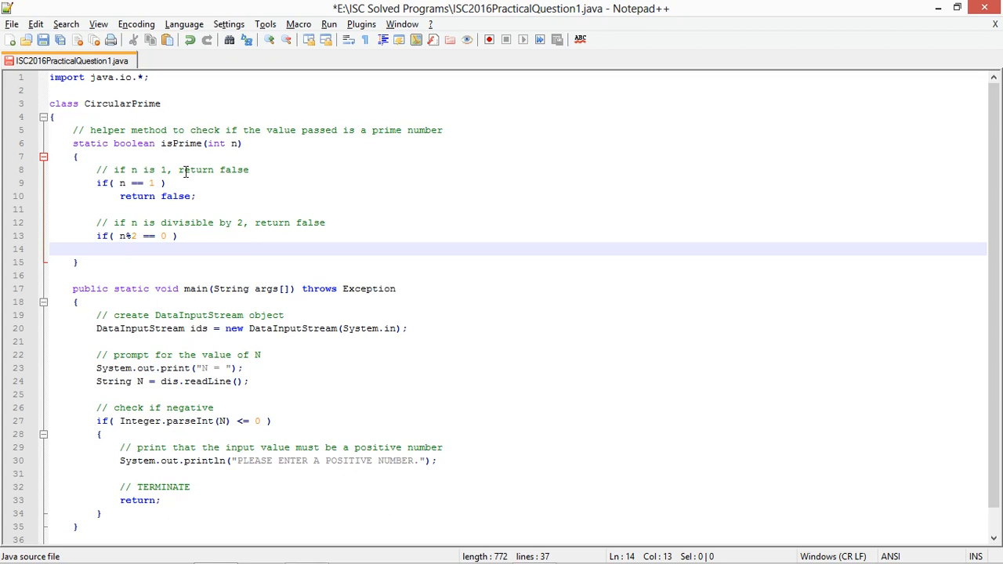
pyautogui.write('return false;')
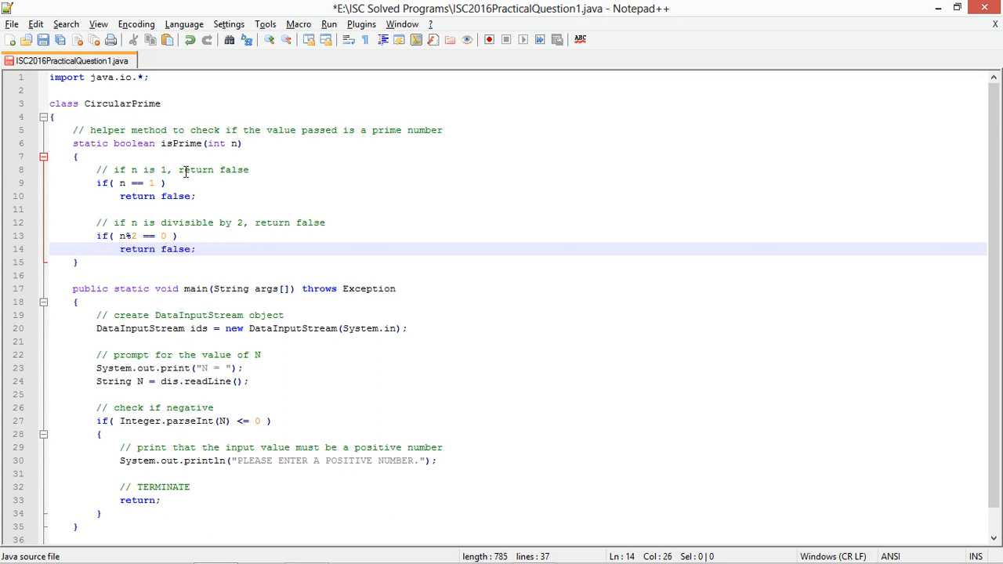
pyautogui.click(218, 196)
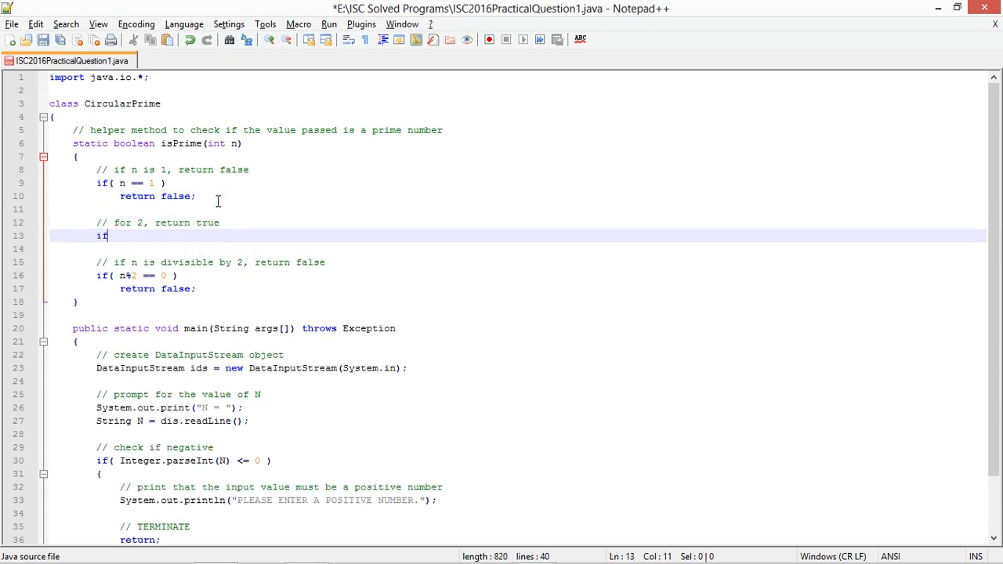
pyautogui.write('( n == 2 )')
pyautogui.write('return true;')
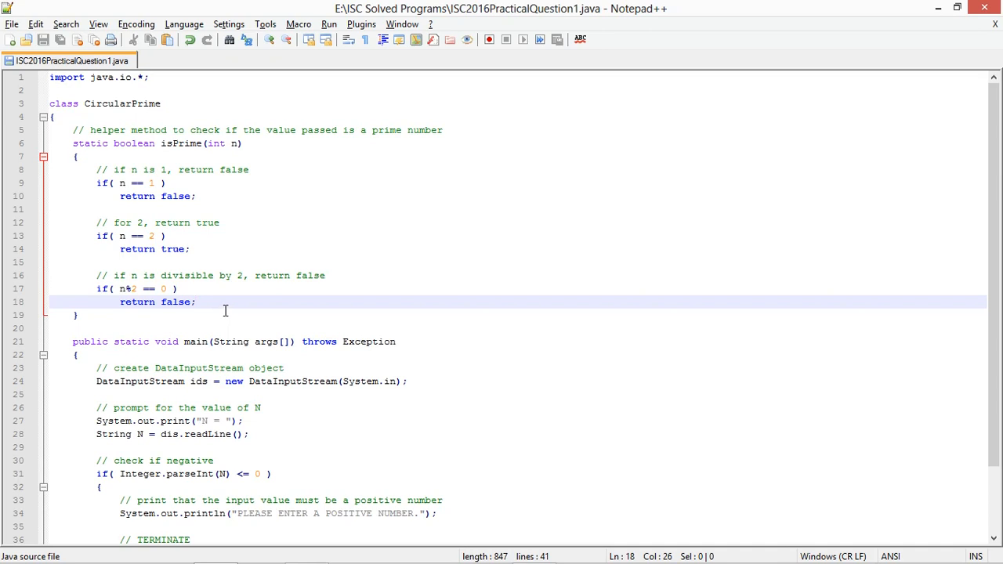
# Add a "regular check" comment and a for loop header starting at int i = 2 with its opening brace.
pyautogui.press('Enter')
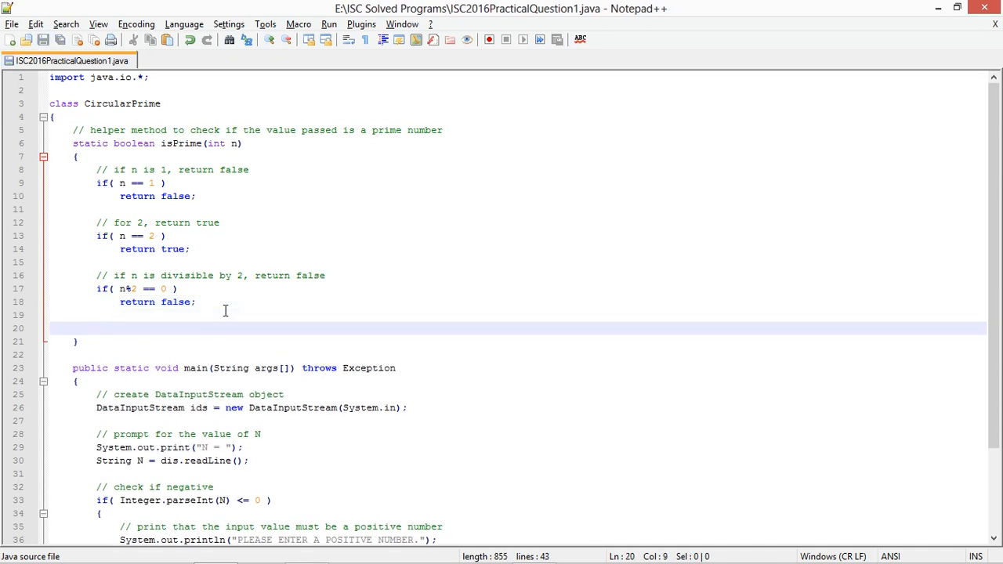
pyautogui.write('// the')
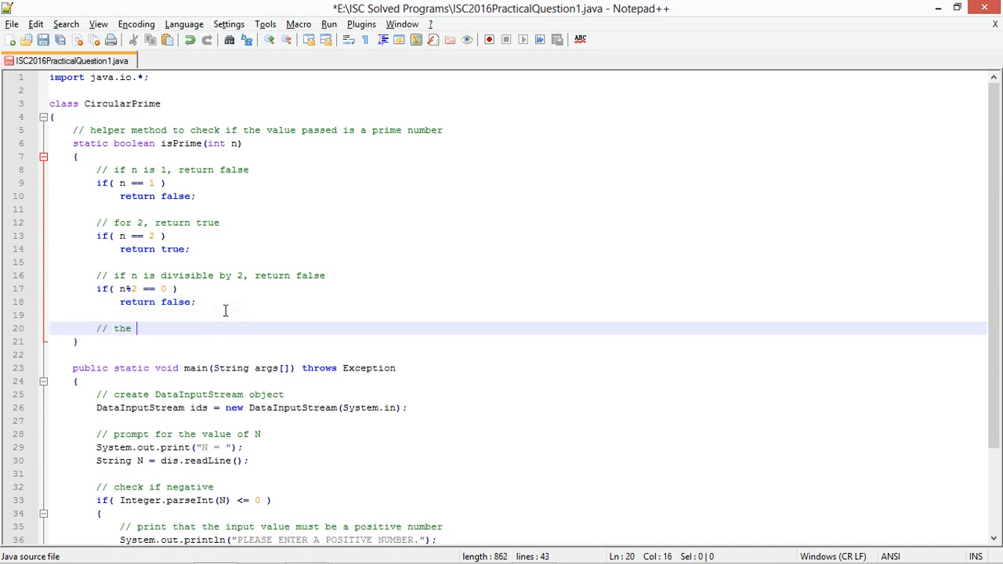
pyautogui.write('regular check')
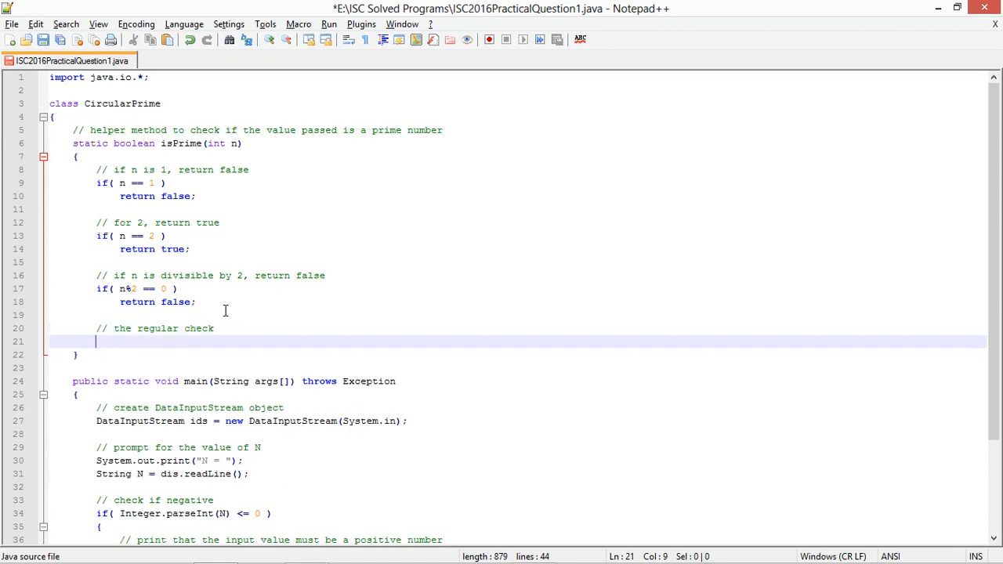
pyautogui.write('for( int i')
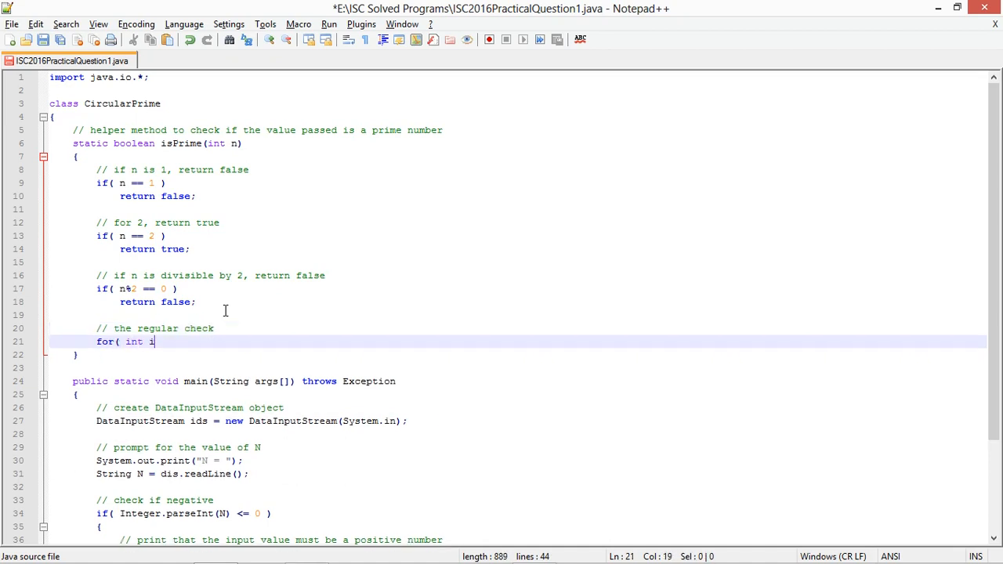
pyautogui.write('=2; i<n; i++')
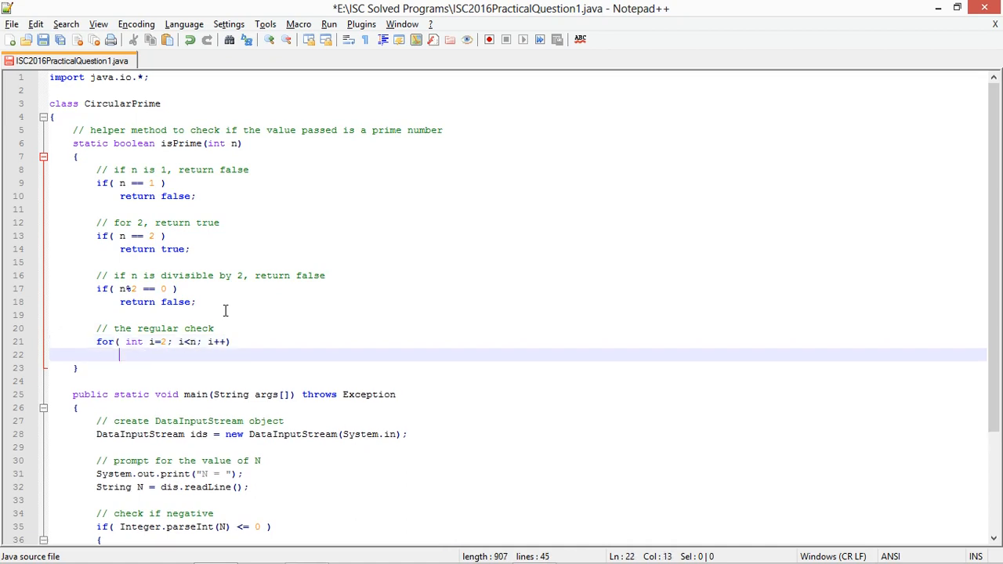
pyautogui.write('{')
pyautogui.write('// if i divides')
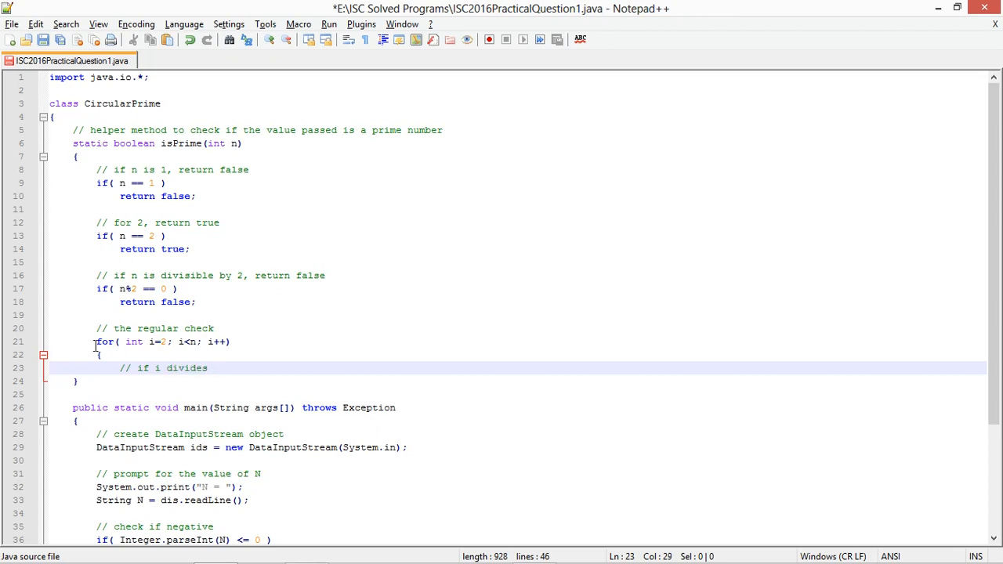
pyautogui.moveTo(94, 342); pyautogui.dragTo(101, 354)
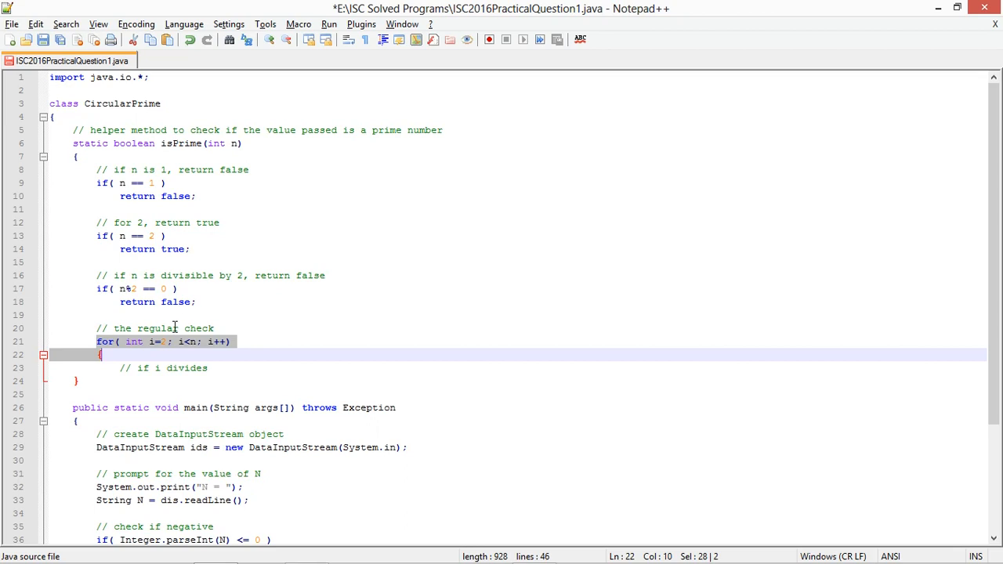
pyautogui.moveTo(216, 252)
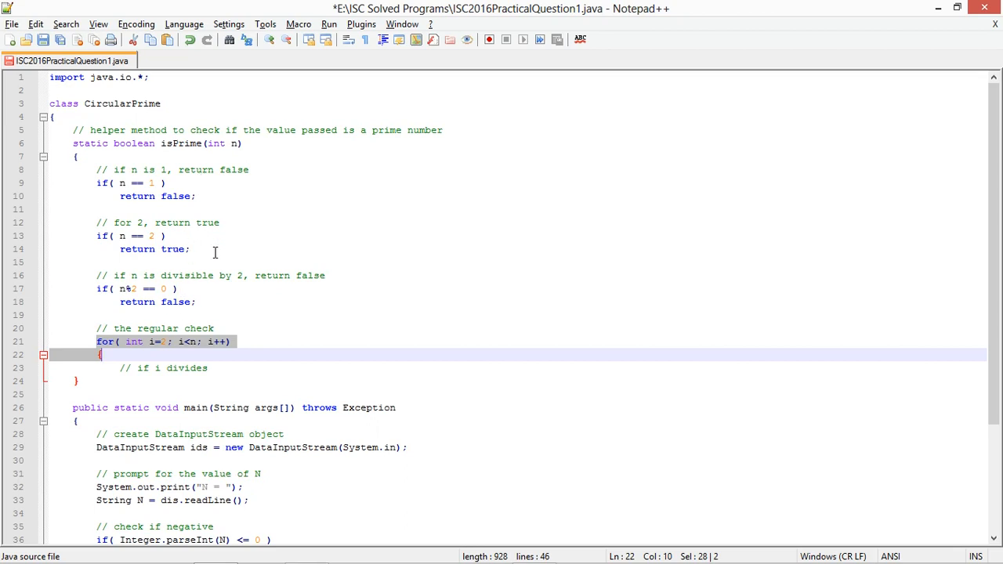
# Inside the loop return false when n%i == 0, then return true after the loop.
pyautogui.click(216, 366)
pyautogui.write(' n completely')
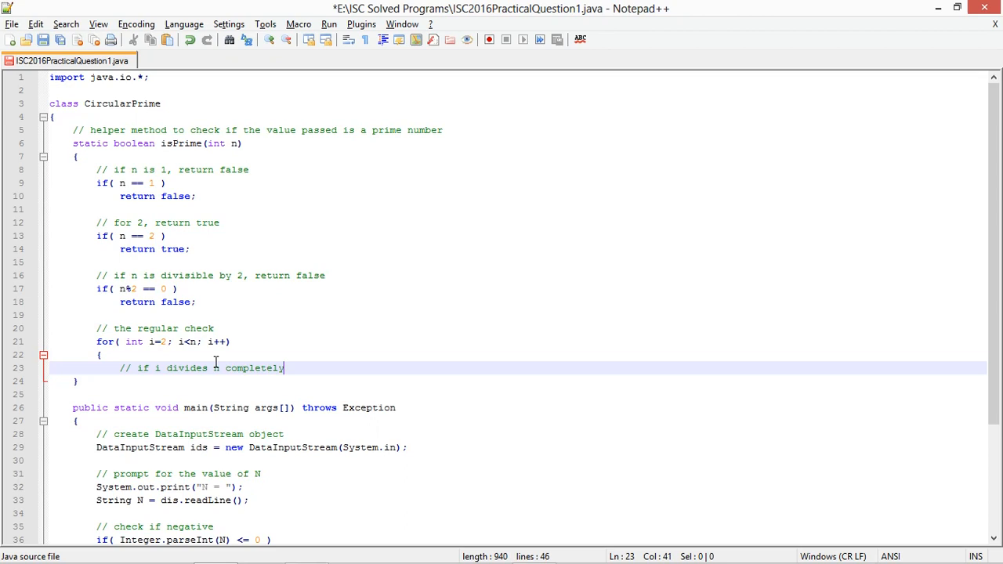
pyautogui.write(', return false')
pyautogui.write('if( n')
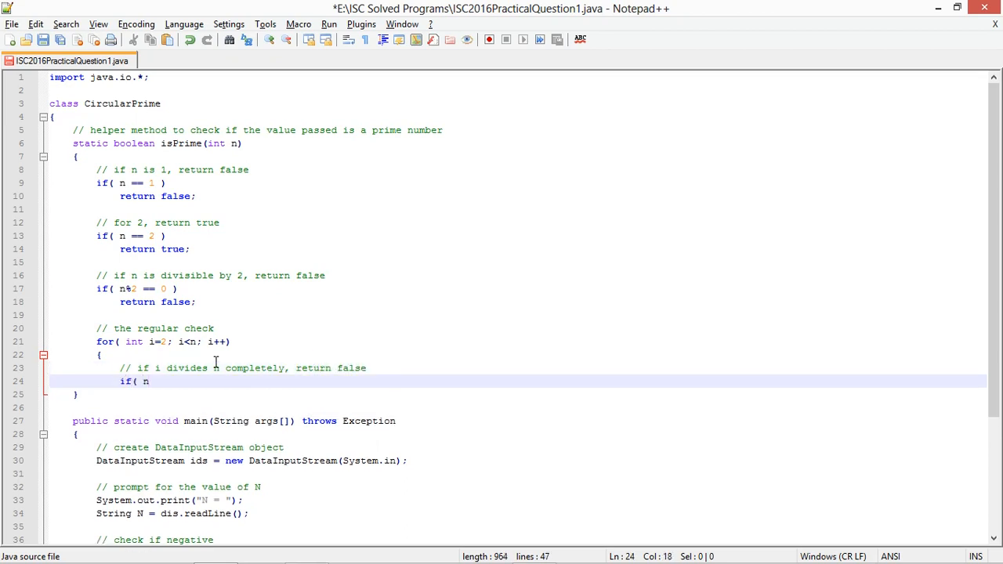
pyautogui.write('%i == 0 )')
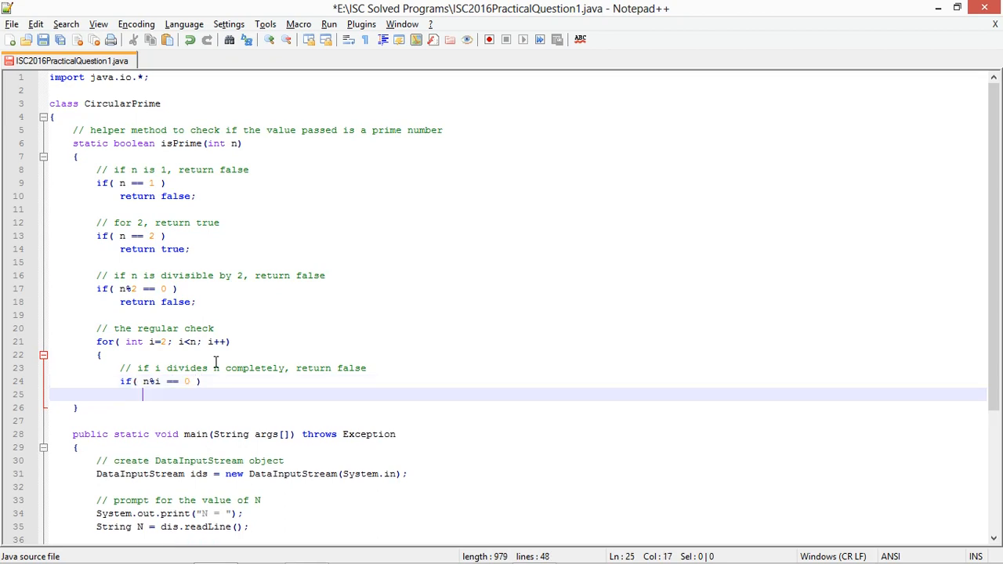
pyautogui.write('return false;')
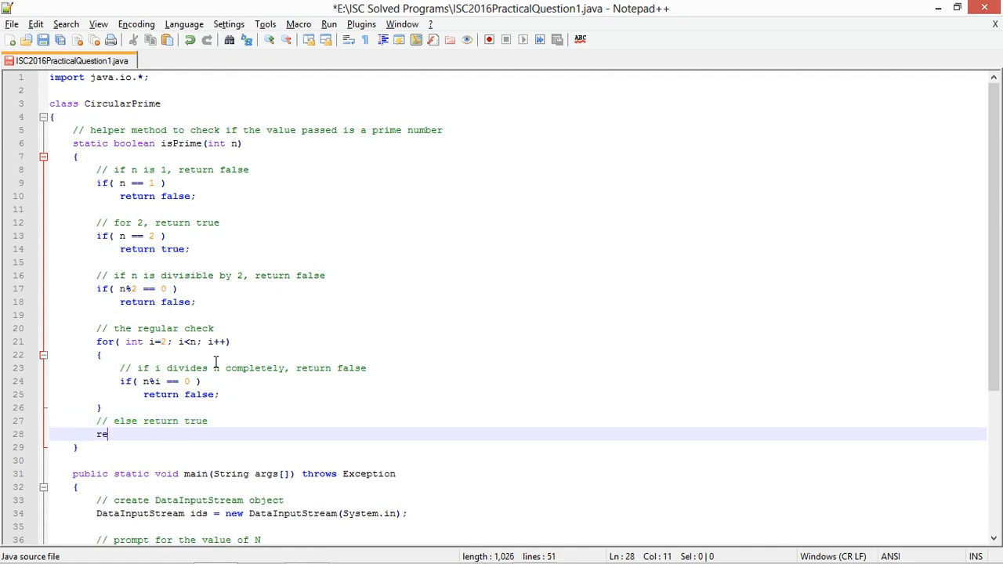
pyautogui.write('turn true;')
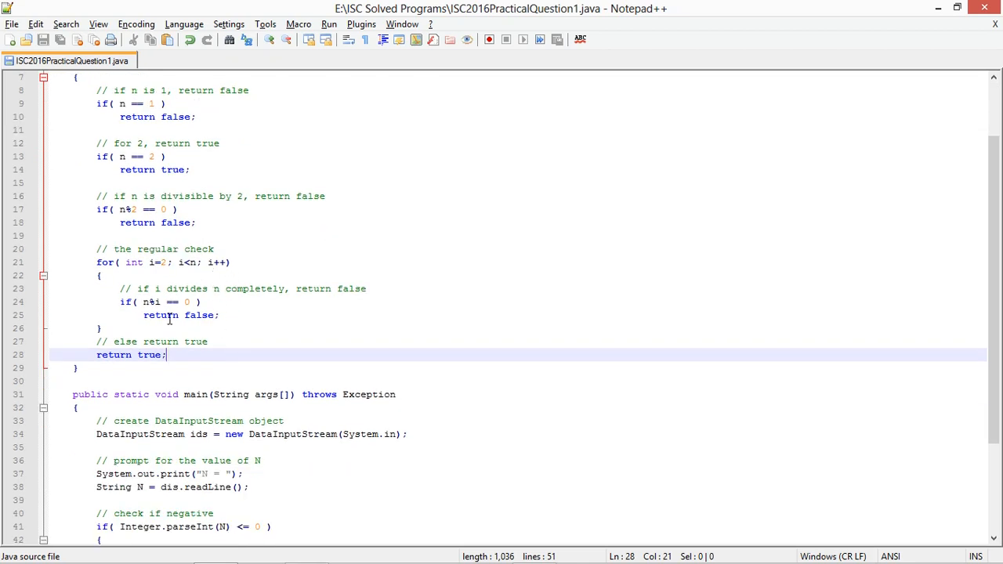
pyautogui.scroll(-3)
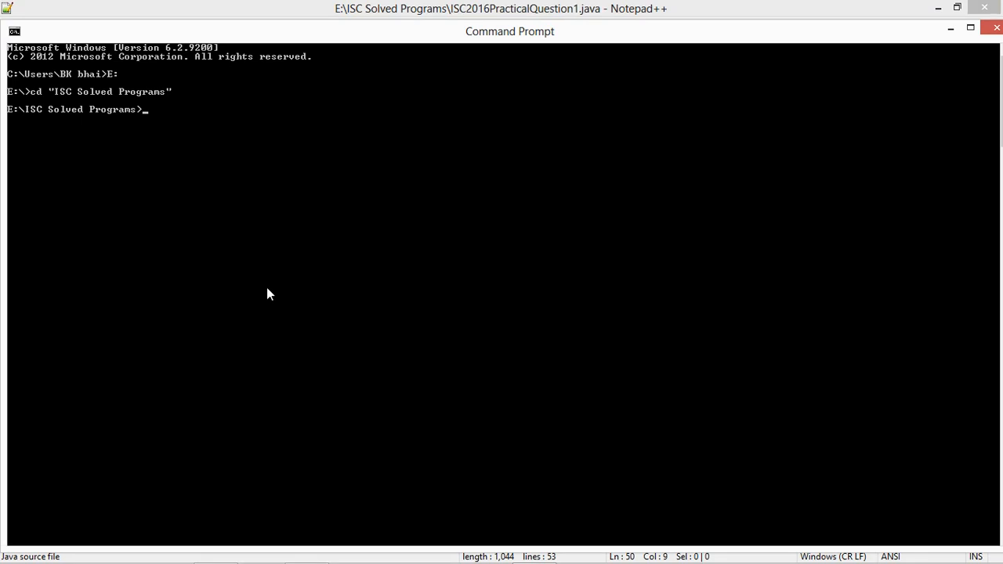
# Enter cd "ISC Solved Programs" and javac ISC2016PracticalQuestion1.java, then start a // comment in main.
pyautogui.write('javac')
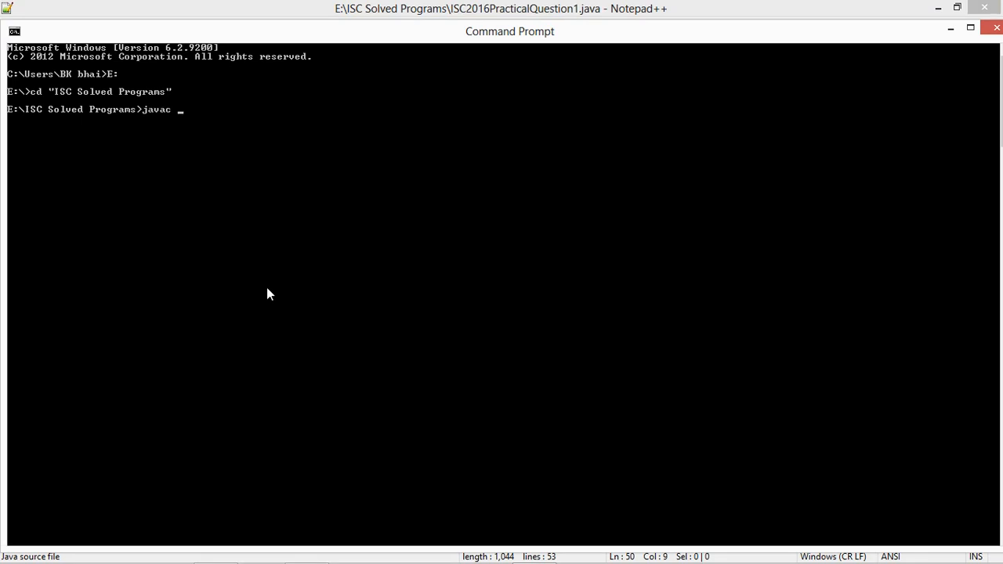
pyautogui.write('ISC2017PracticalQuestion1.java')
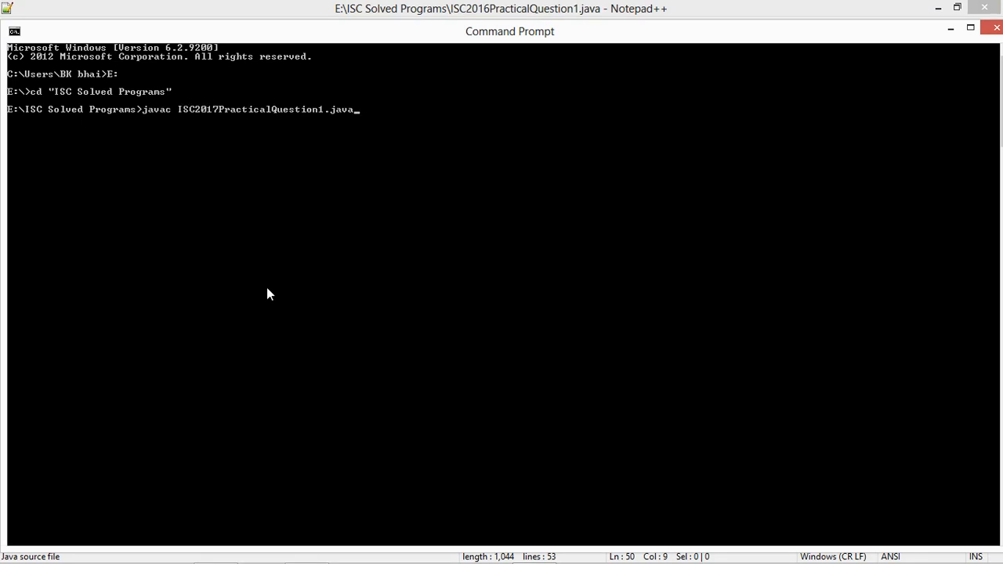
pyautogui.write('cd "ISC Solved Pro')
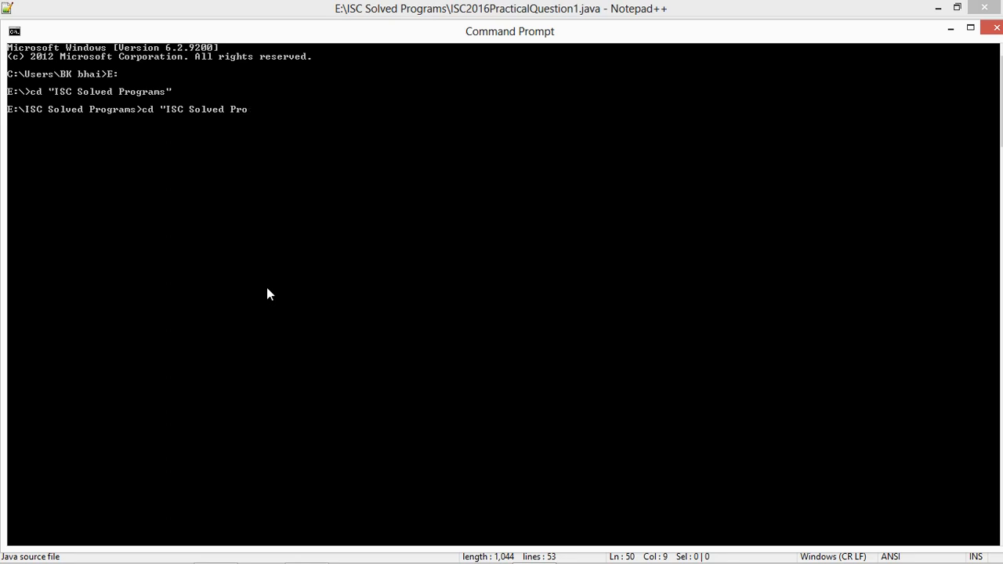
pyautogui.write('javac I')
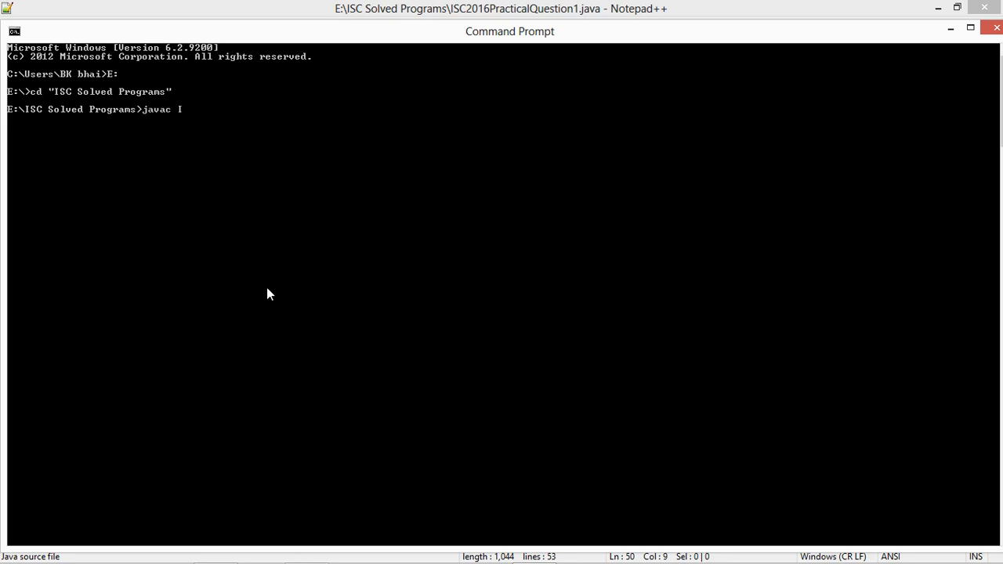
pyautogui.write('SC2016PracticalQuestion1.java')
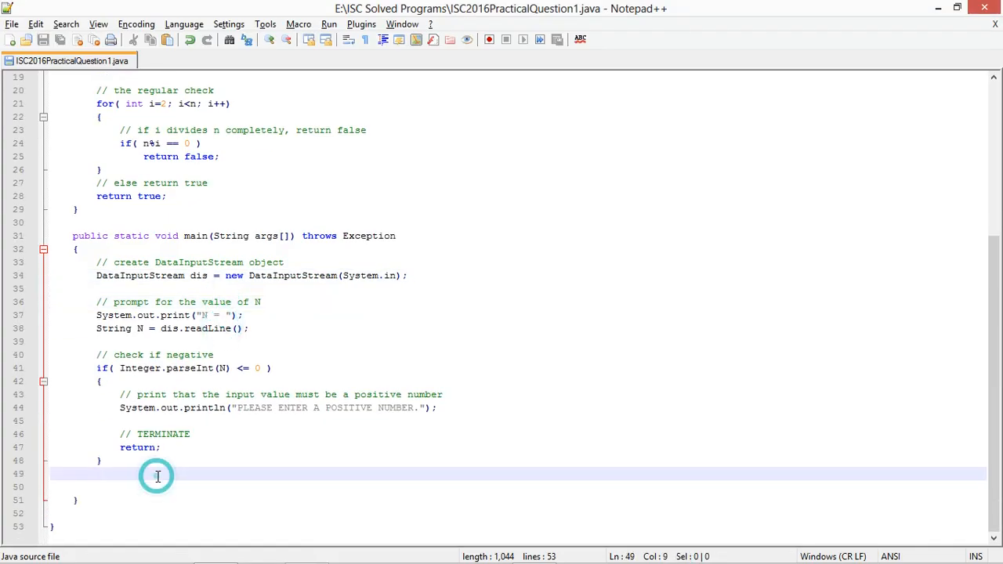
pyautogui.write('//')
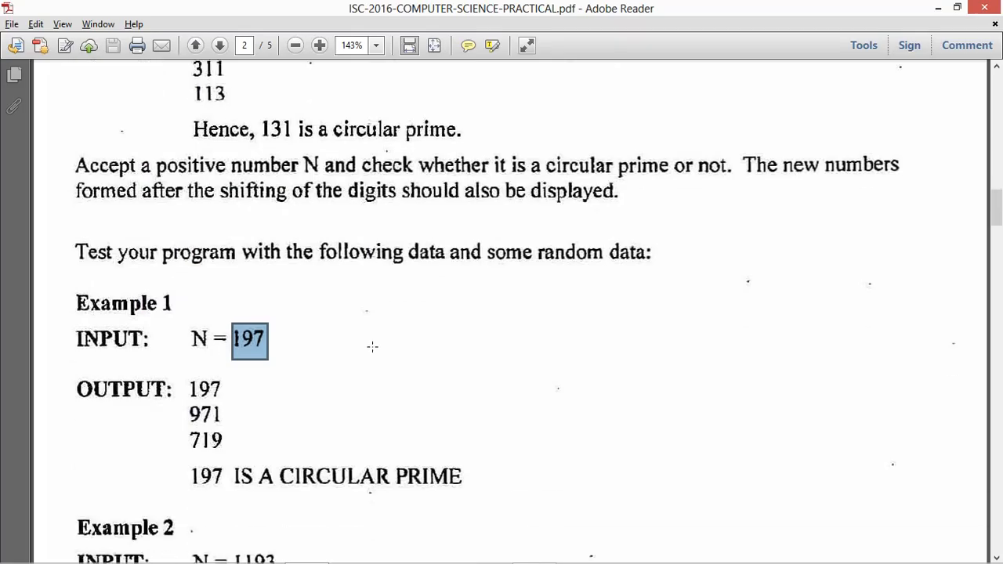
# Scroll the PDF down through the sample inputs and rotated outputs of Examples 1 to 3.
pyautogui.scroll(-3)
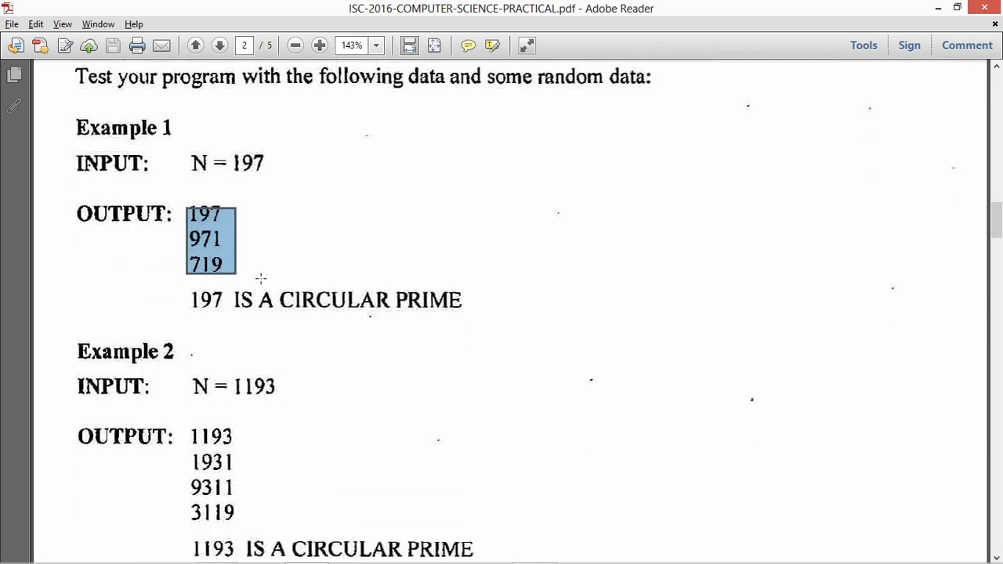
pyautogui.scroll(-3)
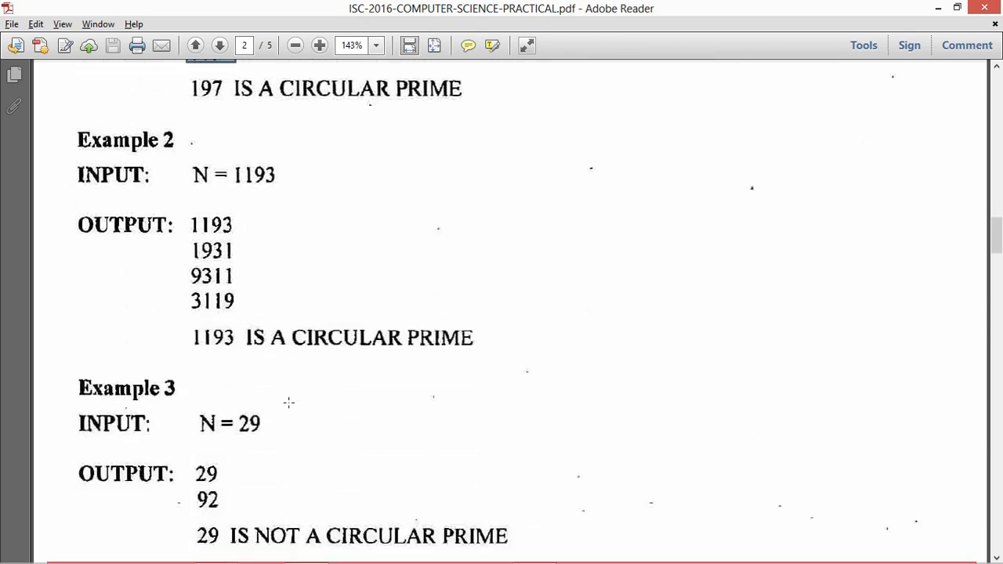
pyautogui.scroll(-3)
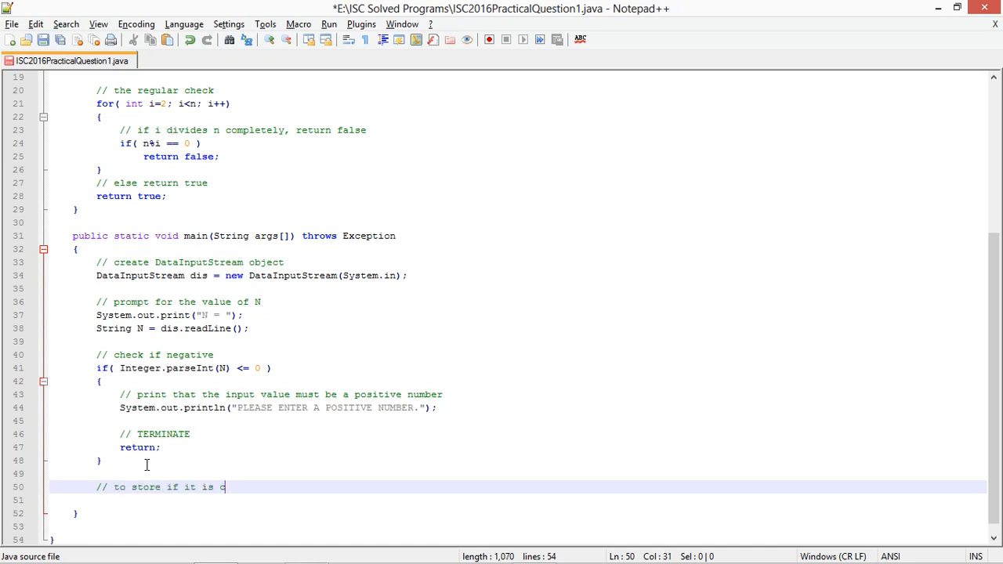
# Write '// to store if it is circular prime' and boolean isCircularPrime = true; in main.
pyautogui.write('circular prime')
pyautogui.click(517, 500)
pyautogui.write('boolea')
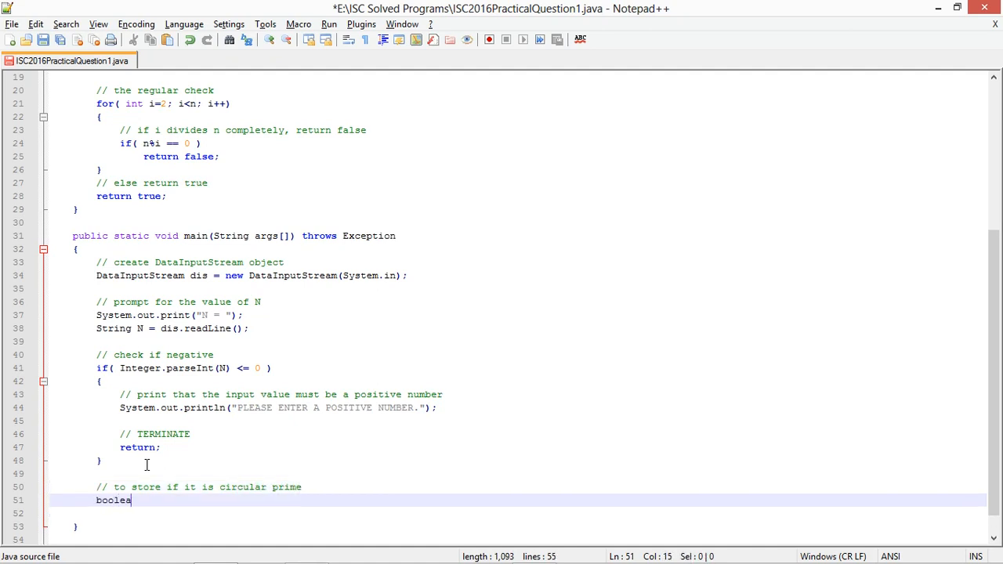
pyautogui.write('isCircularPrime = tru')
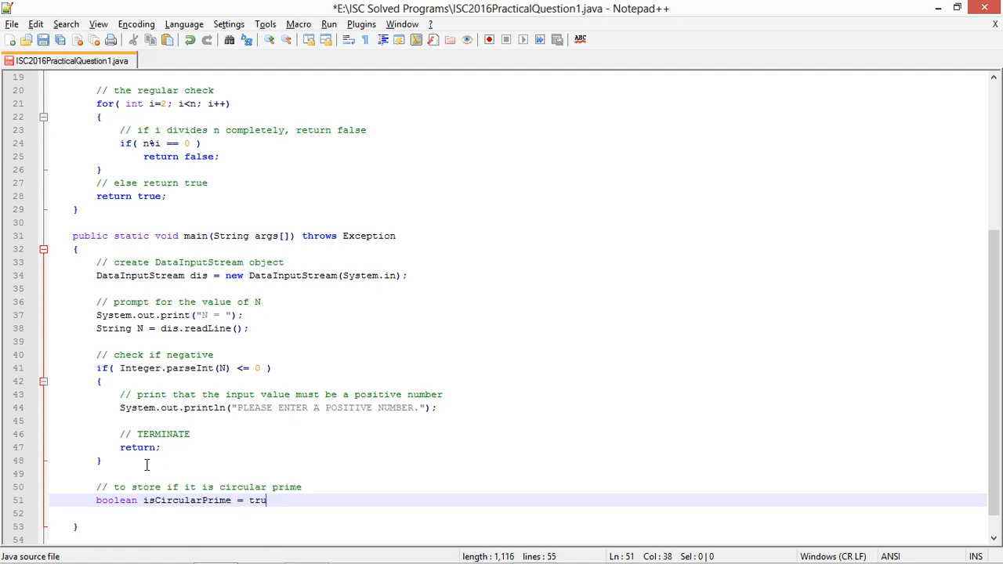
pyautogui.write('e;')
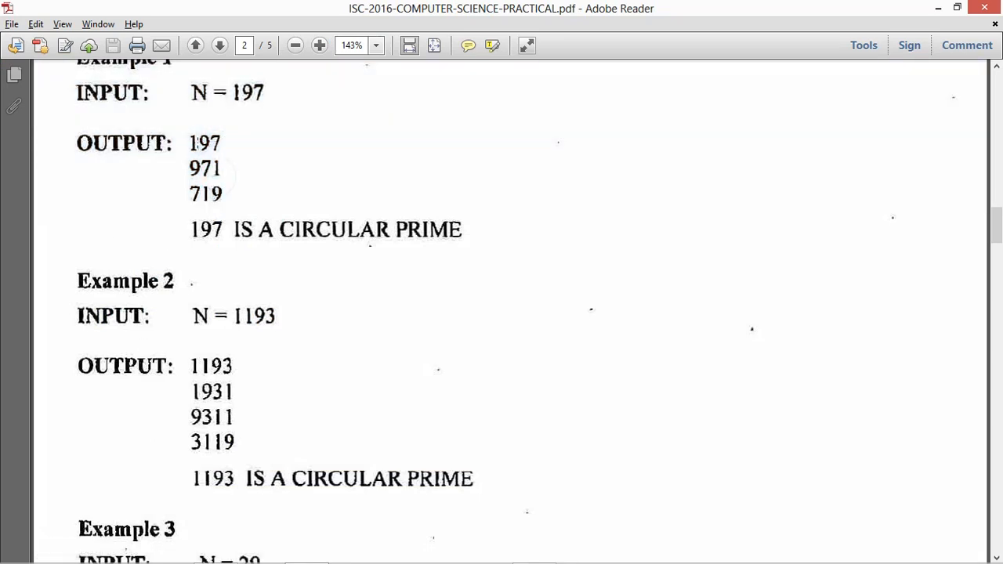
# Highlight Example 2's rotations 1193, 1931, 9311, 3119 in the PDF and return to the source.
pyautogui.moveTo(189, 141); pyautogui.dragTo(232, 201)
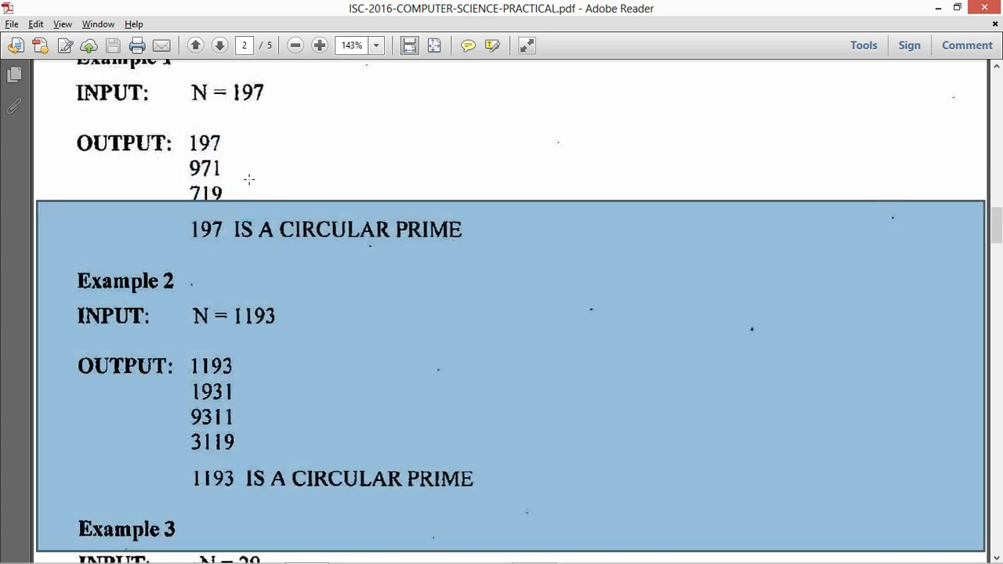
pyautogui.scroll(-3)
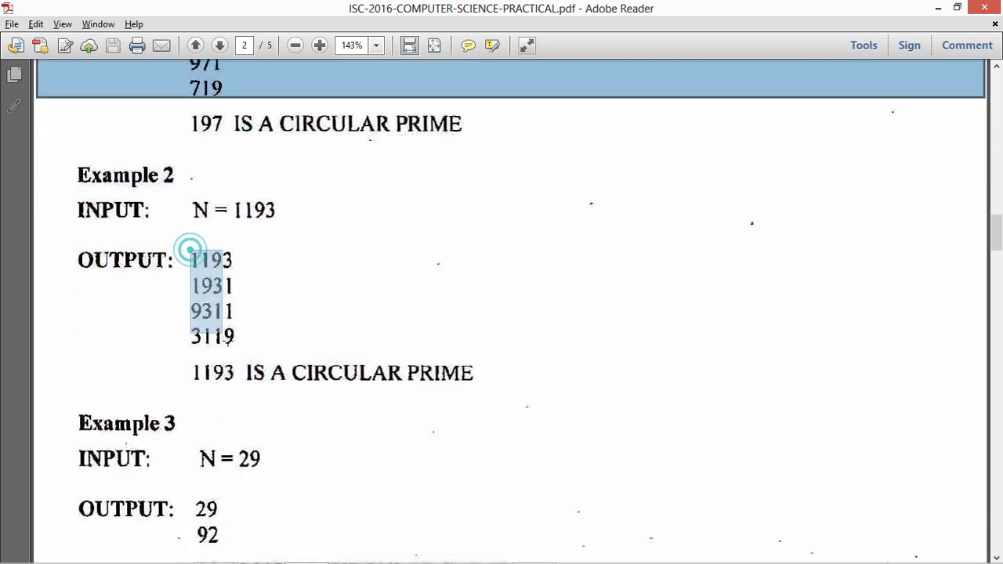
pyautogui.scroll(-3)
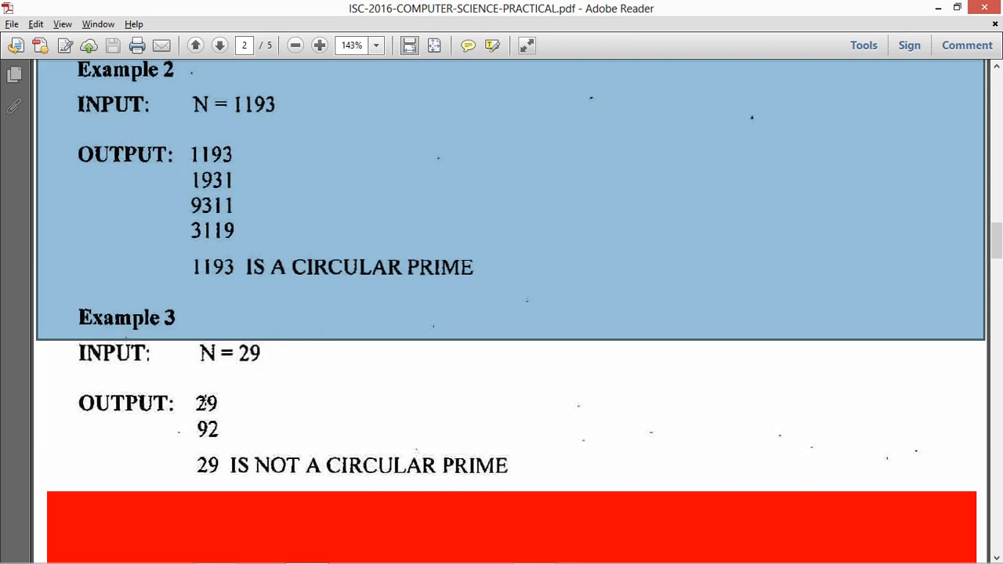
pyautogui.press('alt+tab')
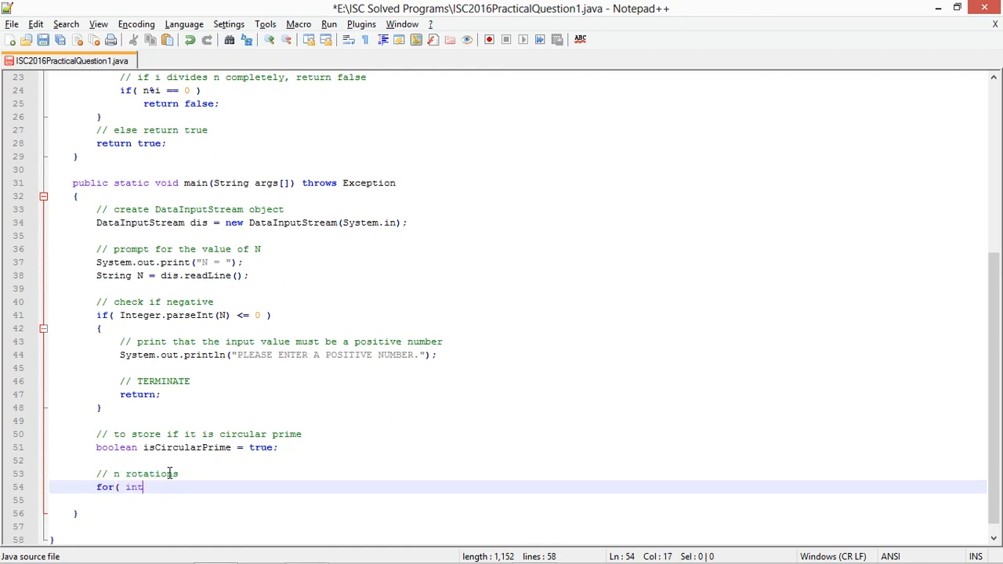
# Write the loop header for( int i=0; i<N.length(); i++ ) for the n rotations.
pyautogui.write('i=0; i<N')
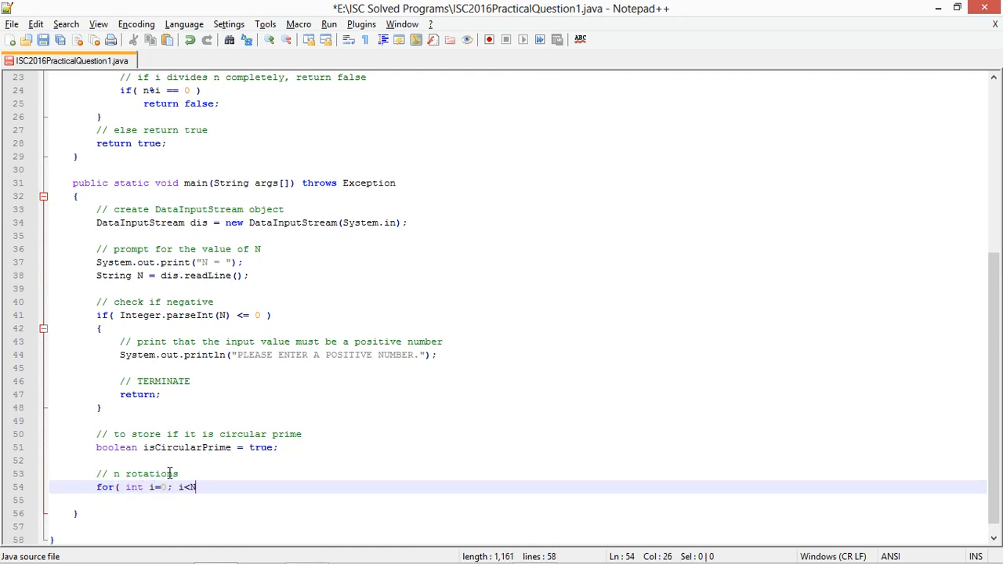
pyautogui.write('.length(')
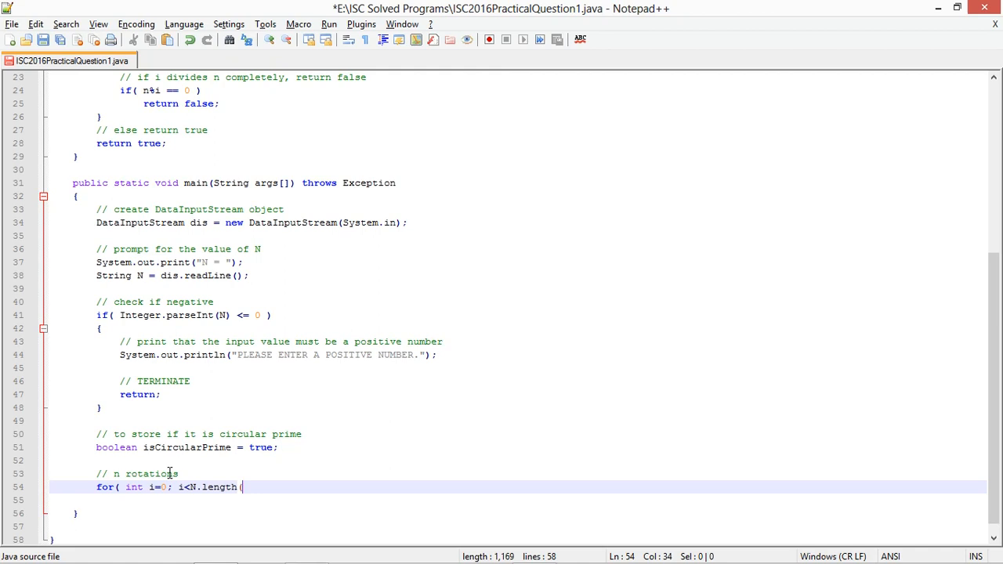
pyautogui.write('); i')
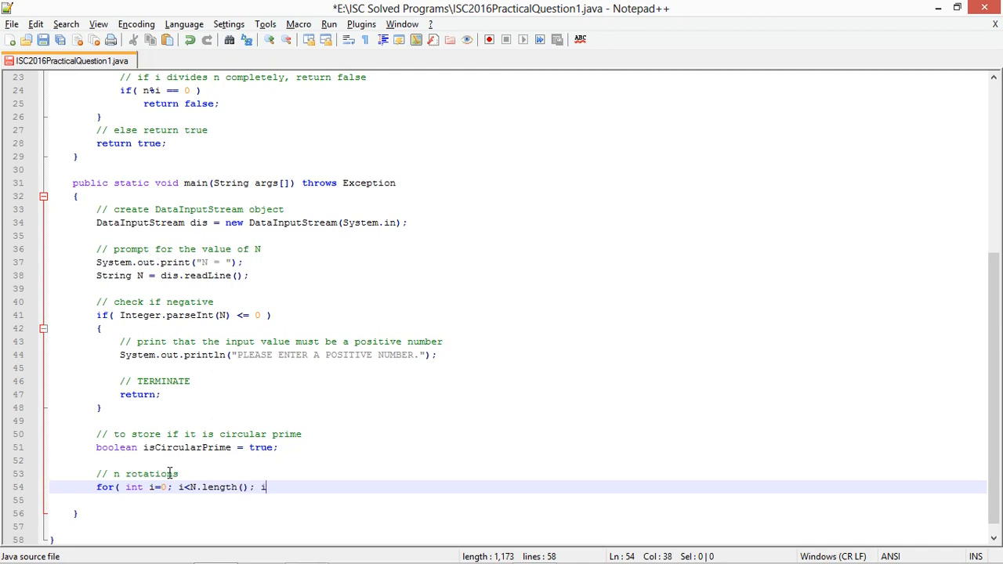
pyautogui.write('++)')
pyautogui.write('//')
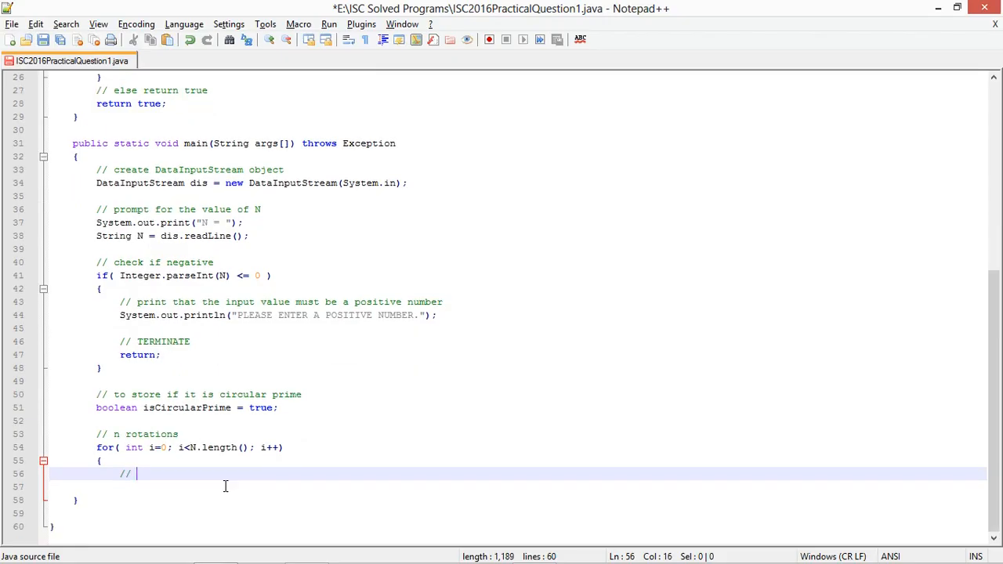
# Inside the loop add a convert comment and int n = Integer.parseInt( N ); then begin the next comment.
pyautogui.write('convert it into an integer')
pyautogui.click(517, 486)
pyautogui.write('int n')
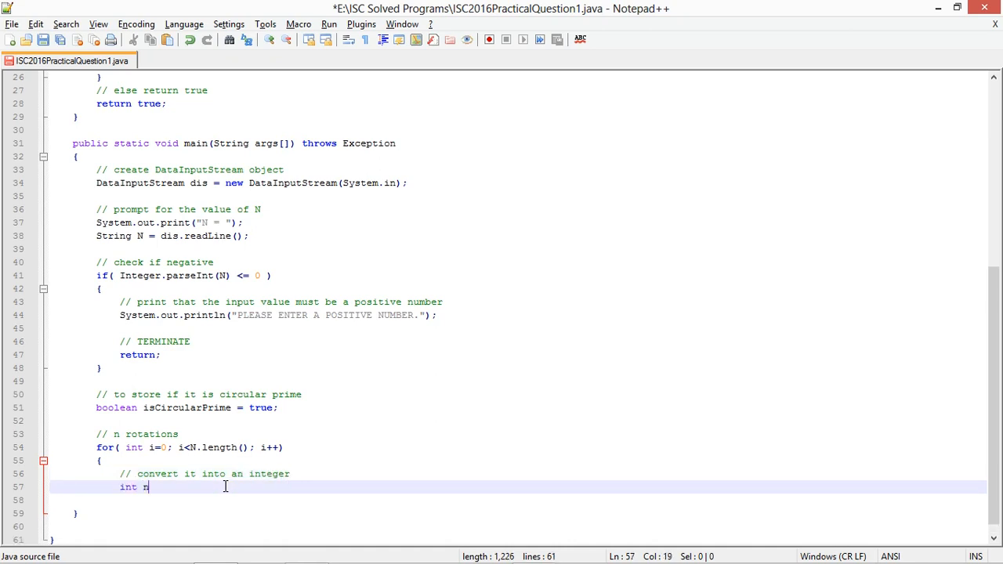
pyautogui.write('= Integer')
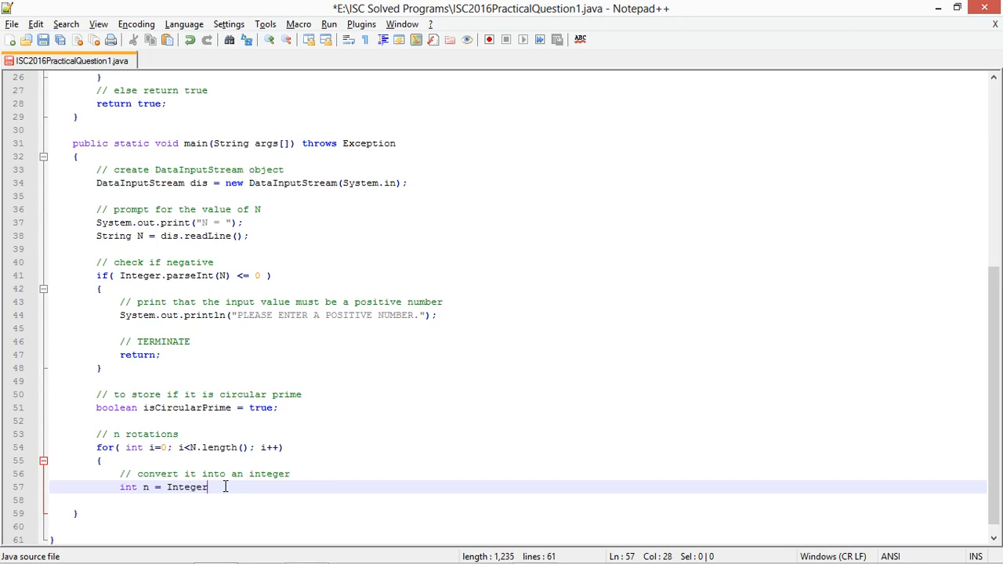
pyautogui.write('.parseInt')
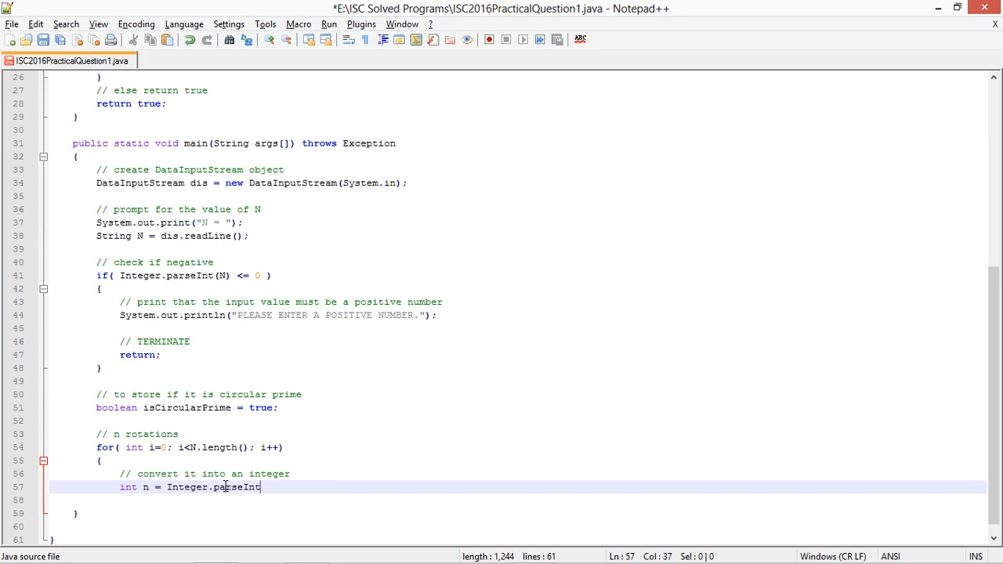
pyautogui.write('( N );')
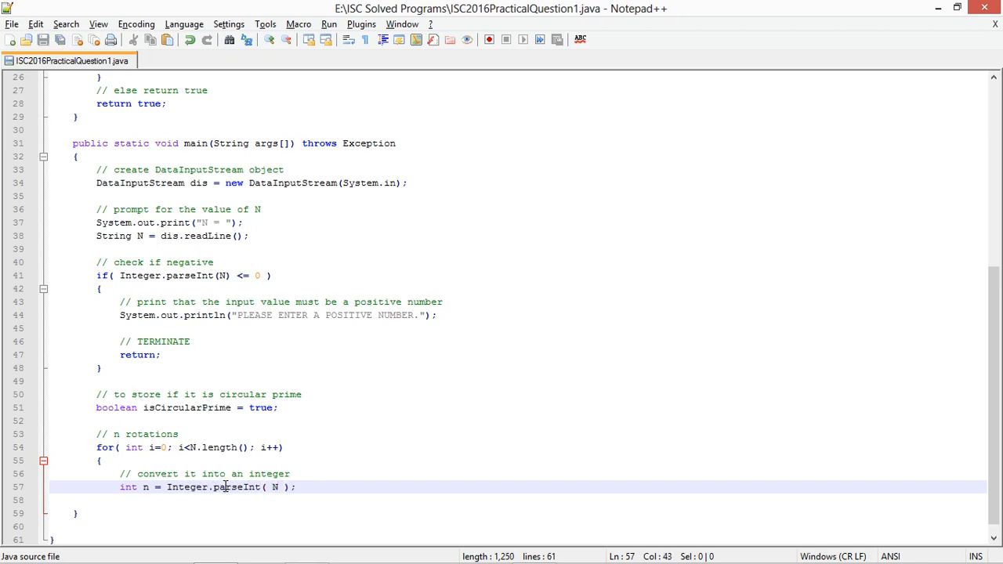
pyautogui.write('//')
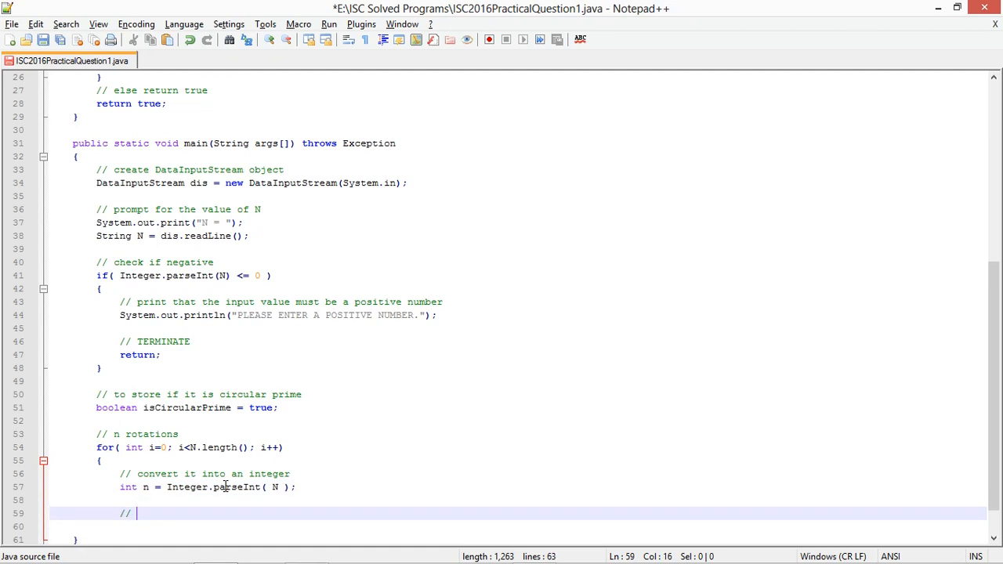
pyautogui.scroll(-3)
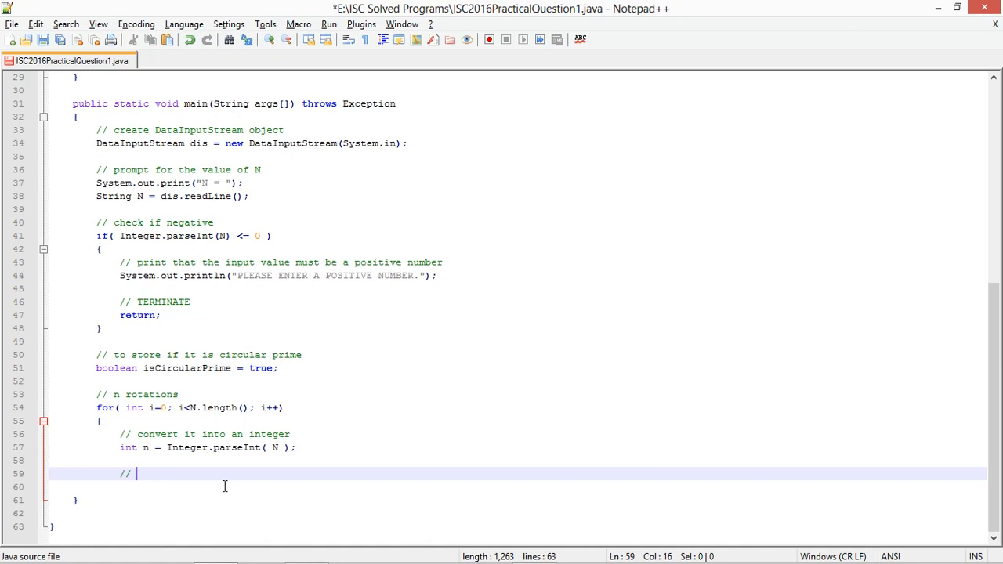
# Add an update comment and isCircularPrime = isCircularPrime && isPrime( n ); in the loop.
pyautogui.write('update the')
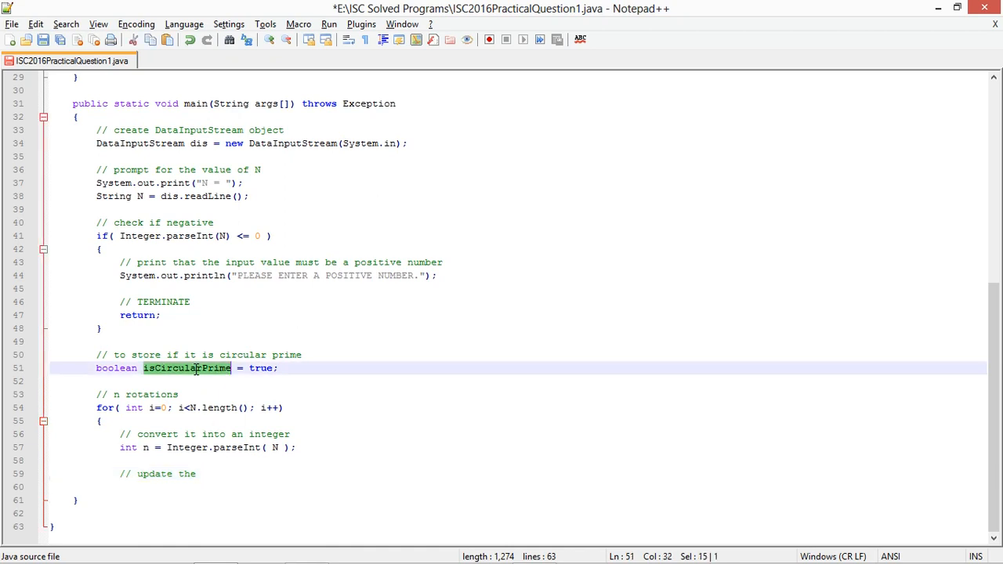
pyautogui.write('isCircularPrime value')
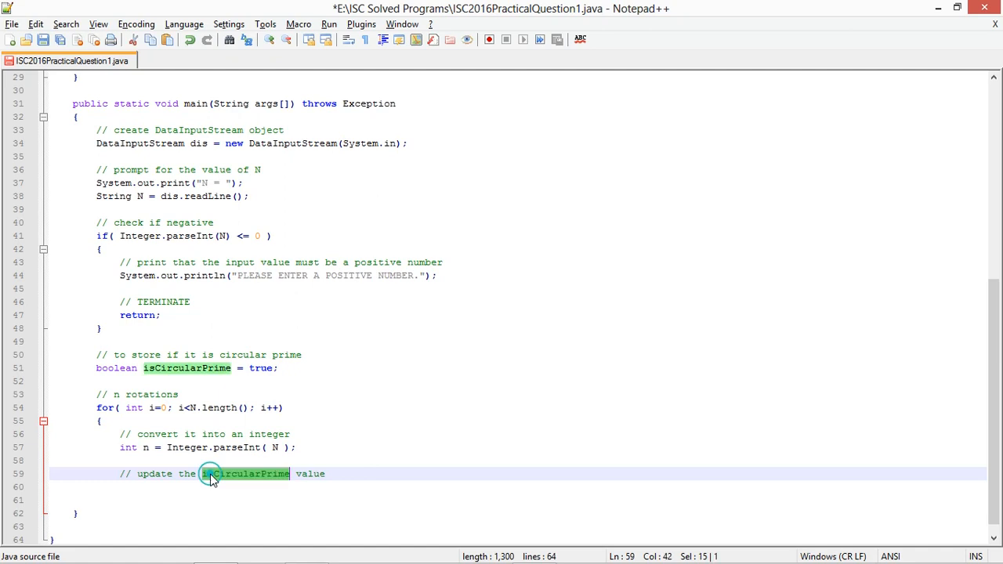
pyautogui.write('isCircularPrime')
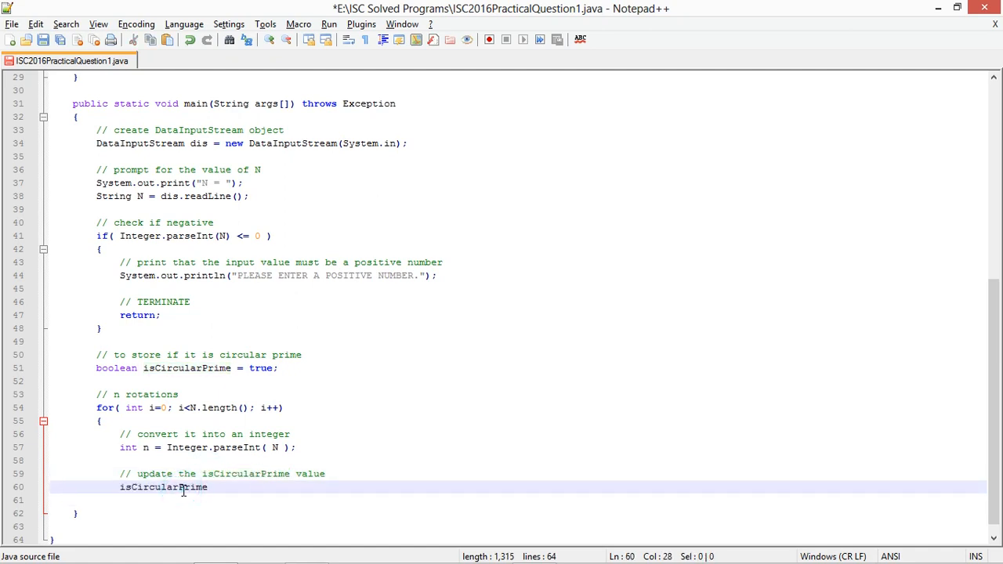
pyautogui.write('= isCircularPrime')
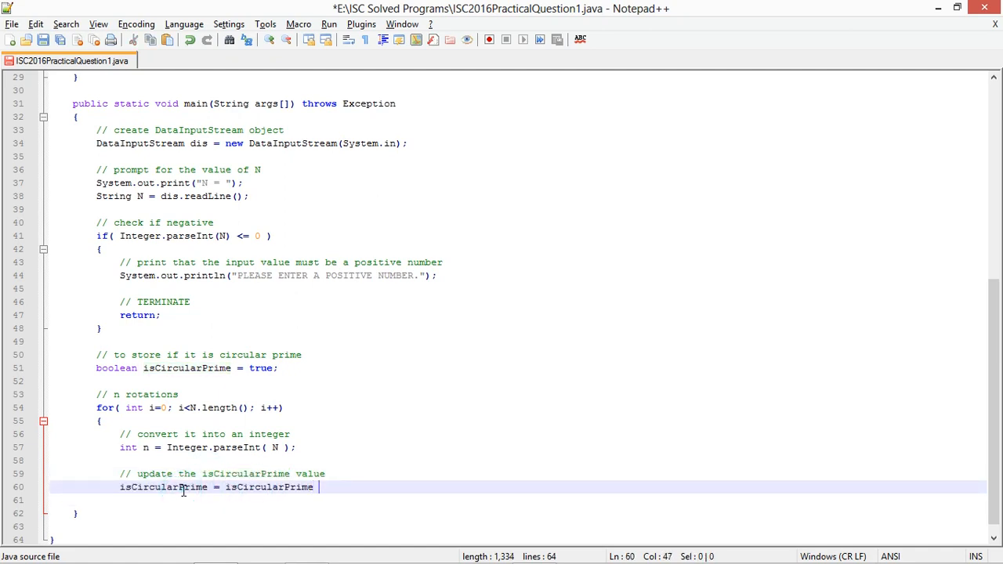
pyautogui.write('&&')
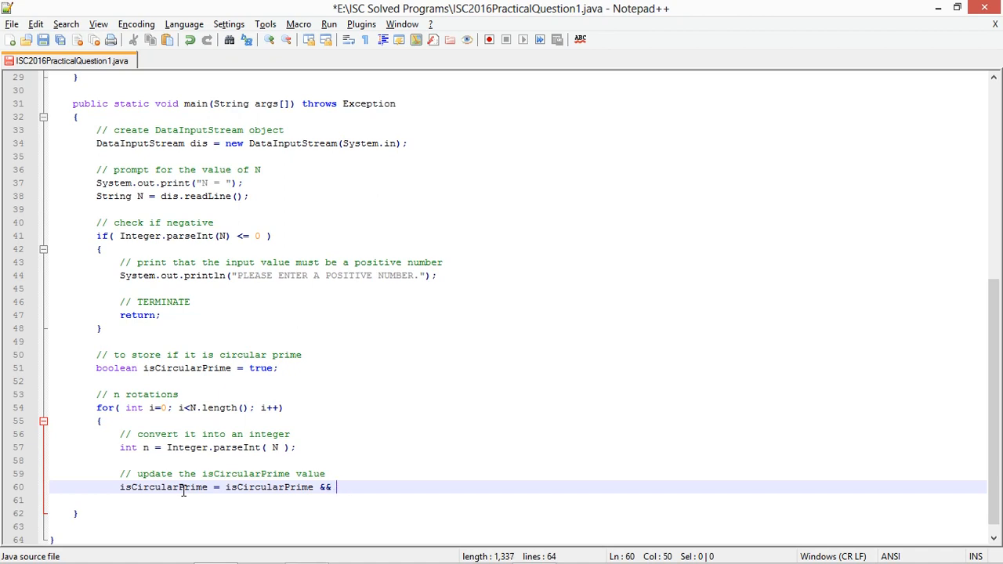
pyautogui.write('IS')
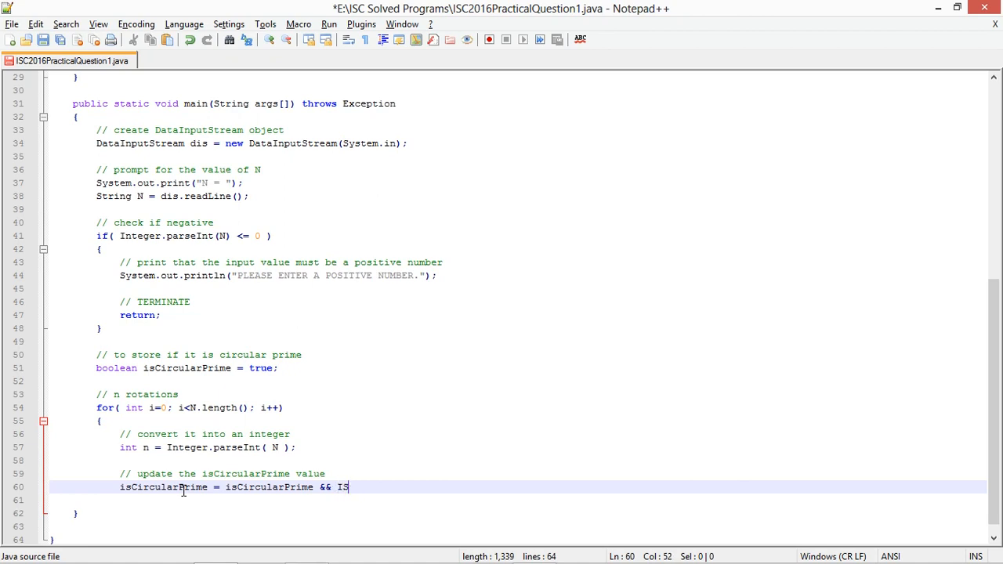
pyautogui.press('Backspace')
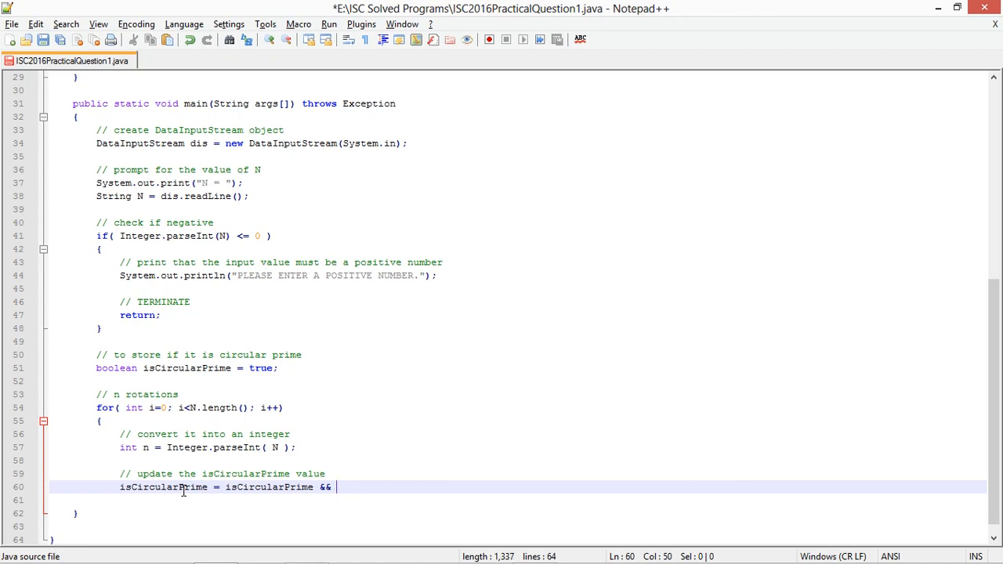
pyautogui.write('idPrime(')
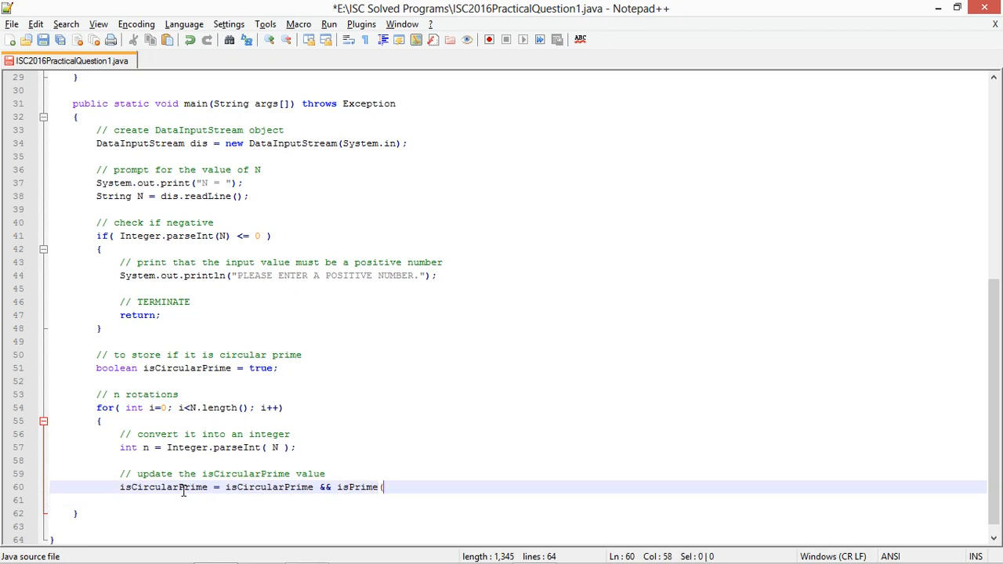
pyautogui.write('n ) ;')
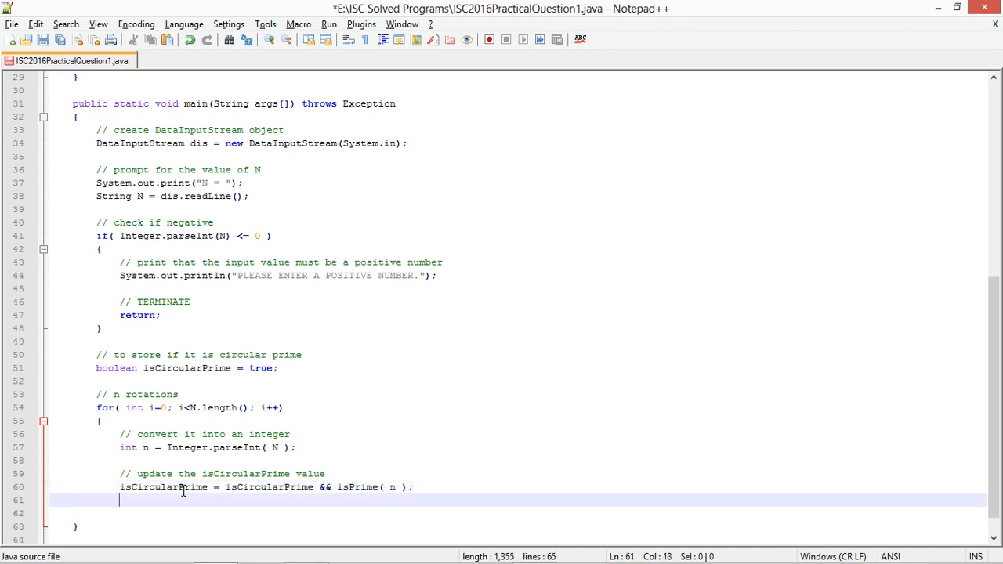
# Add '// print the value of n' and System.out.println(N); below it.
pyautogui.write('// print the')
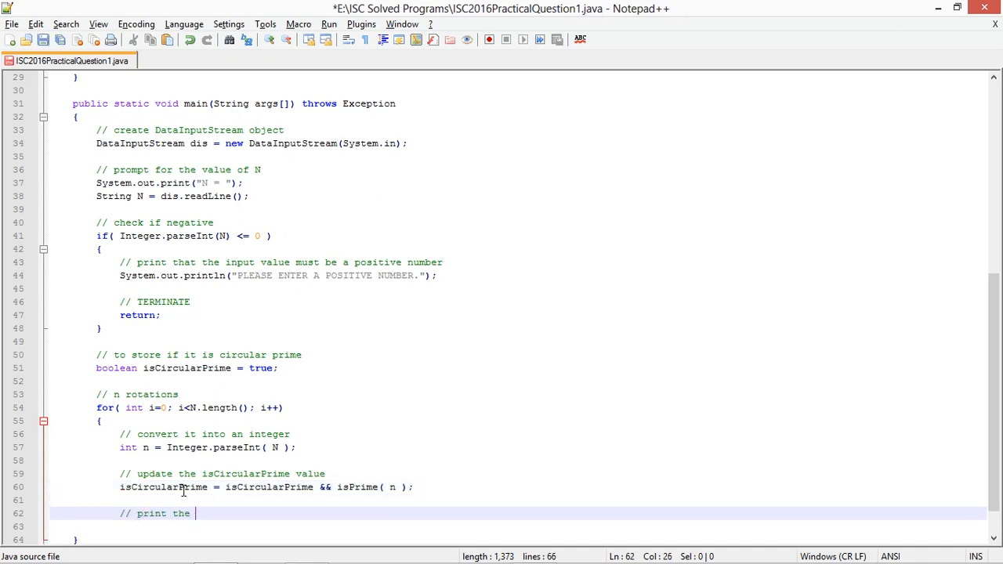
pyautogui.write('value of n')
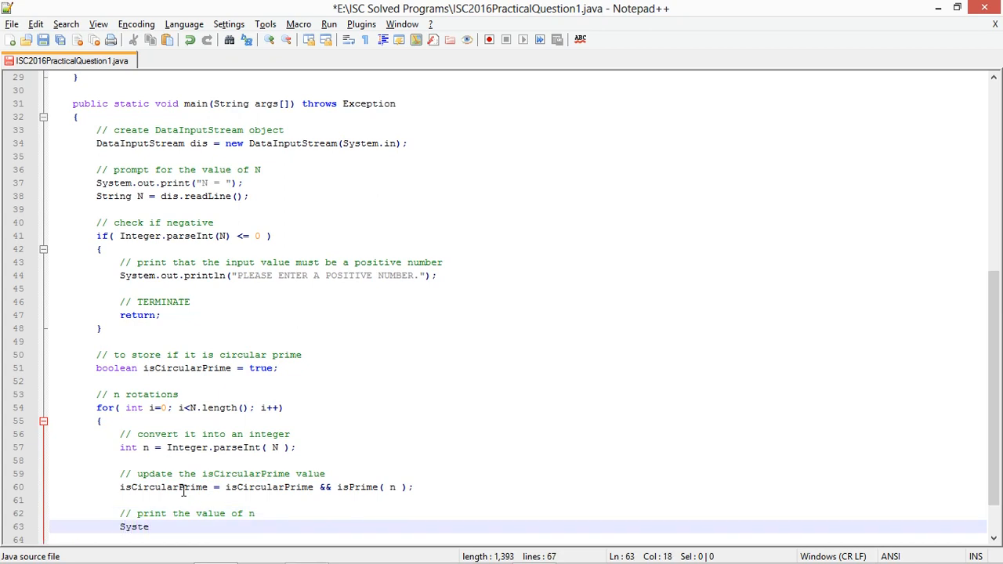
pyautogui.write('m.out.println(N);')
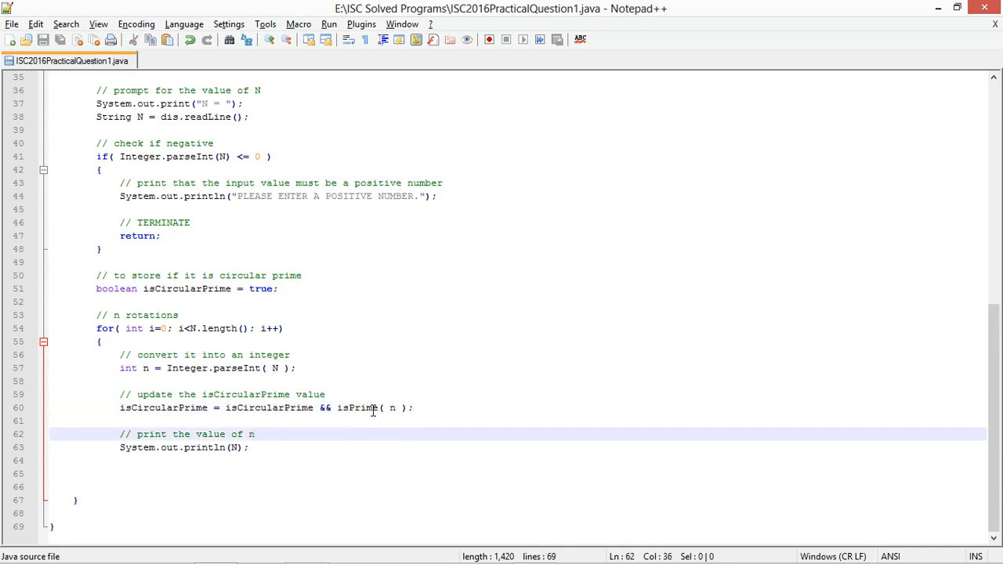
pyautogui.click(225, 408)
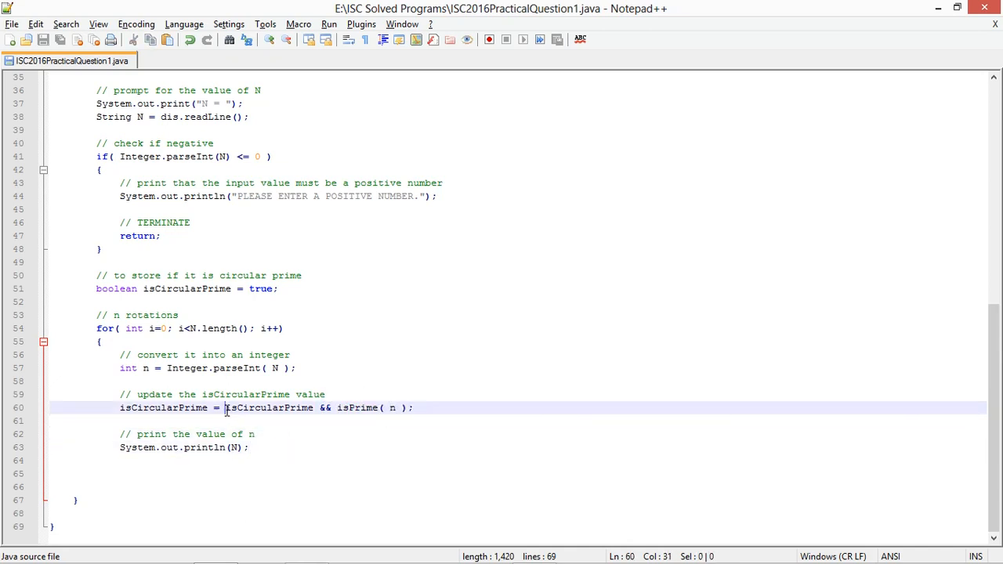
pyautogui.doubleClick(269, 408)
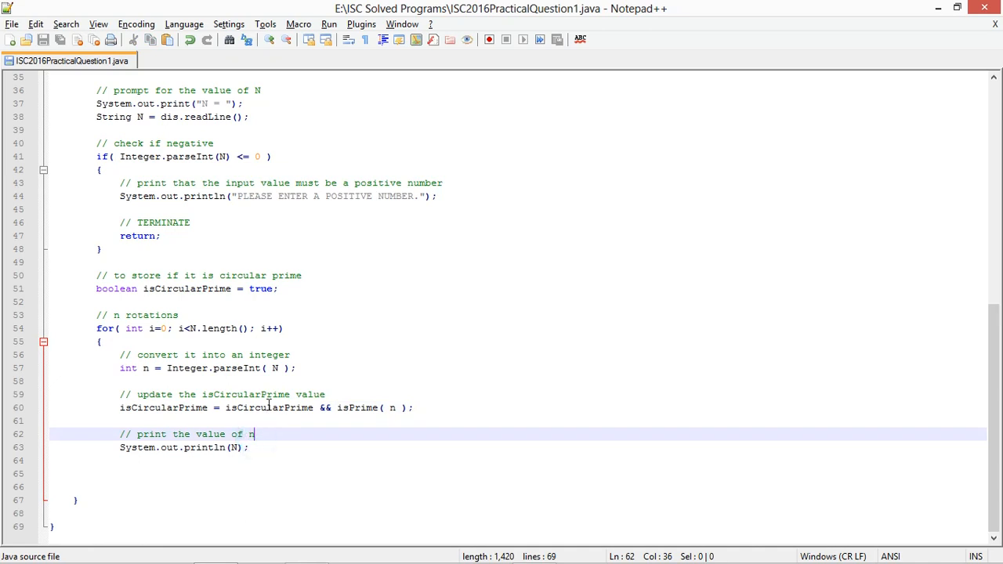
pyautogui.moveTo(254, 435)
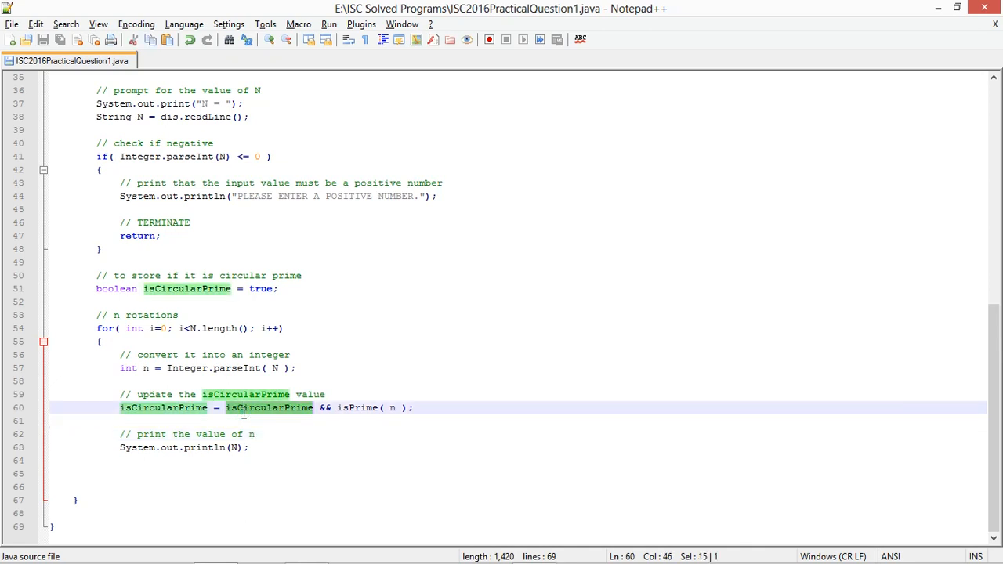
pyautogui.click(148, 473)
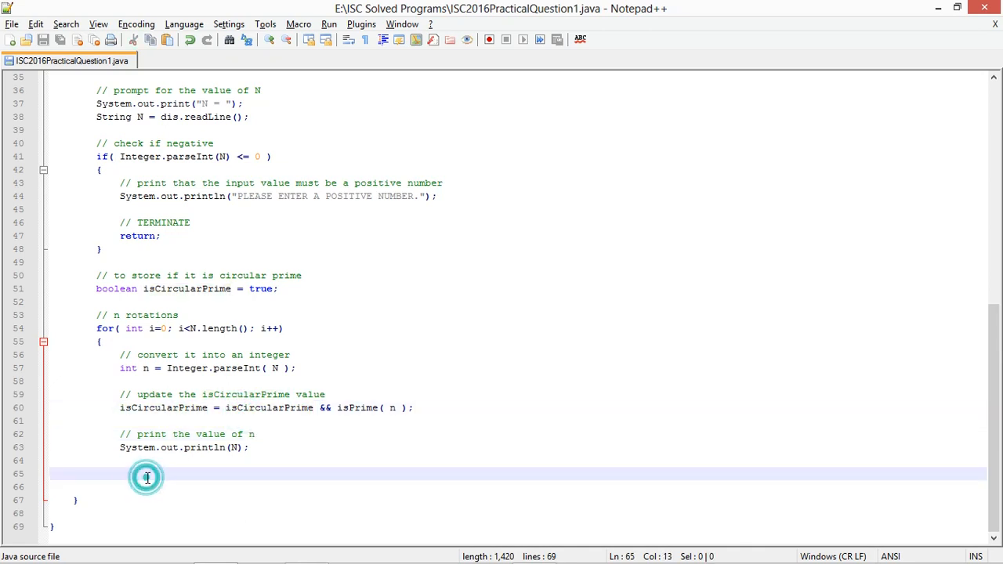
pyautogui.click(148, 473)
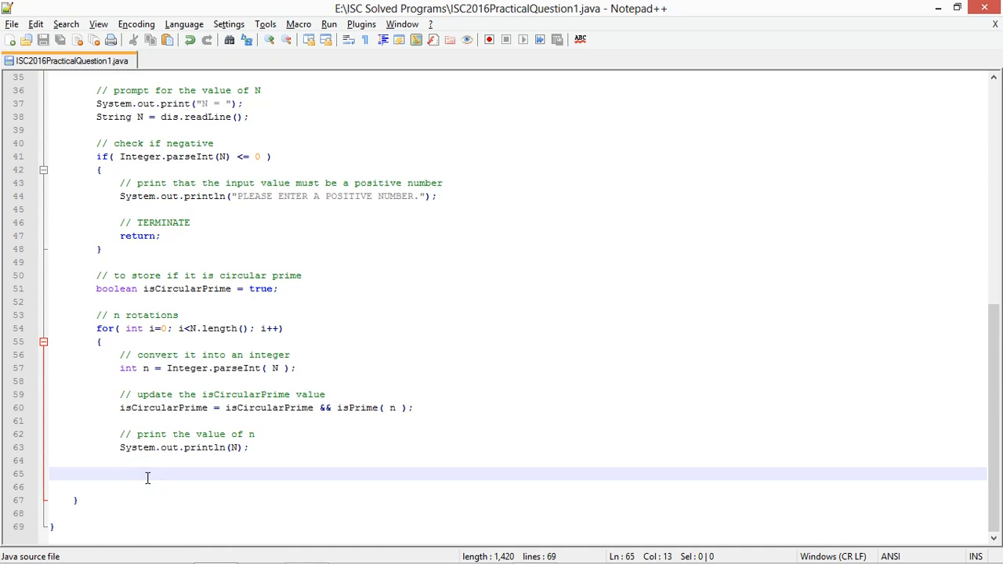
# Add a // rotate comment and begin N = N.substring(1 to move the first digit.
pyautogui.write('// r')
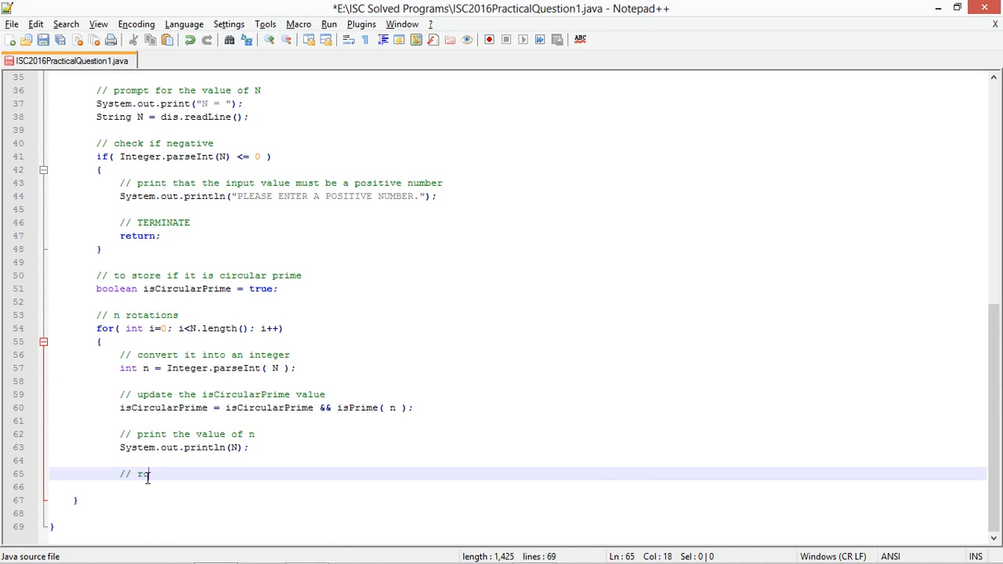
pyautogui.write('otate')
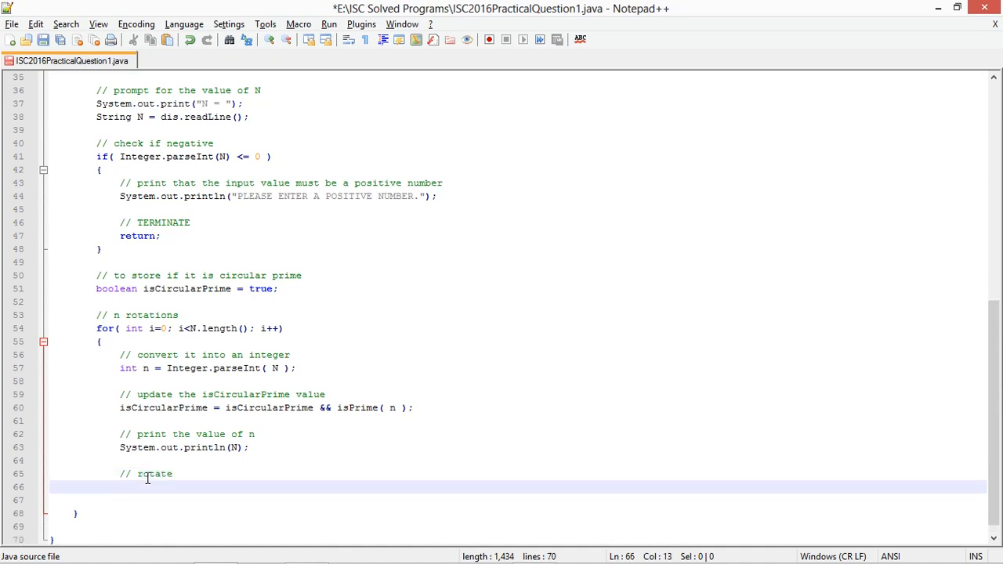
pyautogui.write('N =')
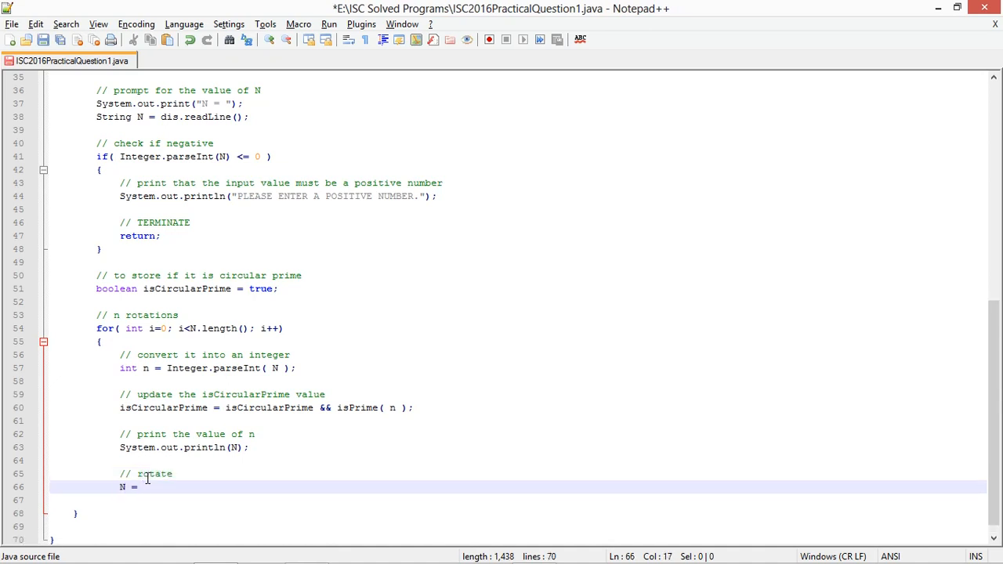
pyautogui.write('N')
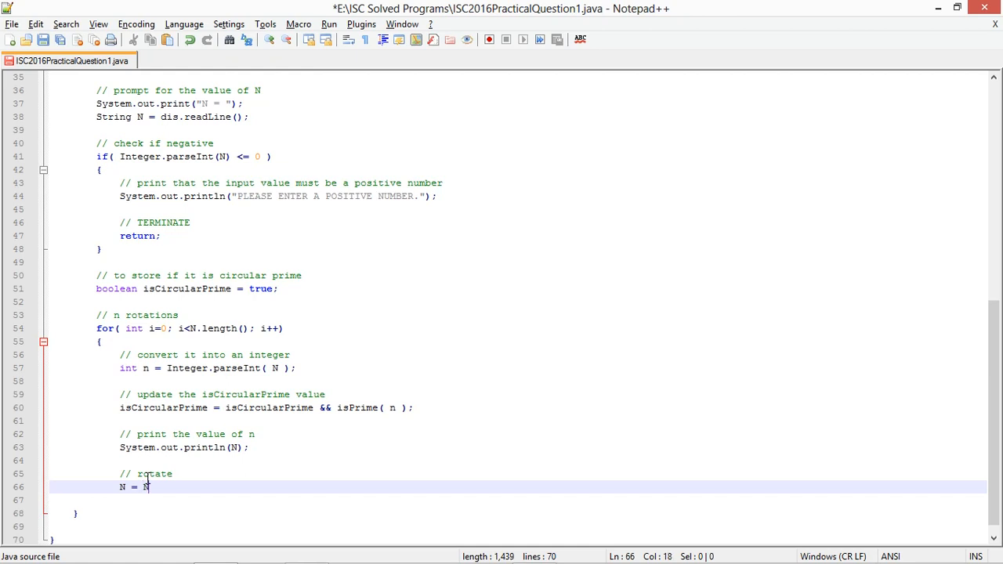
pyautogui.write('.substring')
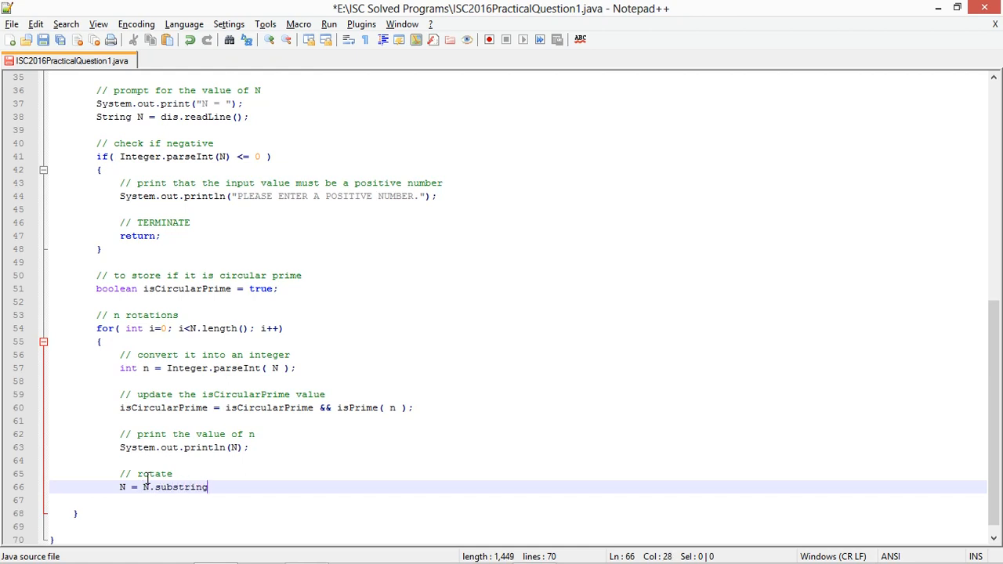
pyautogui.write('(')
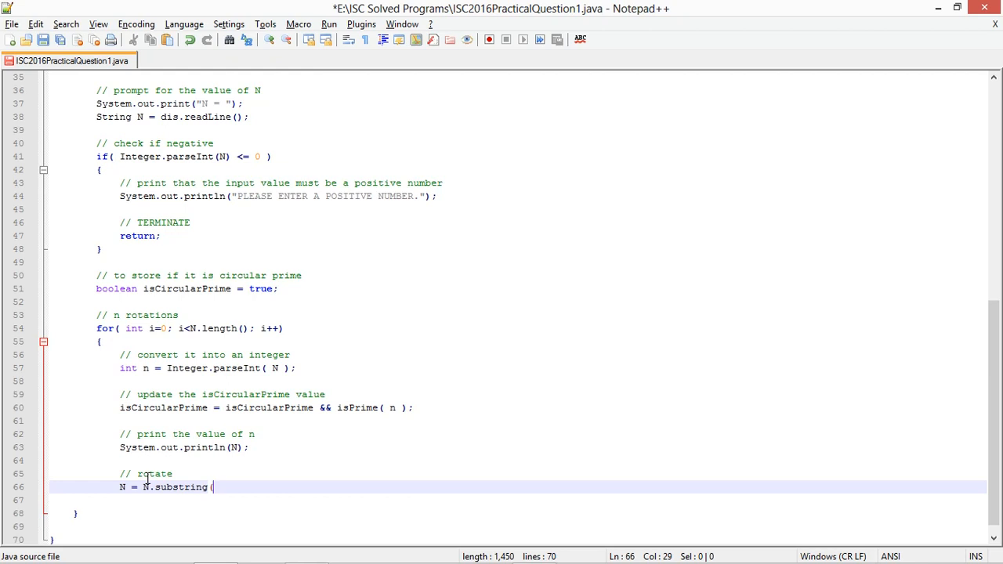
pyautogui.write('1) +')
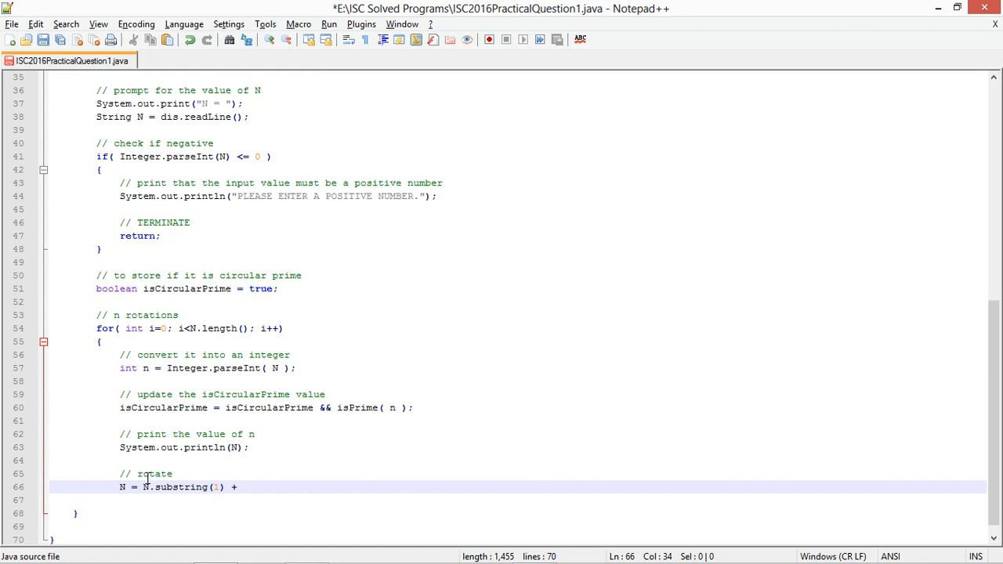
# Insert char c = N.charAt(0); before it so the rotation becomes N = N.substring(1) + c;.
pyautogui.write('char')
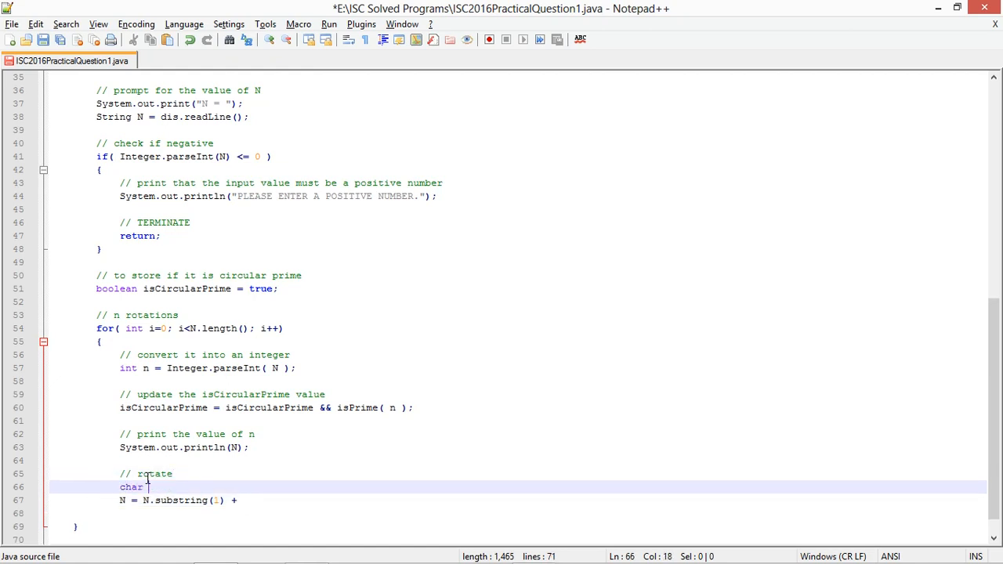
pyautogui.write('c = N.c')
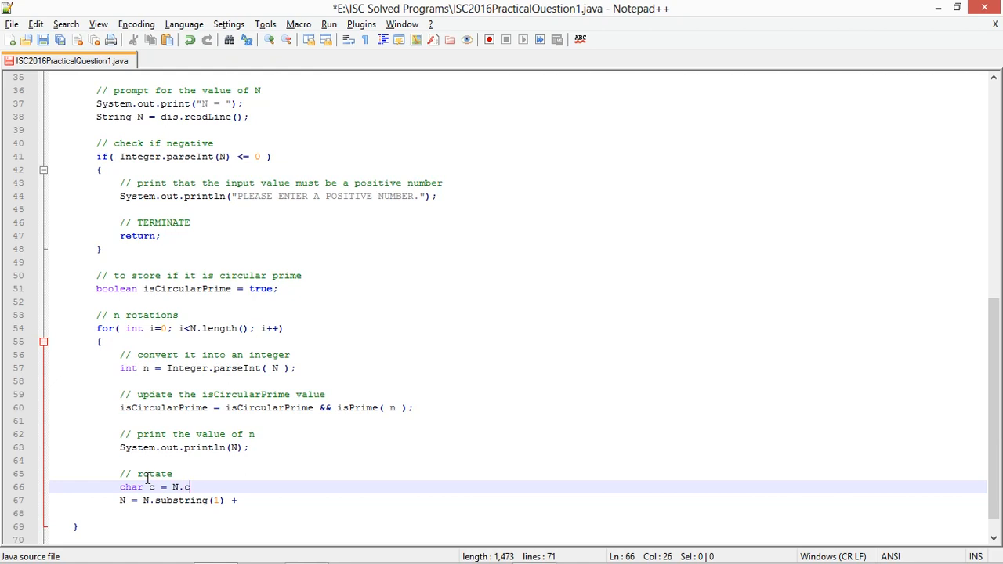
pyautogui.write('harAt')
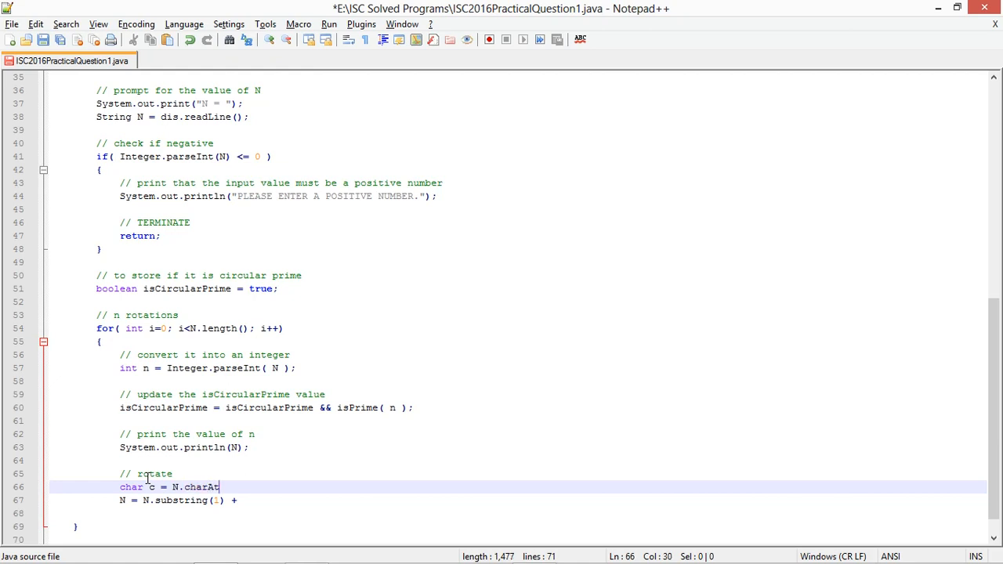
pyautogui.write('(0) ;')
pyautogui.click(517, 500)
pyautogui.write(' c;')
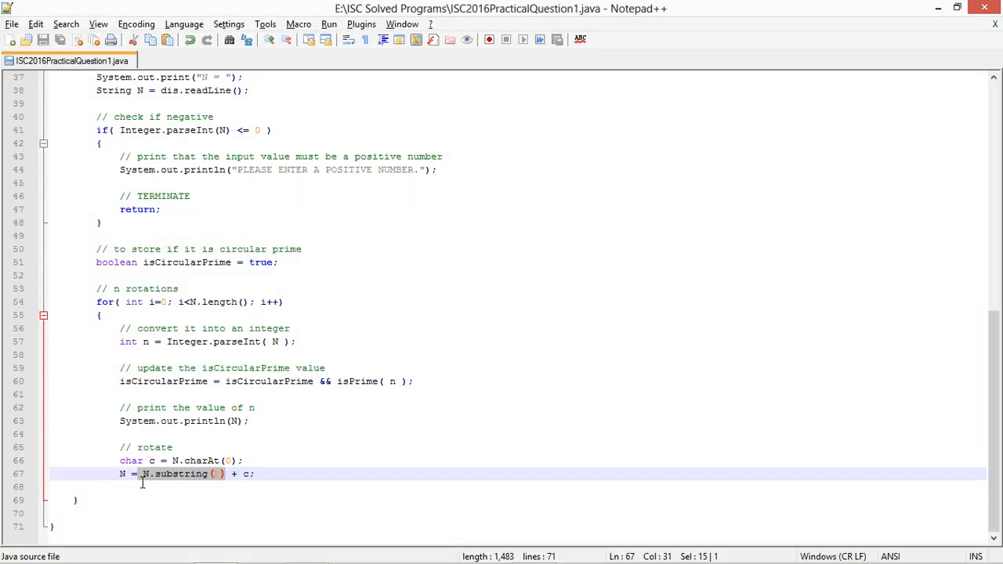
pyautogui.click(254, 473)
pyautogui.write('}')
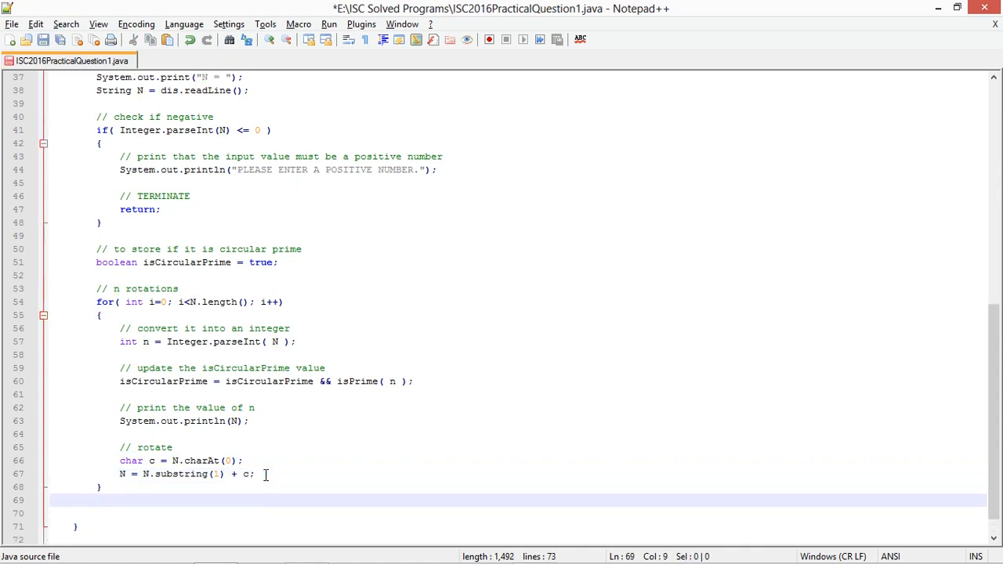
# After the loop write if( isCircularPrime ) System.out.println(N + " IS A CIRCULAR PRIME");.
pyautogui.write('// if it is circular prime, print yes')
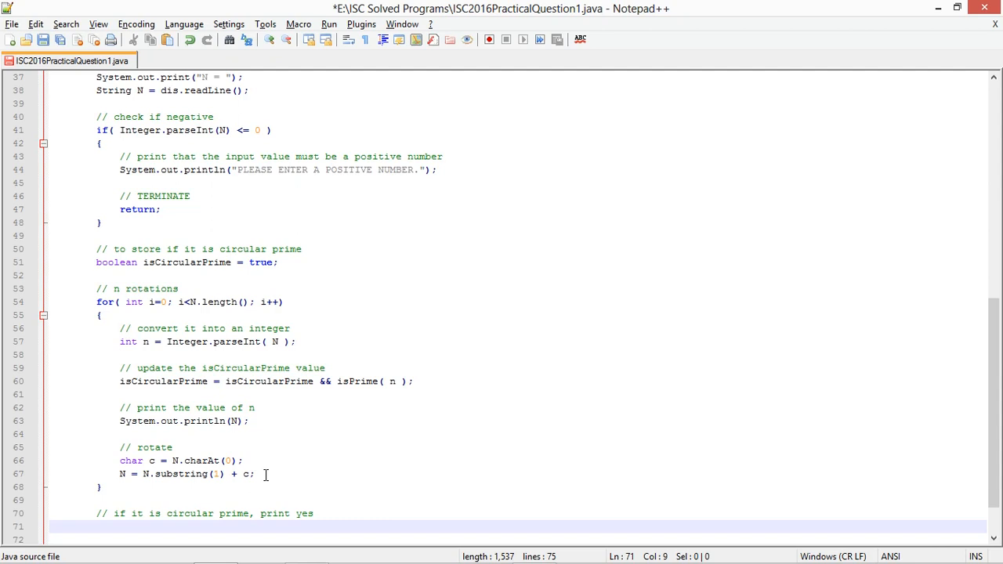
pyautogui.write('if( isCircularPrime')
pyautogui.write('Syste')
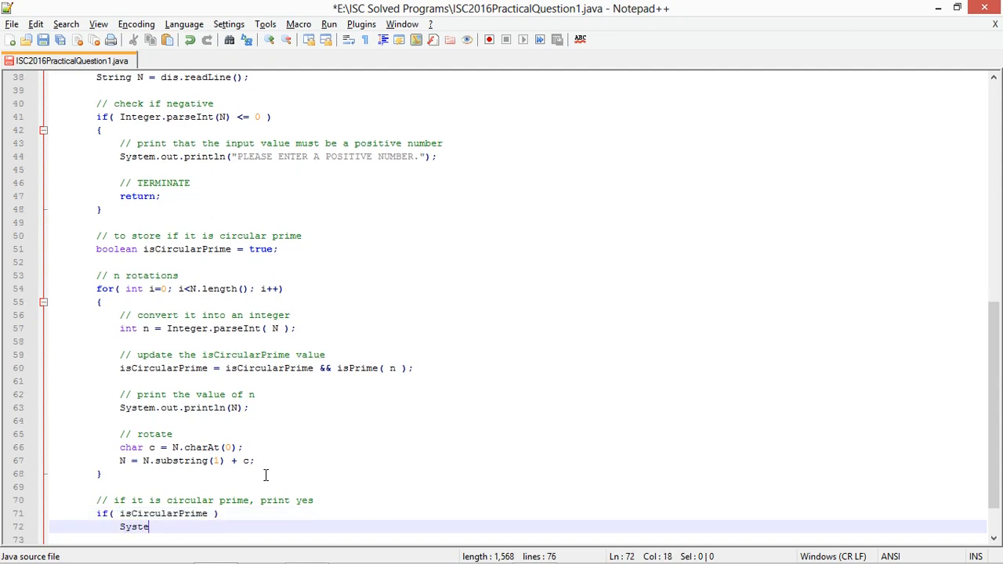
pyautogui.write('m.out.println(')
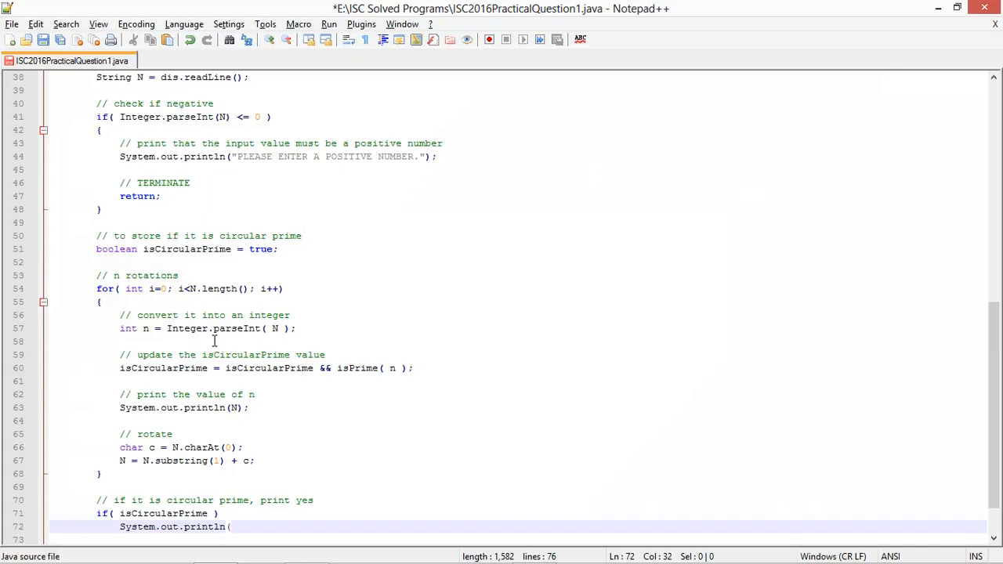
pyautogui.scroll(-3)
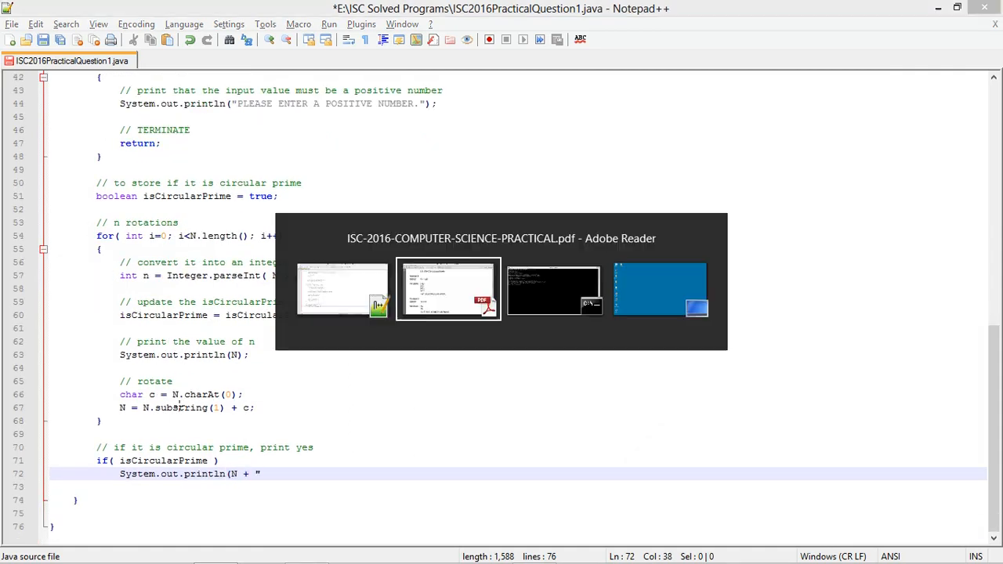
pyautogui.write('IS A')
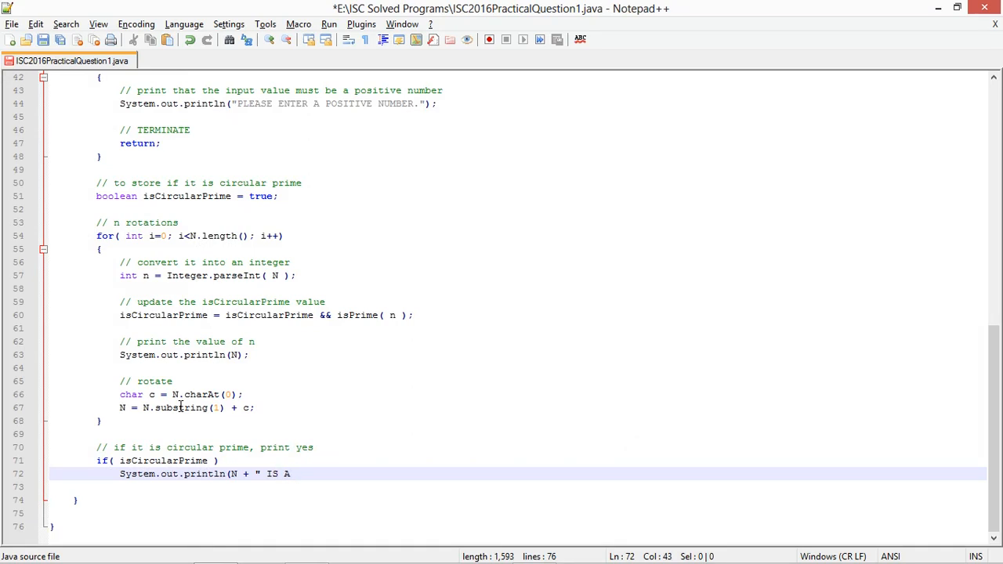
pyautogui.write('CIRCULAR PRIM')
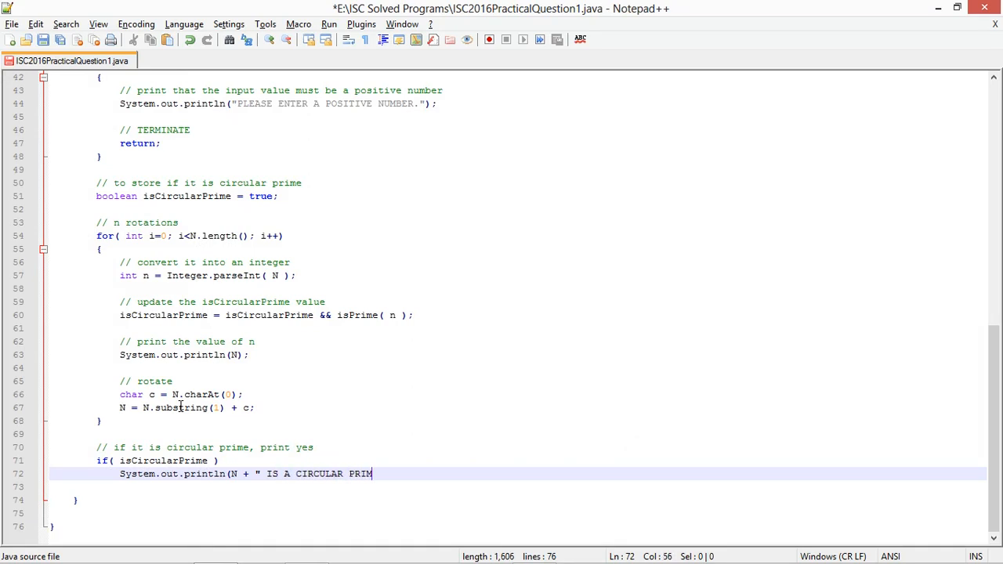
pyautogui.write('E");')
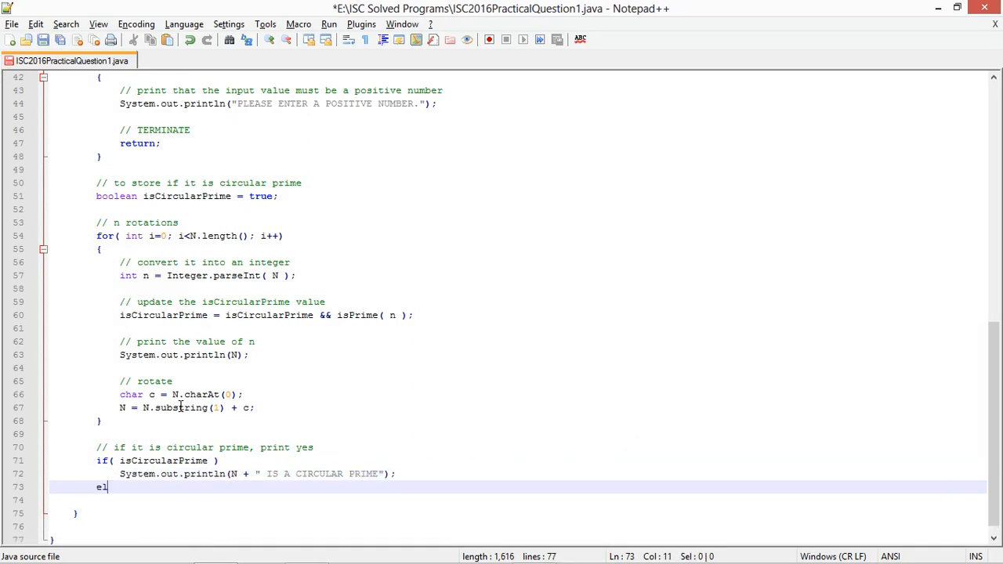
# Add the else branch printing N + " IS NOT A CIRCULAR PRIME".
pyautogui.write('se')
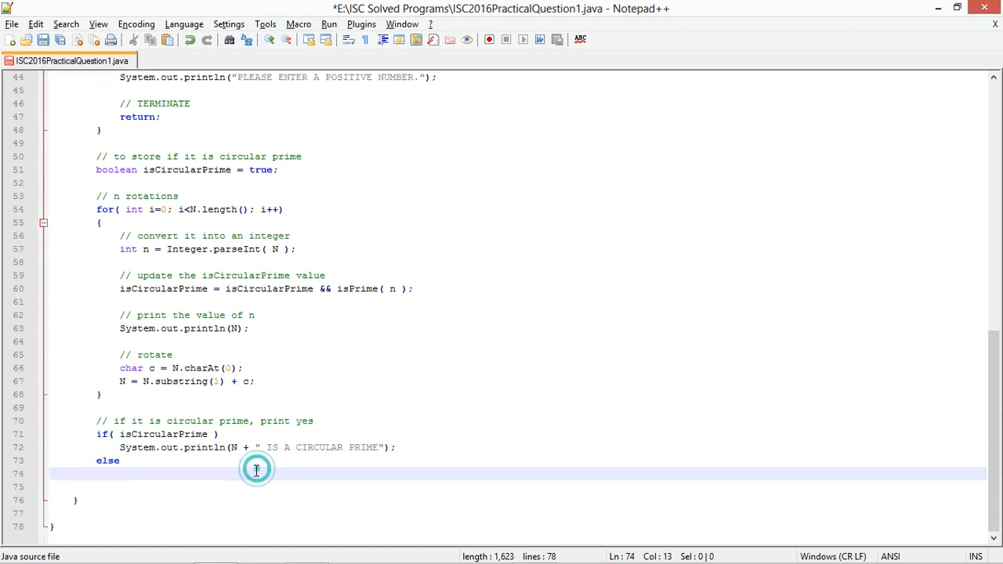
pyautogui.write('System.out.println(N + " IS A CIRCULAR PRIME");')
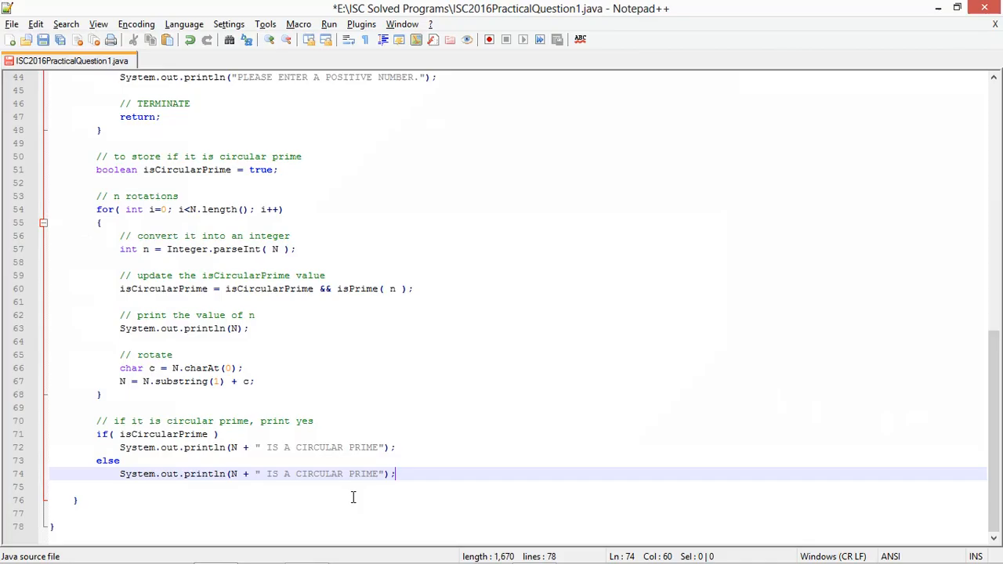
pyautogui.write('NOT')
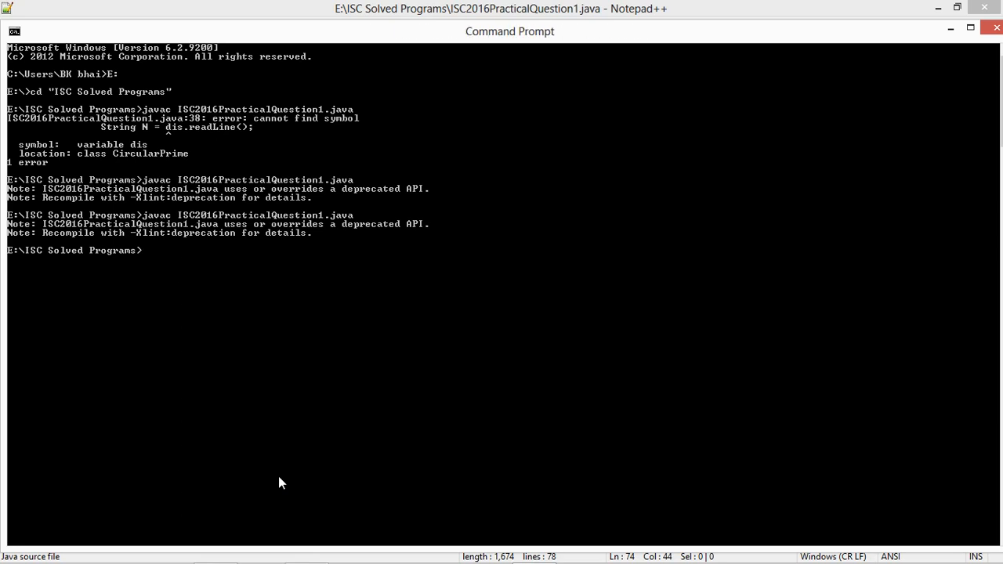
# Launch java CircularPrime in Command Prompt, glance at the PDF examples and switch back to the prompt.
pyautogui.write('java')
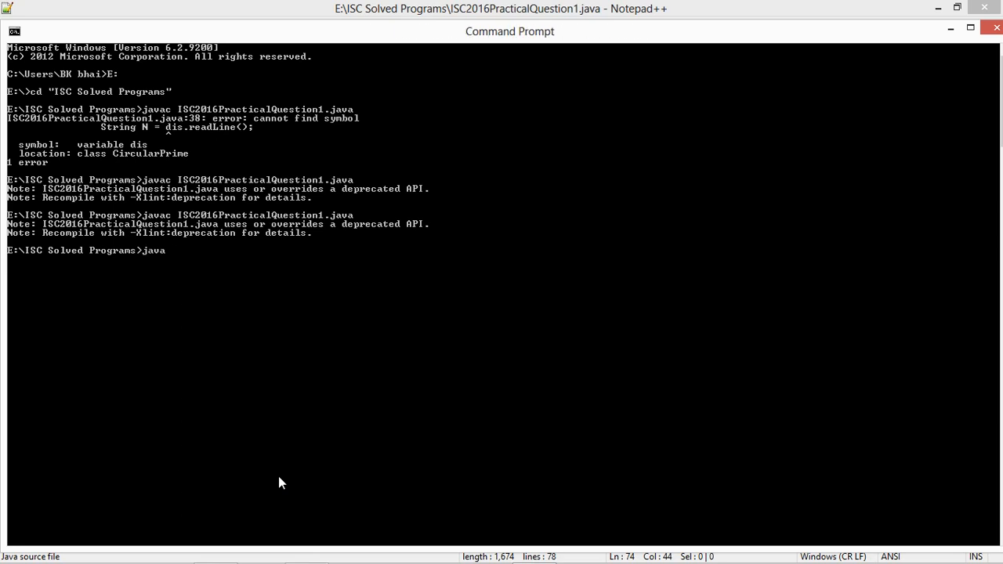
pyautogui.write('CircularPrime.cla')
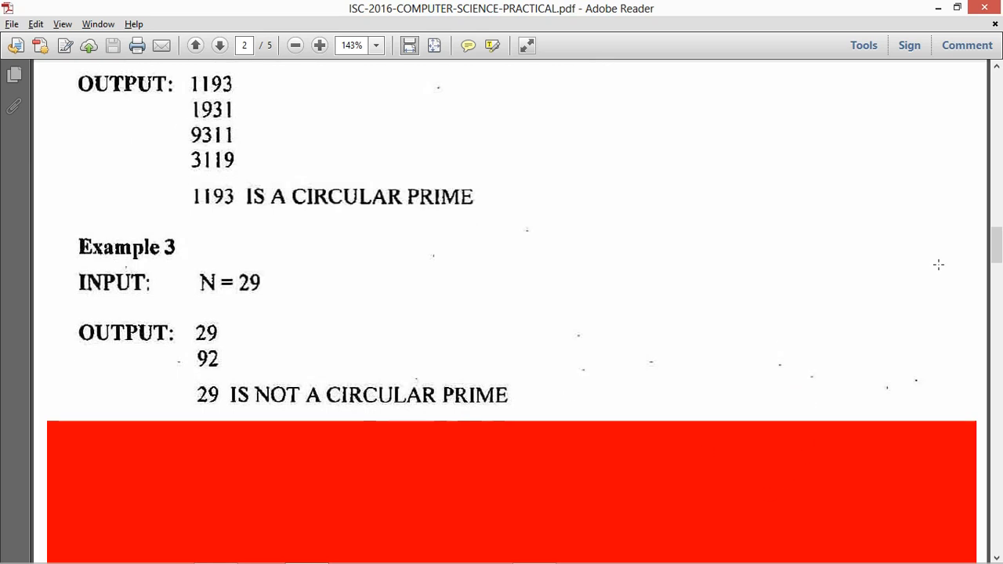
pyautogui.scroll(3)
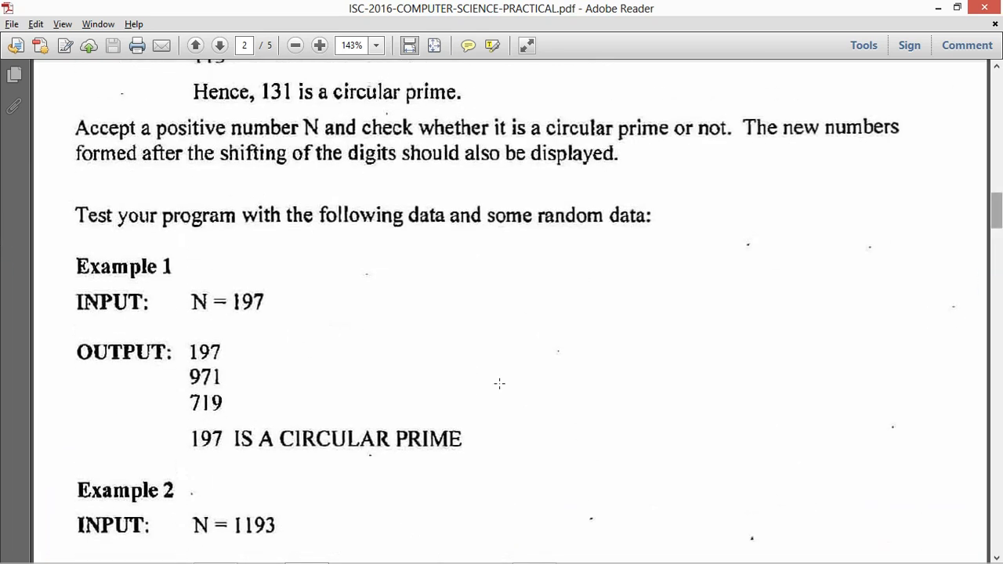
pyautogui.press('alt+tab')
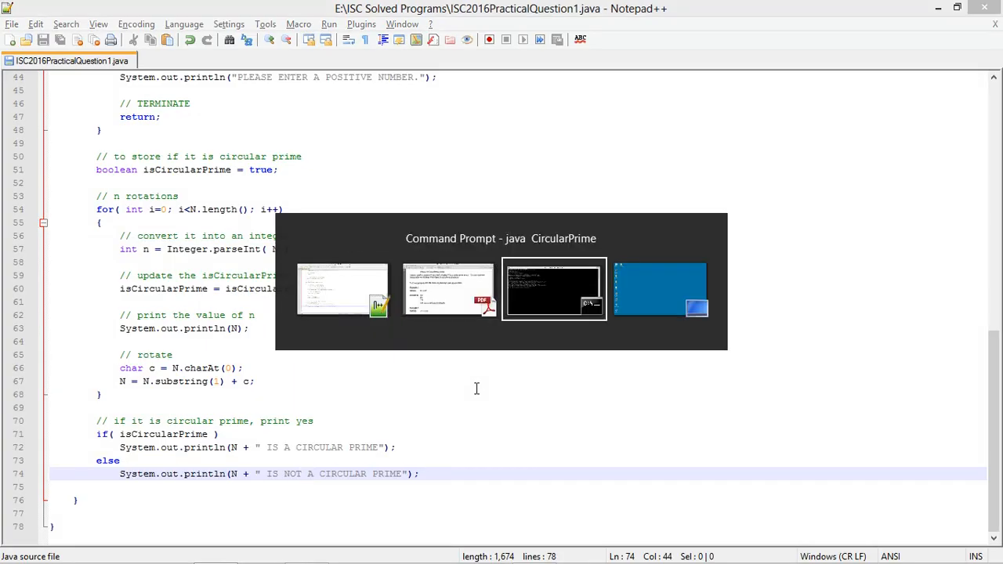
# Run java CircularPrime with 197 and 1193 and compare the rotations with the PDF examples.
pyautogui.click(554, 290)
pyautogui.write('197')
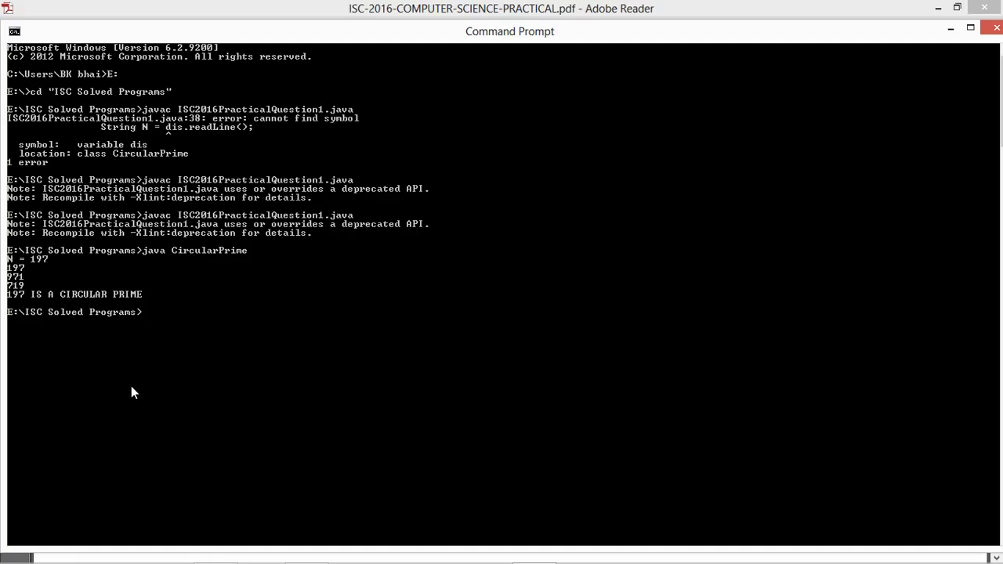
pyautogui.write('java CircularPrime')
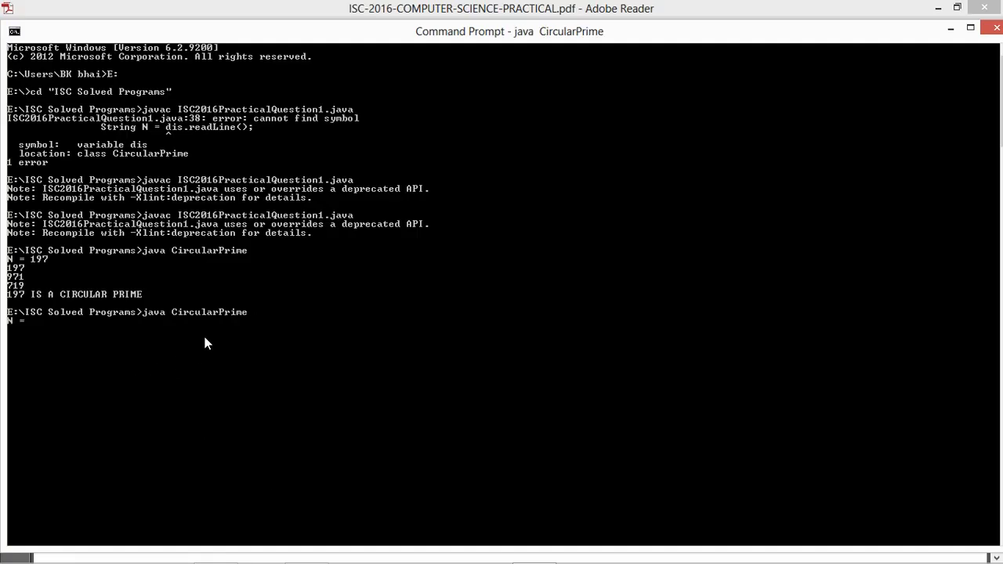
pyautogui.write('1193')
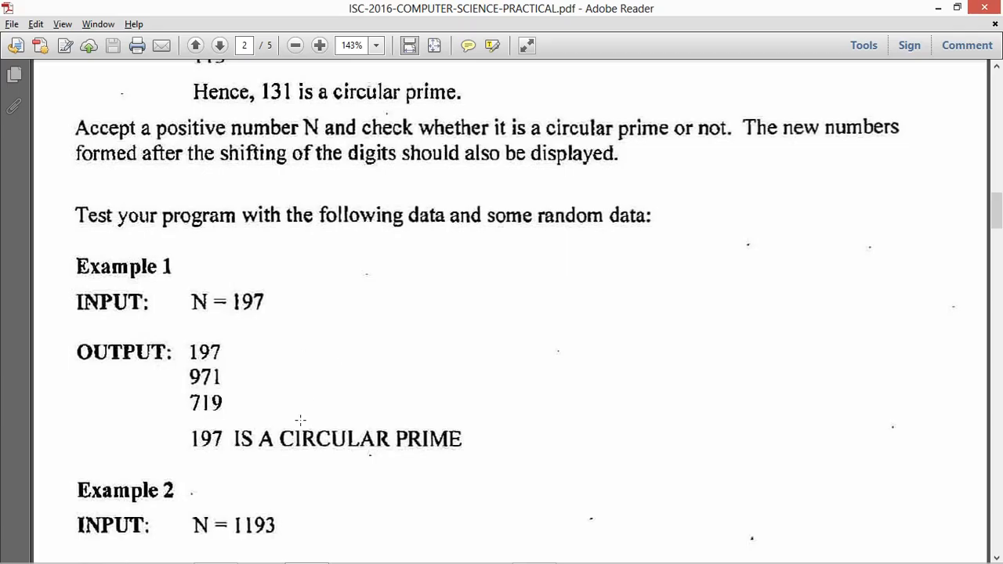
pyautogui.scroll(-3)
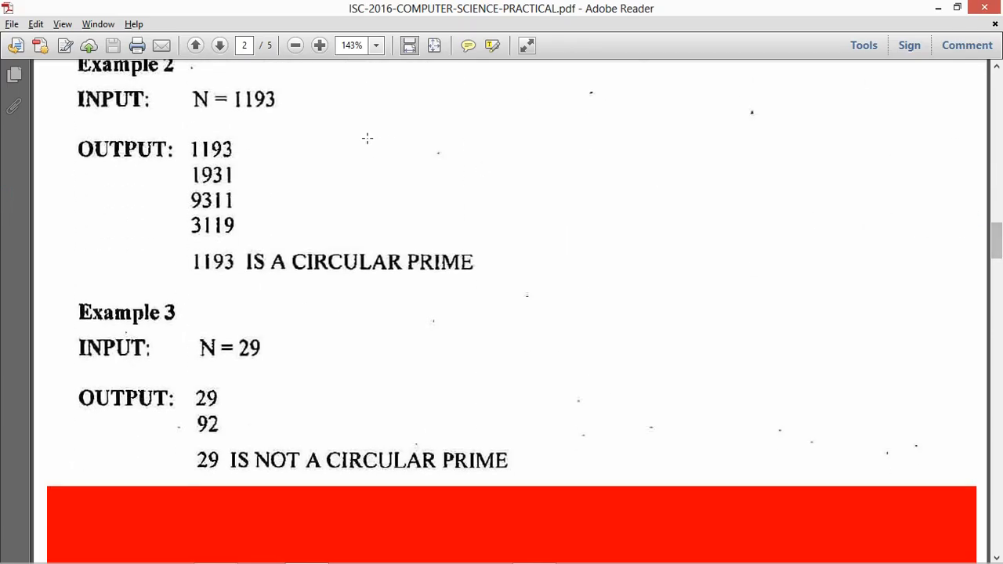
pyautogui.moveTo(151, 293)
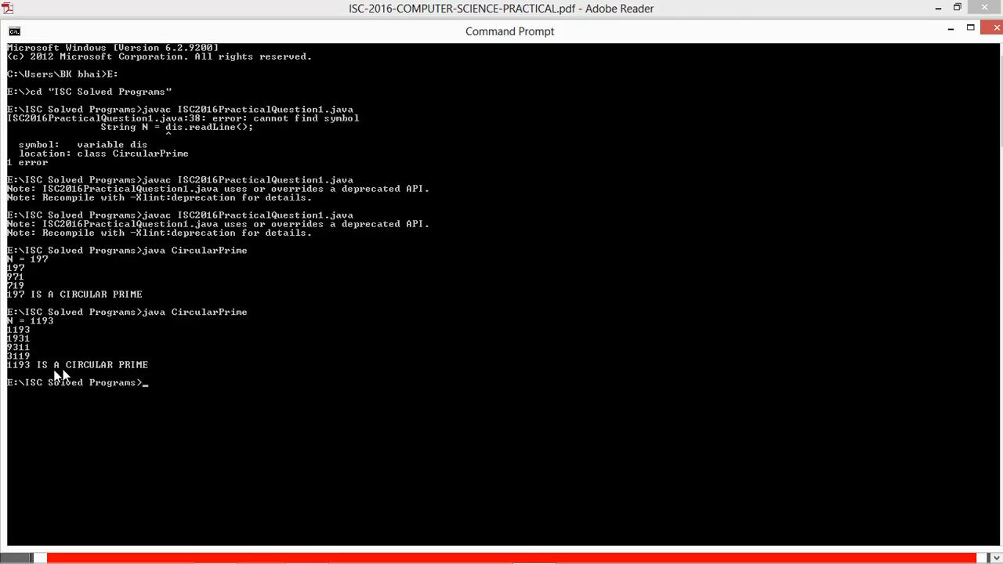
pyautogui.moveTo(250, 423)
pyautogui.write('java CircularPrime')
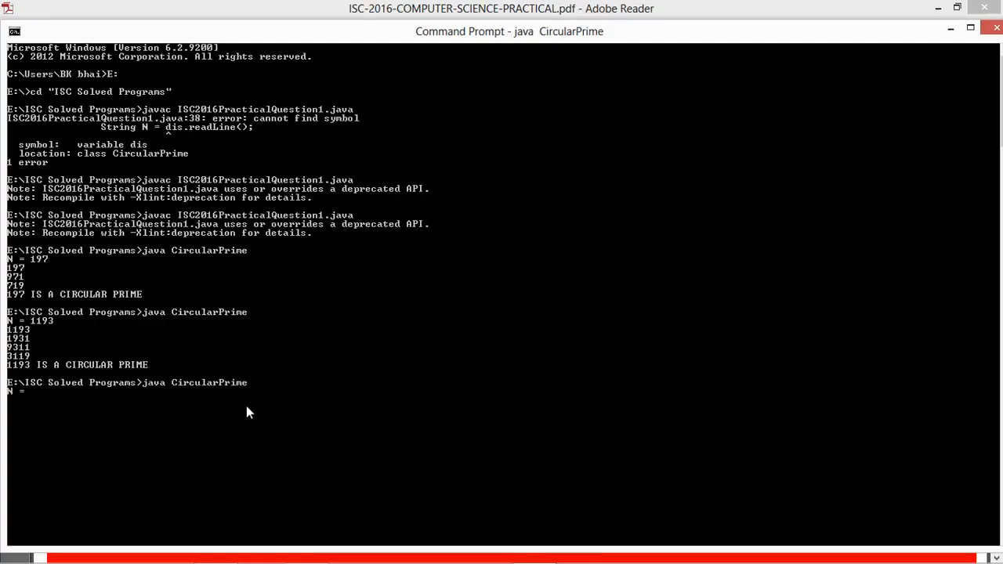
# Rerun with 29, -5, 0, 2 and 7, confirming results and rejection of non-positive numbers.
pyautogui.write('29')
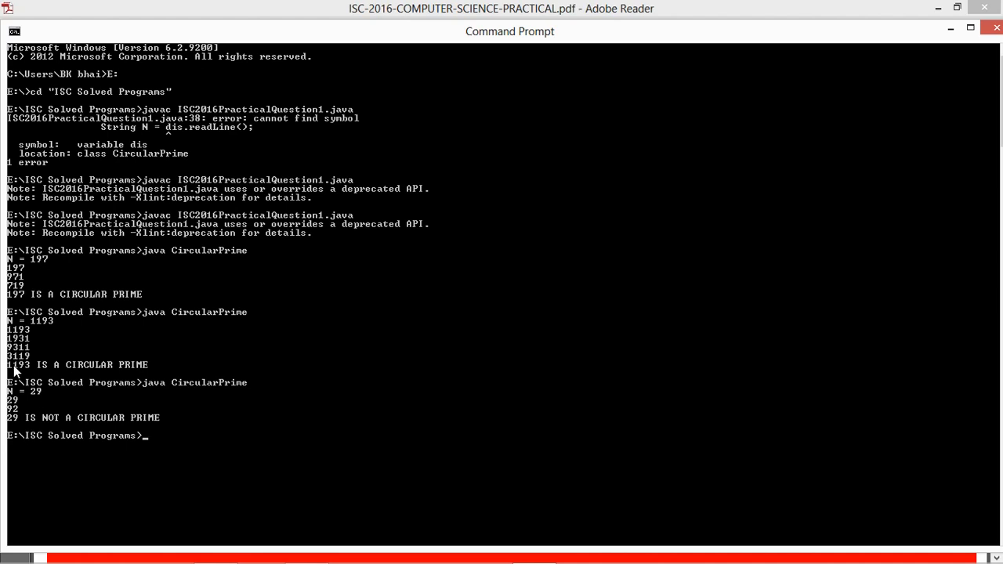
pyautogui.moveTo(138, 373)
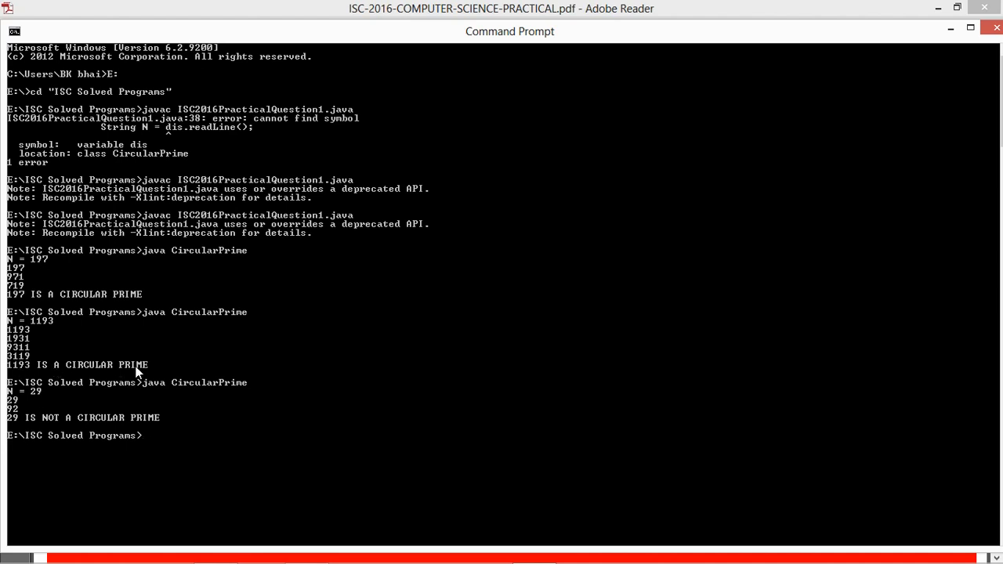
pyautogui.moveTo(180, 417)
pyautogui.write('java CircularPrime')
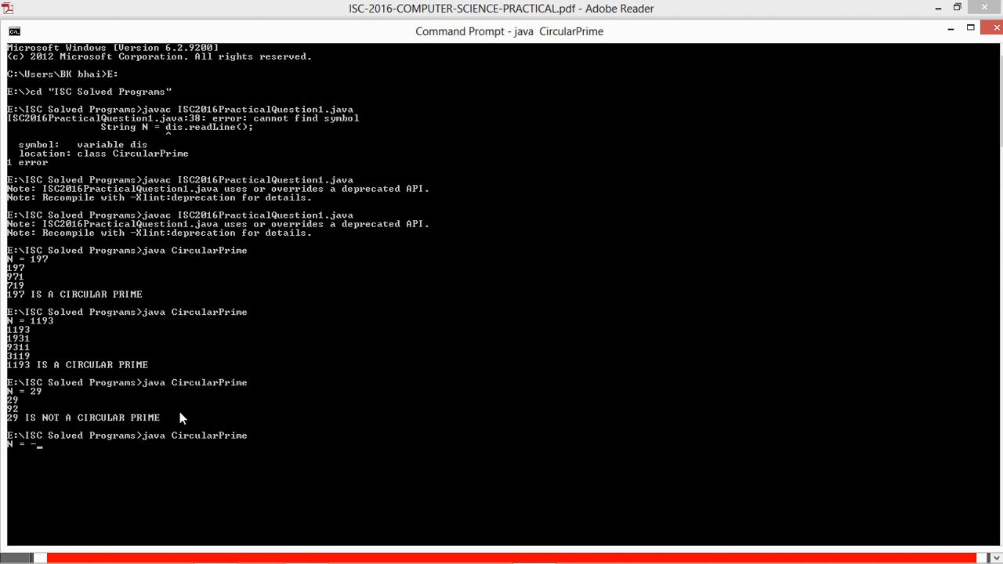
pyautogui.write('5')
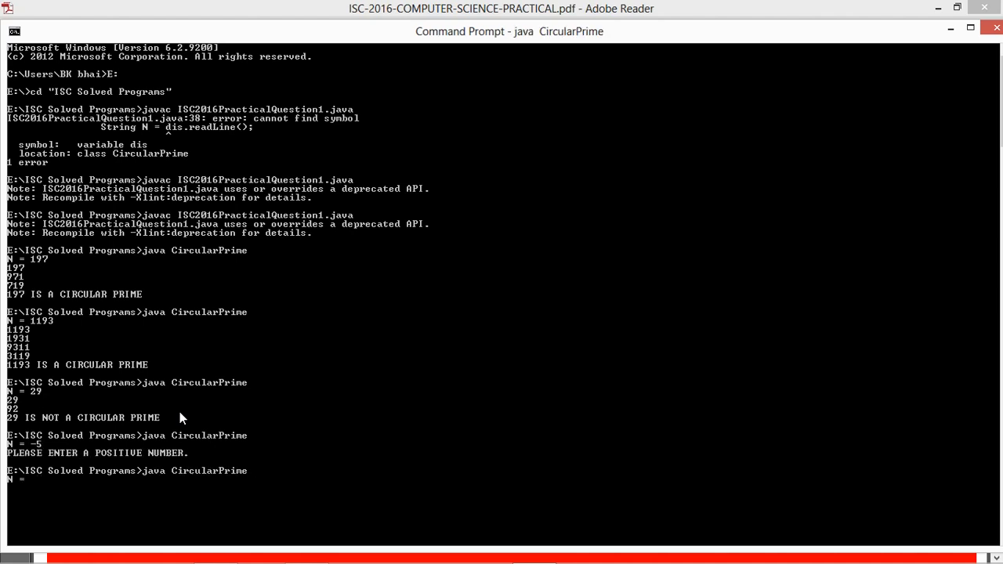
pyautogui.write('0')
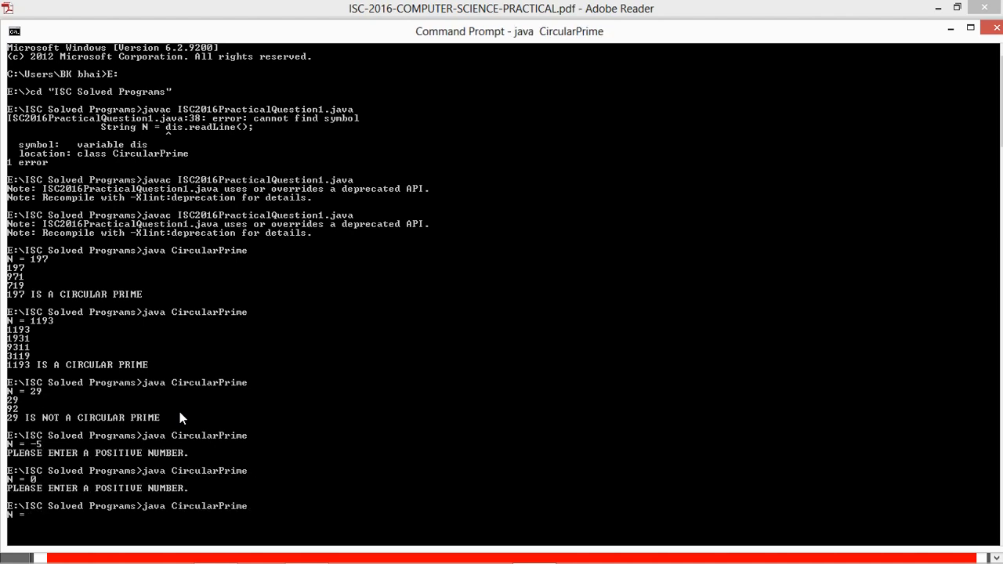
pyautogui.write('2')
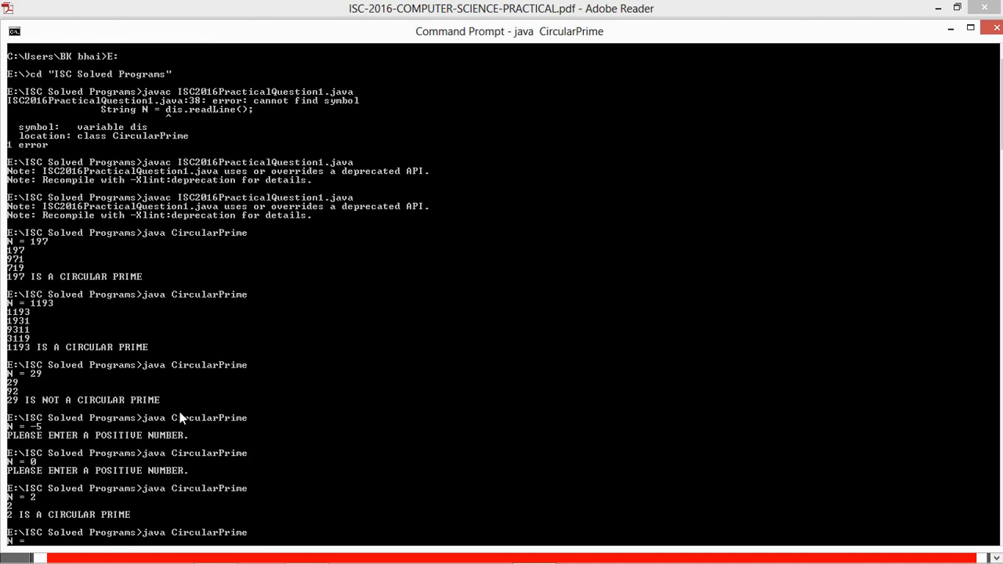
pyautogui.write('7')
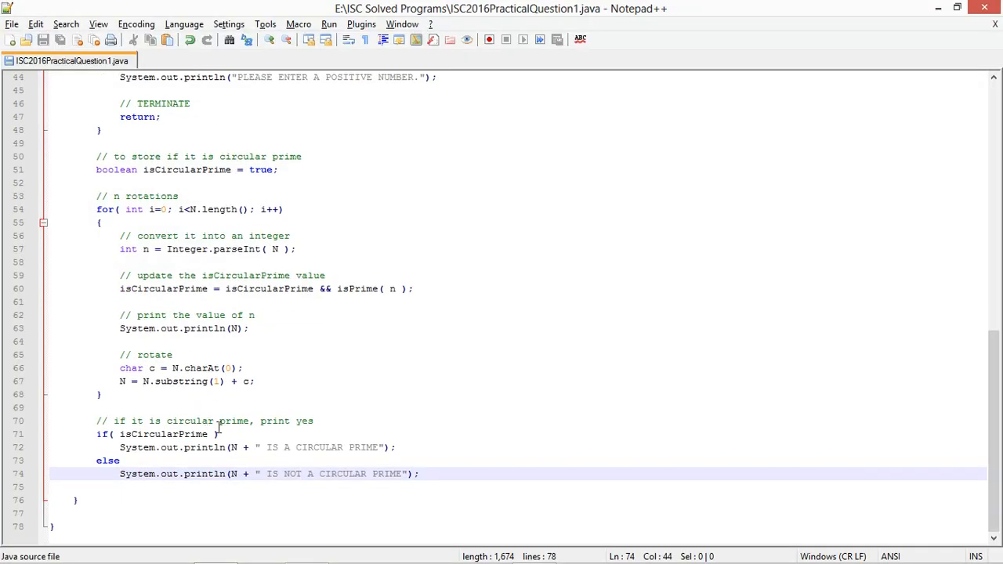
# Add the comment // change line and System.out.println(); after the rotations loop.
pyautogui.write('// change line')
pyautogui.write('Syste')
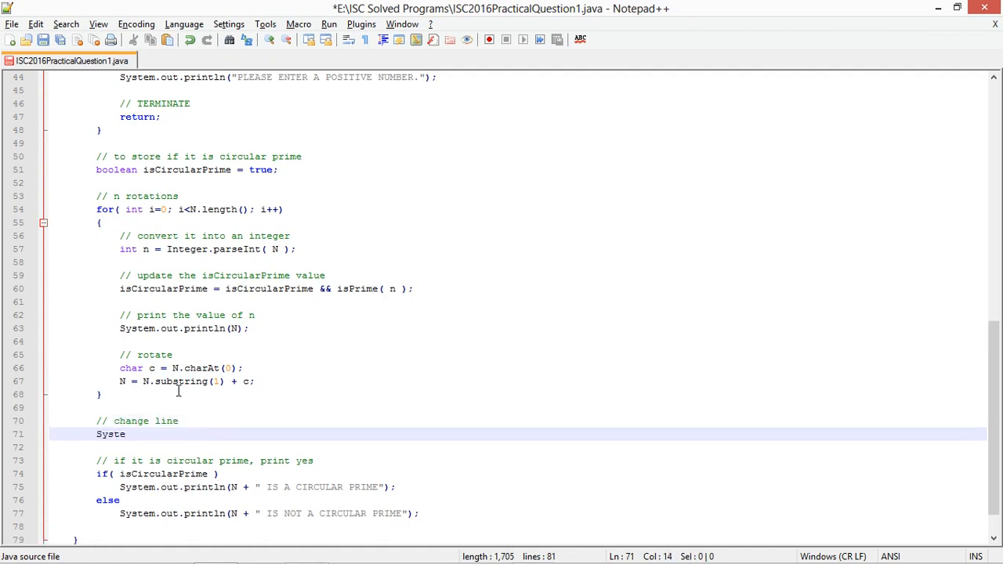
pyautogui.write('m.out.println')
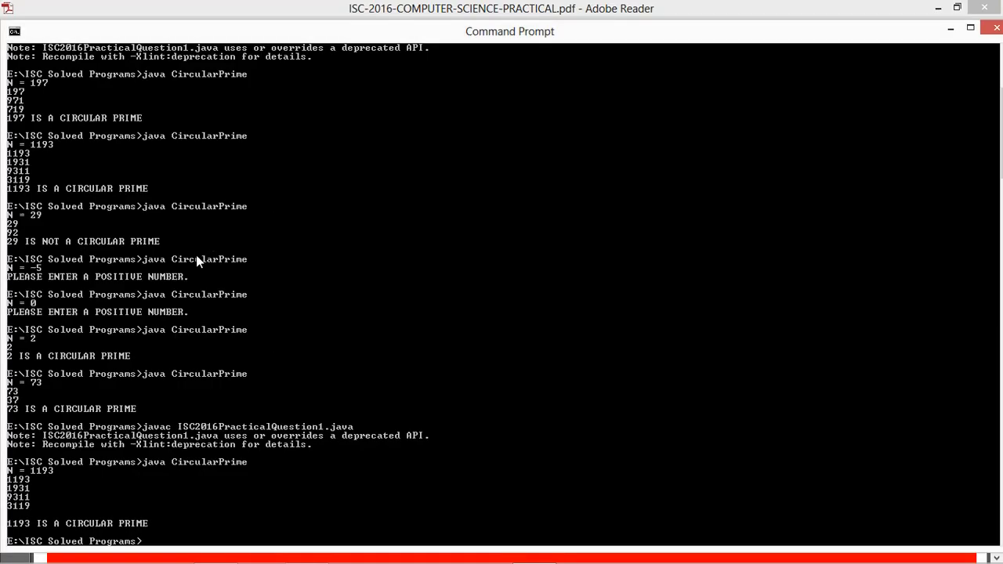
pyautogui.moveTo(47, 518)
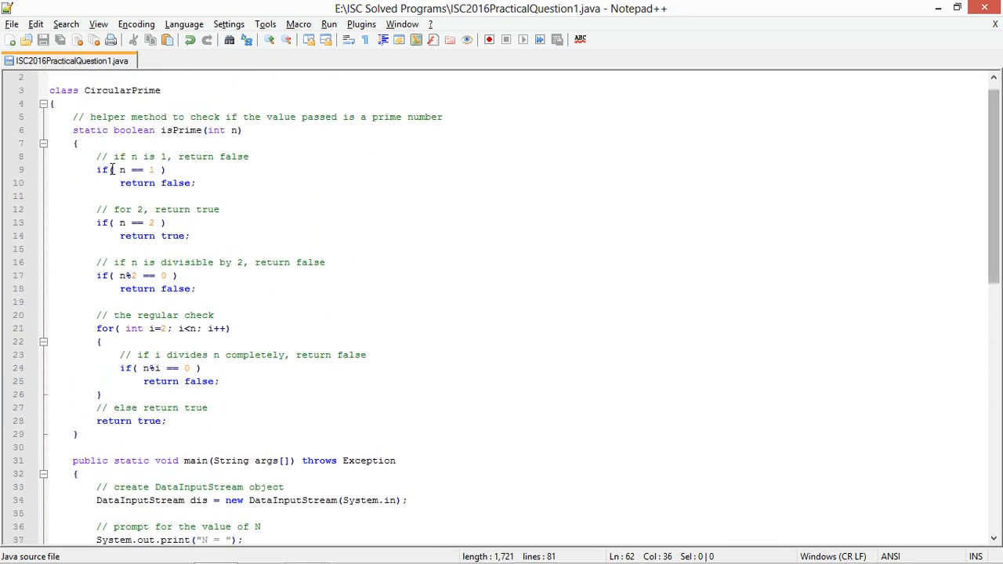
pyautogui.moveTo(95, 157); pyautogui.dragTo(196, 288)
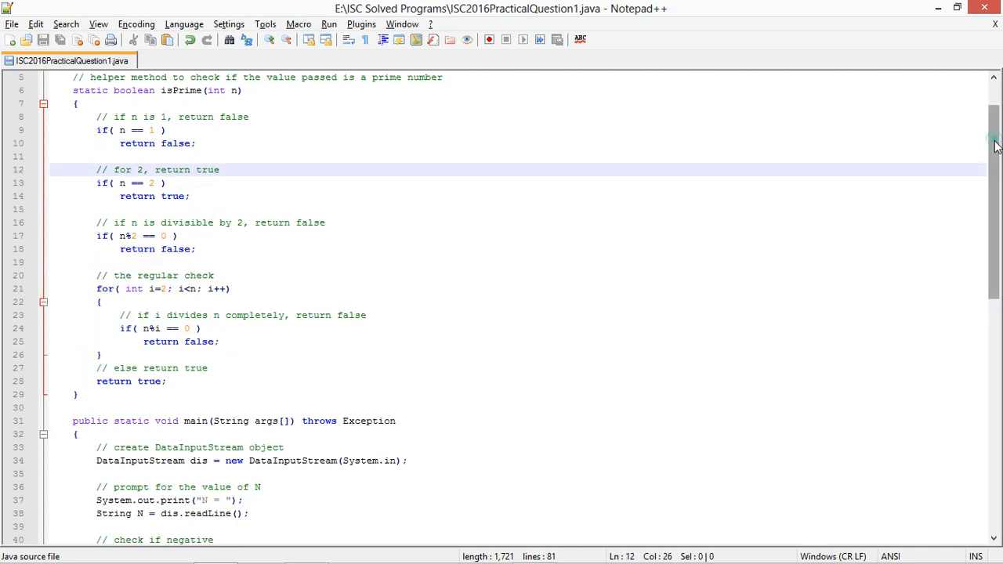
pyautogui.scroll(-3)
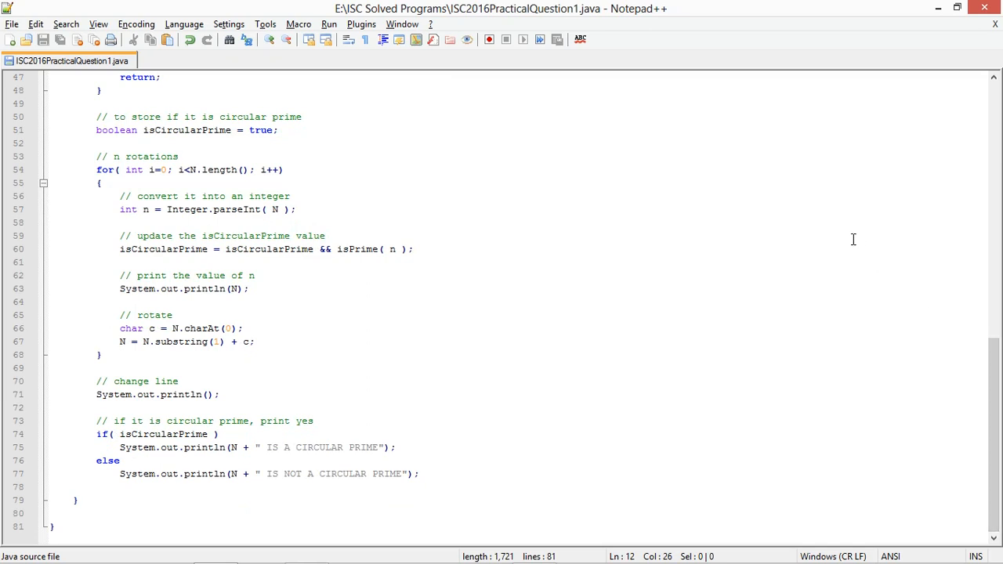
pyautogui.moveTo(771, 169)
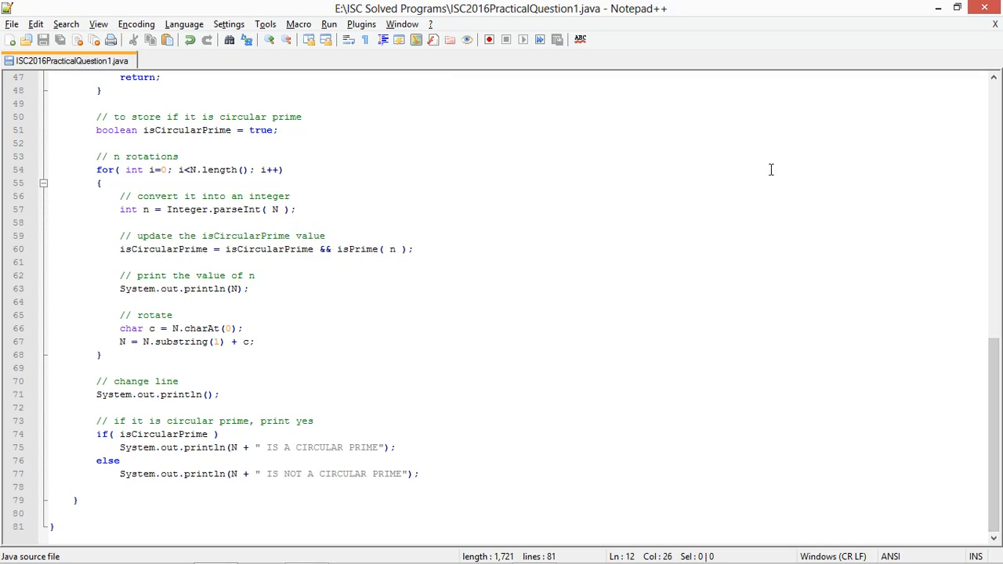